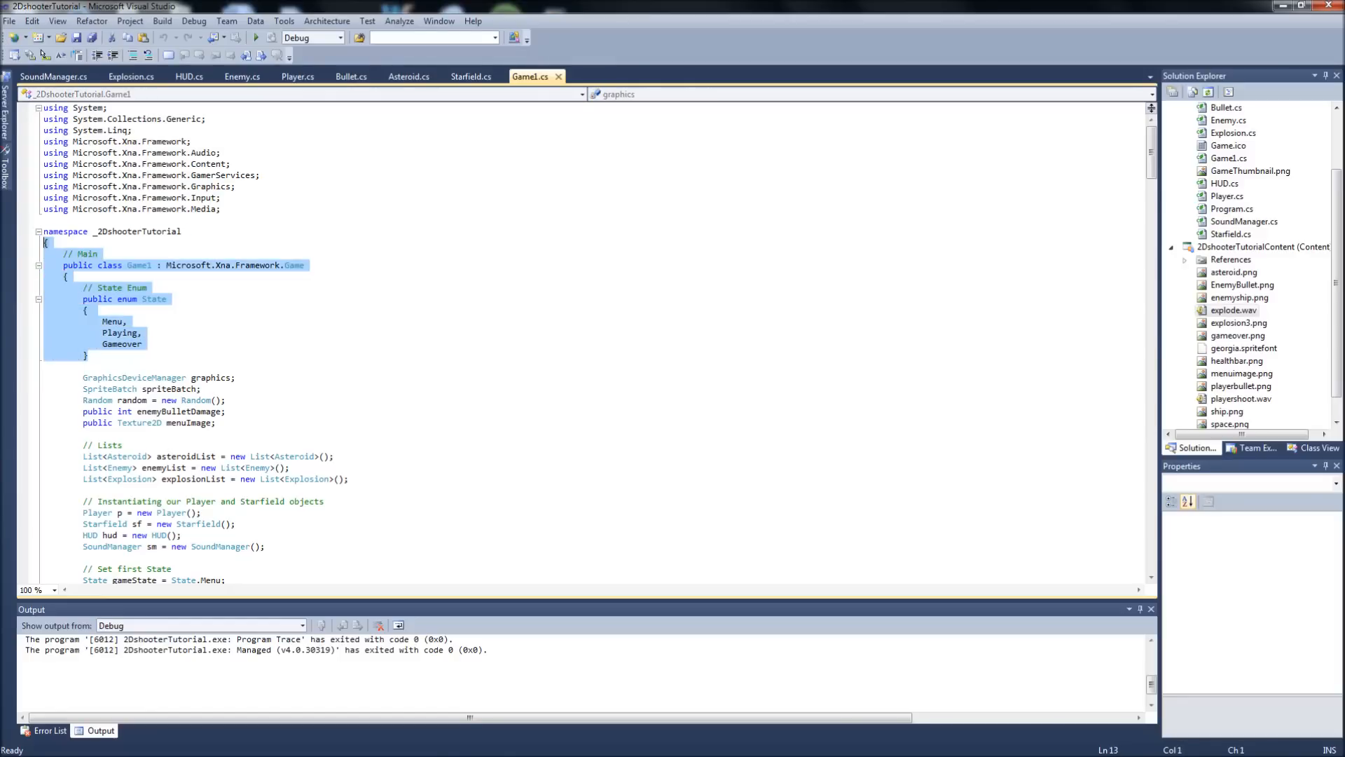
Review the Gameover value in the State enum and move to the menuImage field declaration.
click(82, 364)
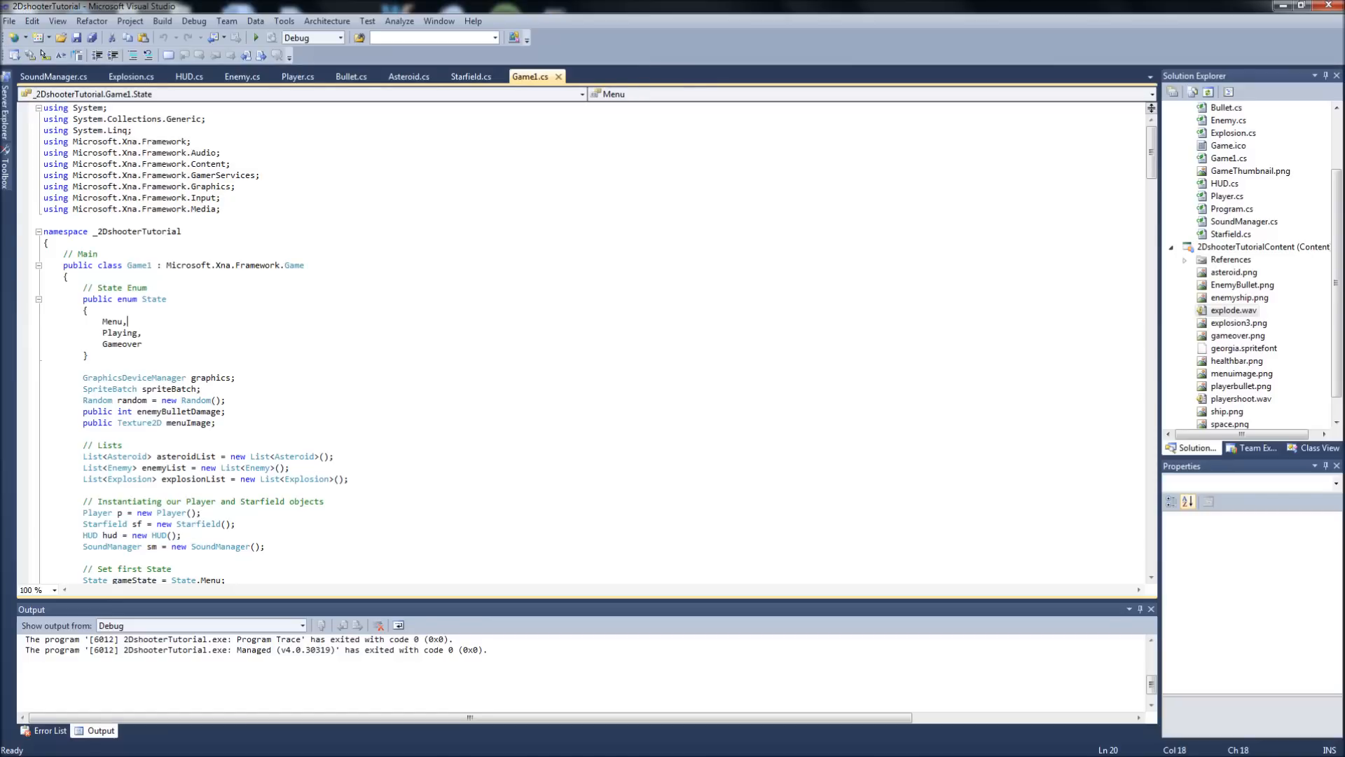
click(143, 343)
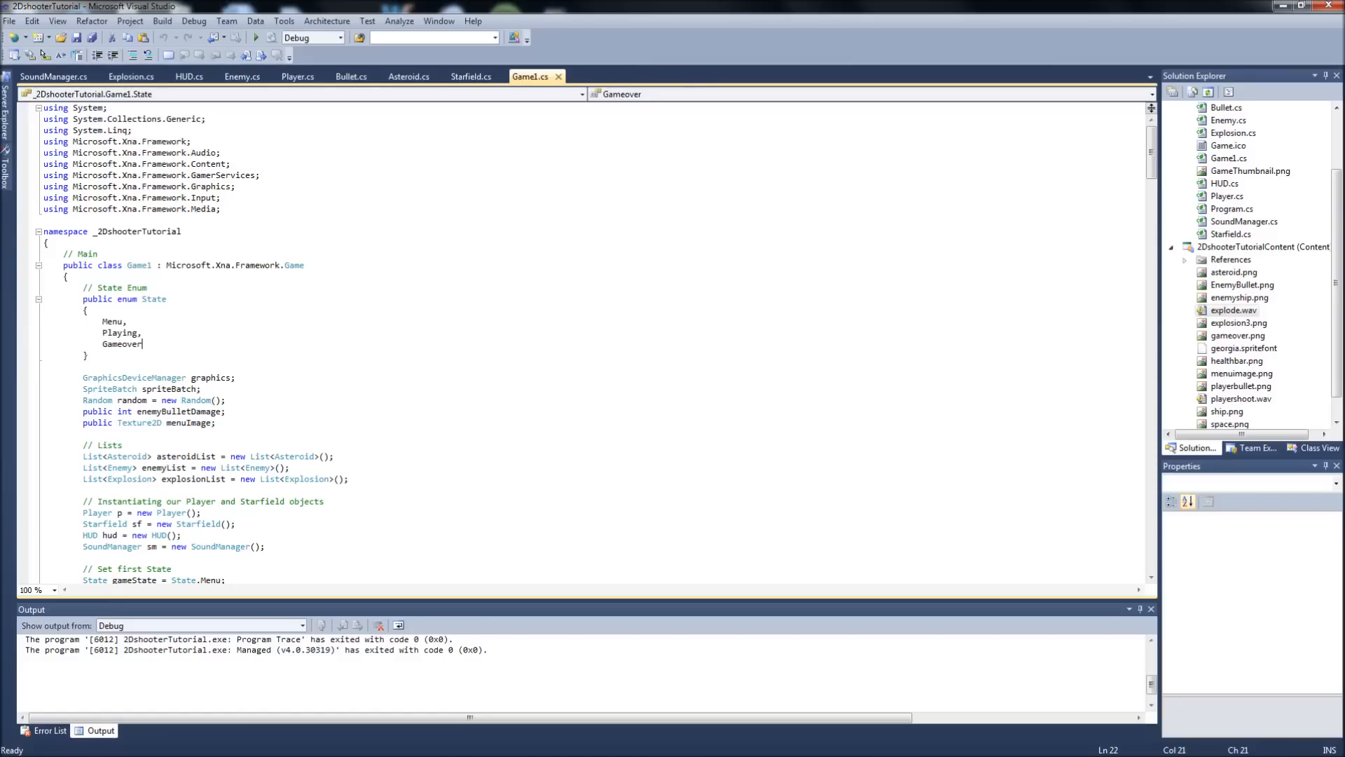
double_click(122, 343)
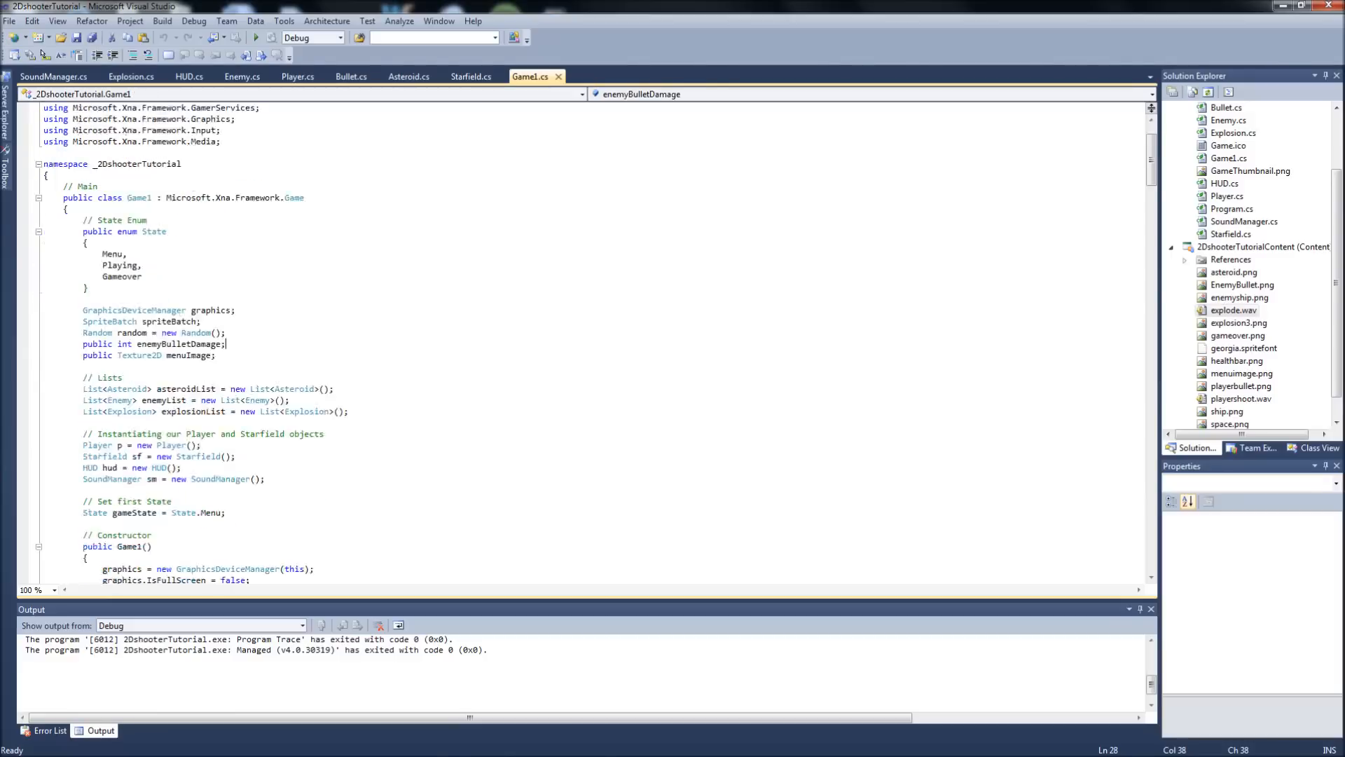
scroll(down, 3)
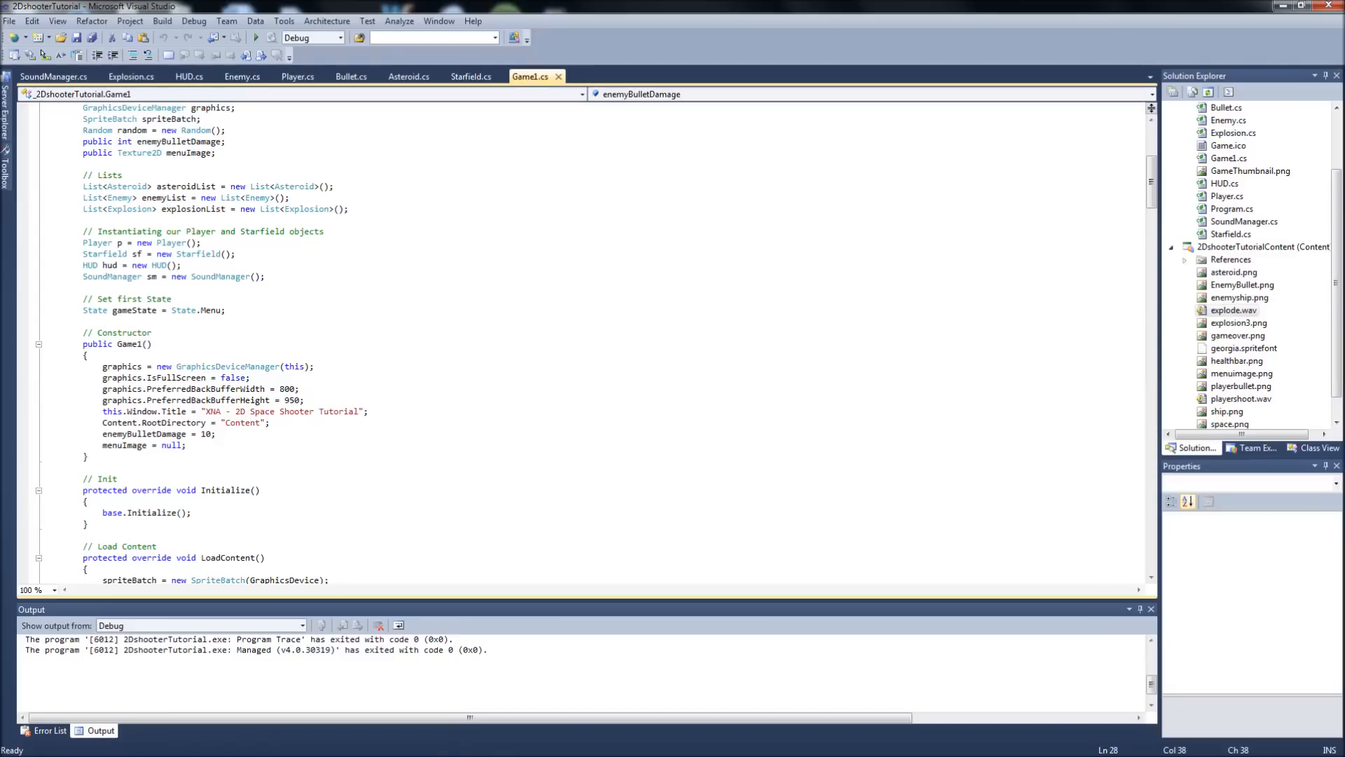
drag(102, 388, 304, 399)
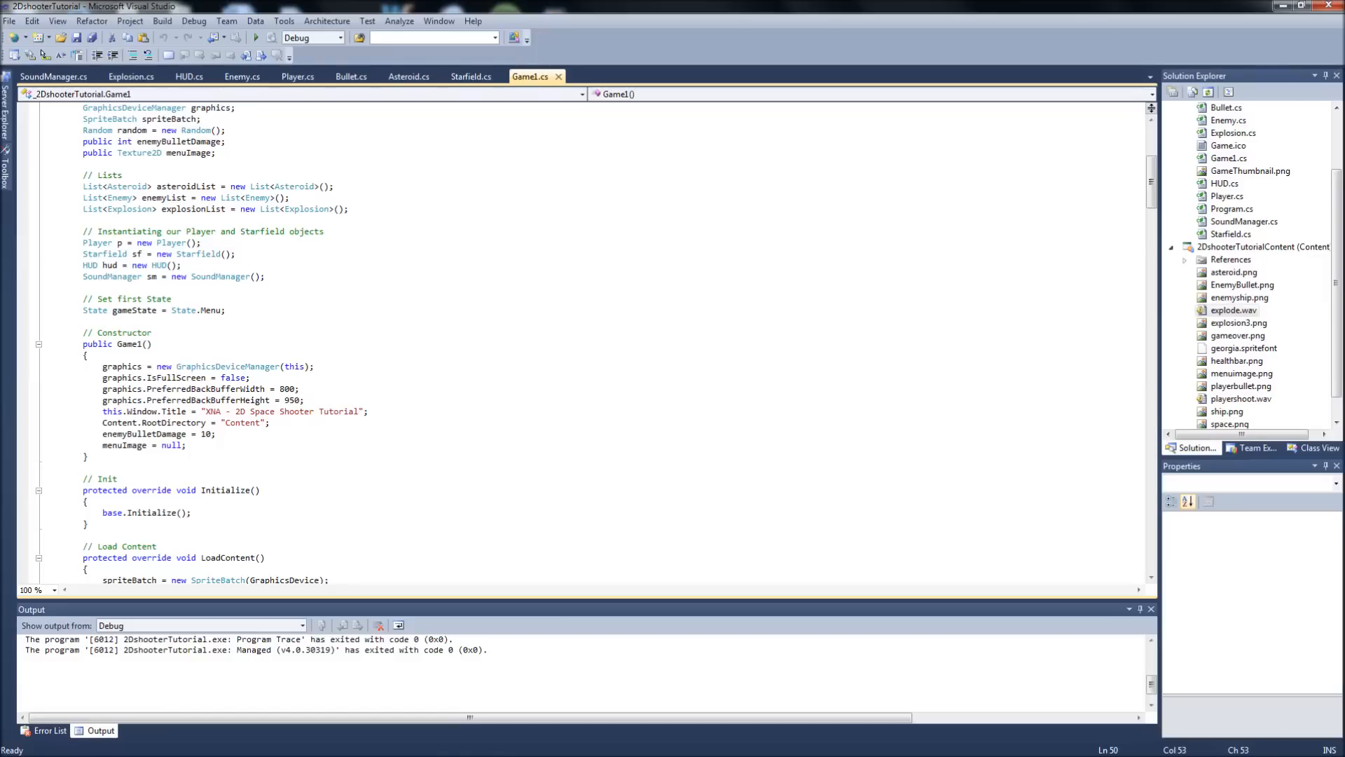
click(304, 399)
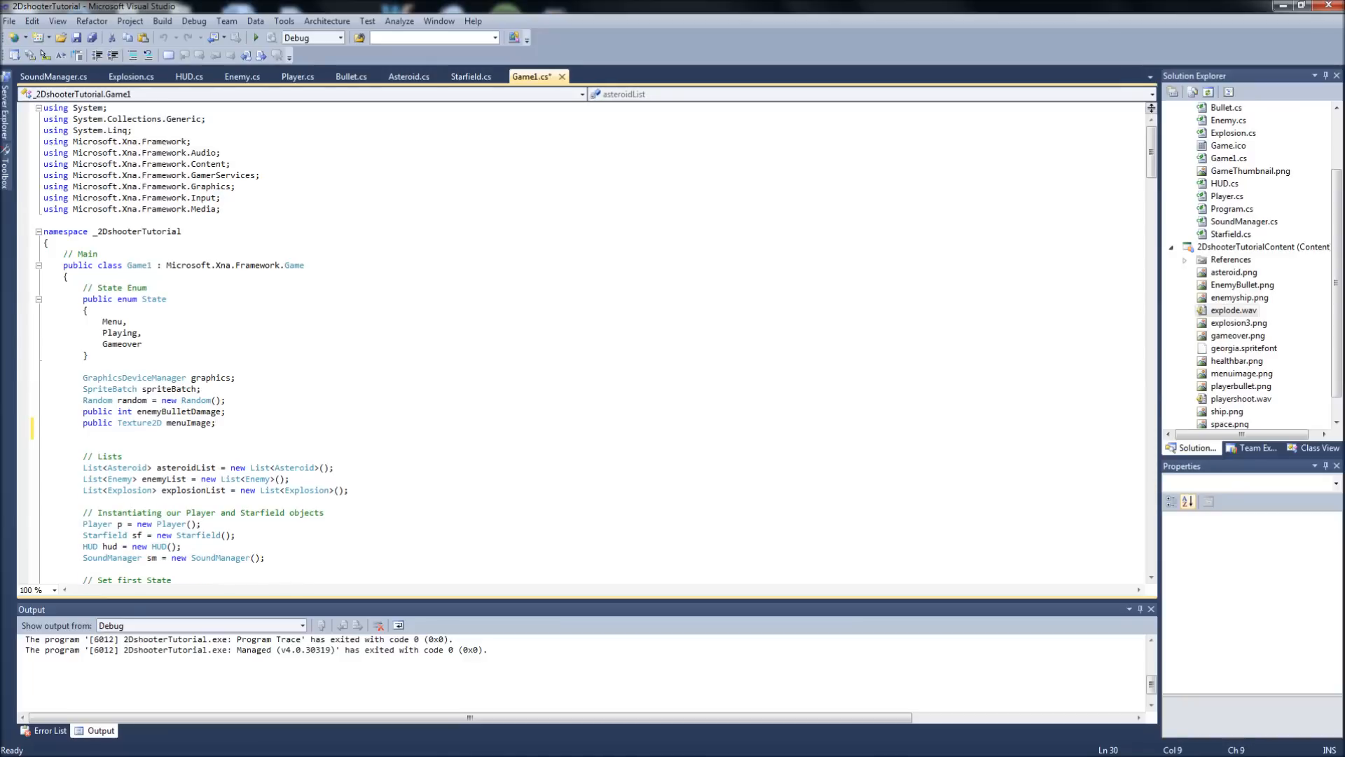
Declare public Texture2D gameoverImage and set gameoverImage = null in the constructor.
text(public)
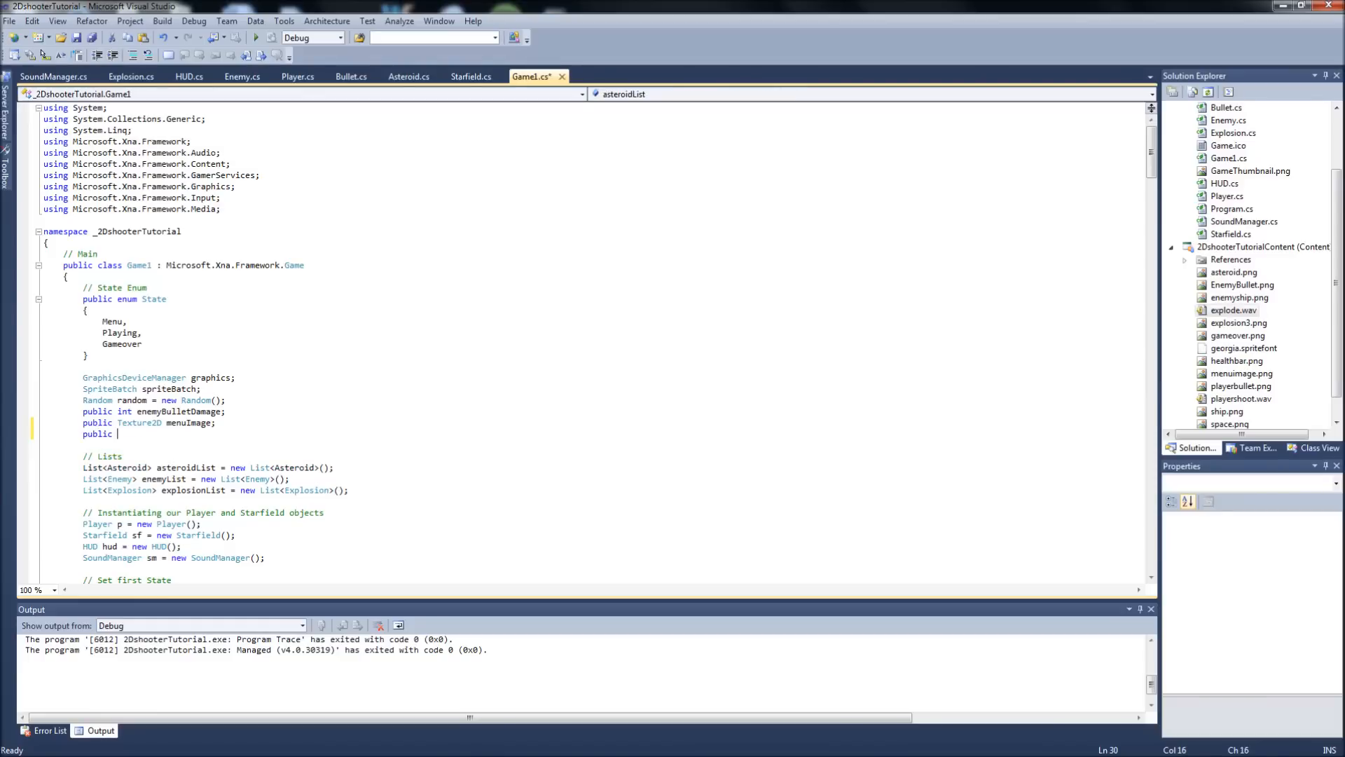
text(Texture2D)
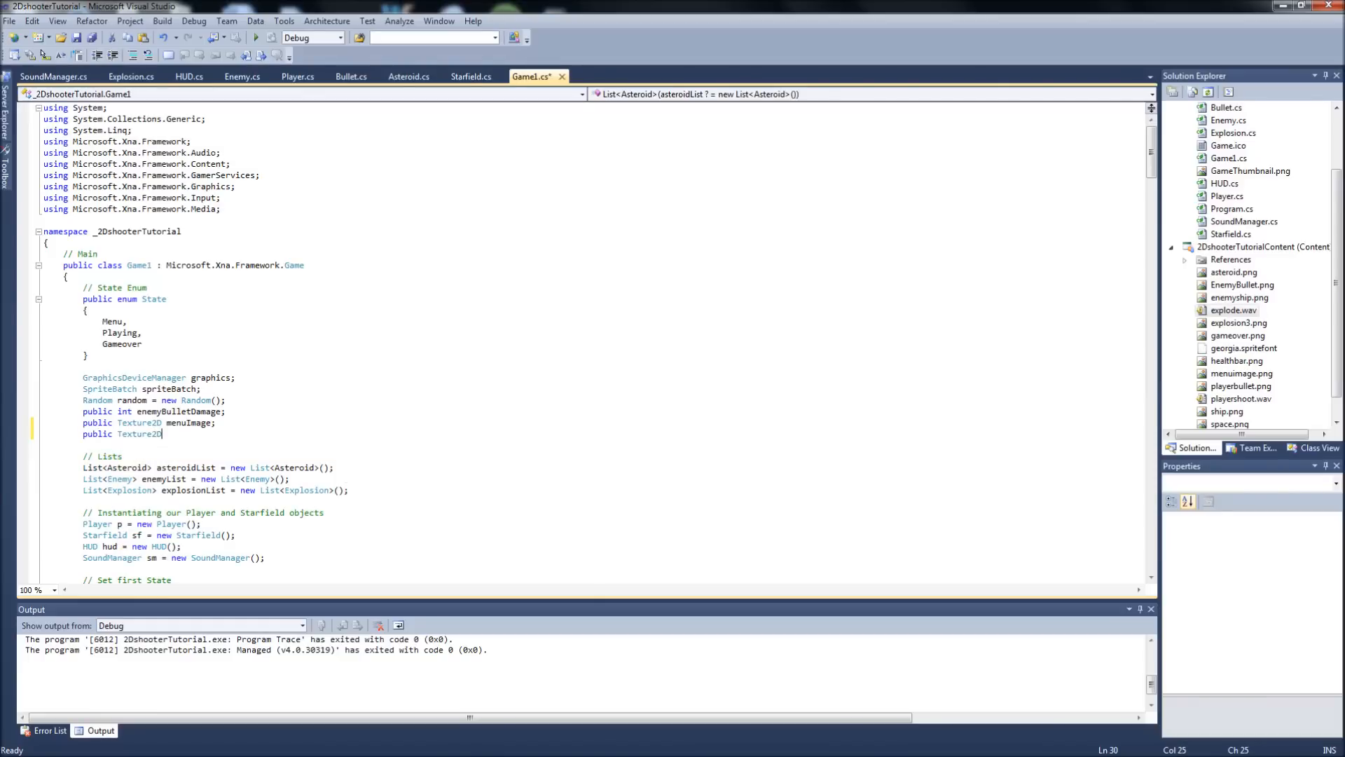
text(gam)
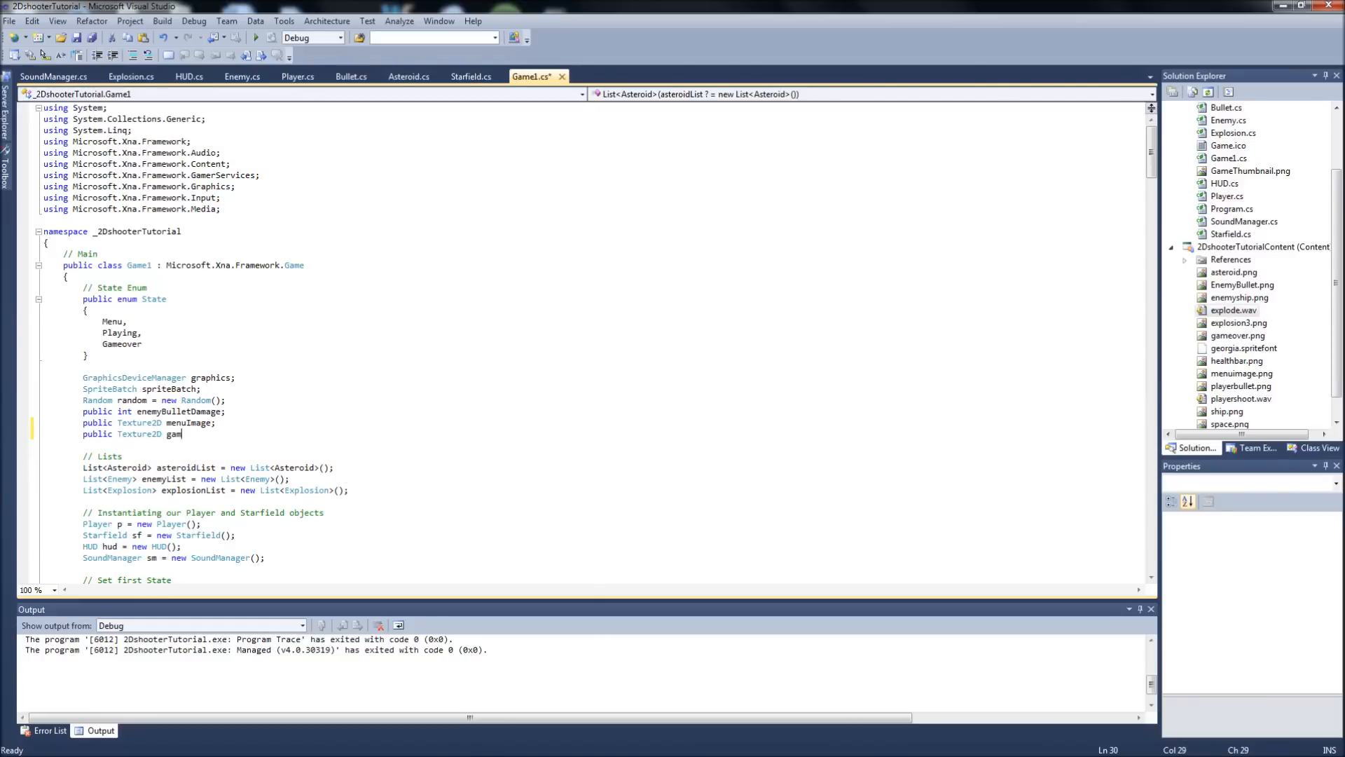
text(eoverImage;)
text(menuImage = null;)
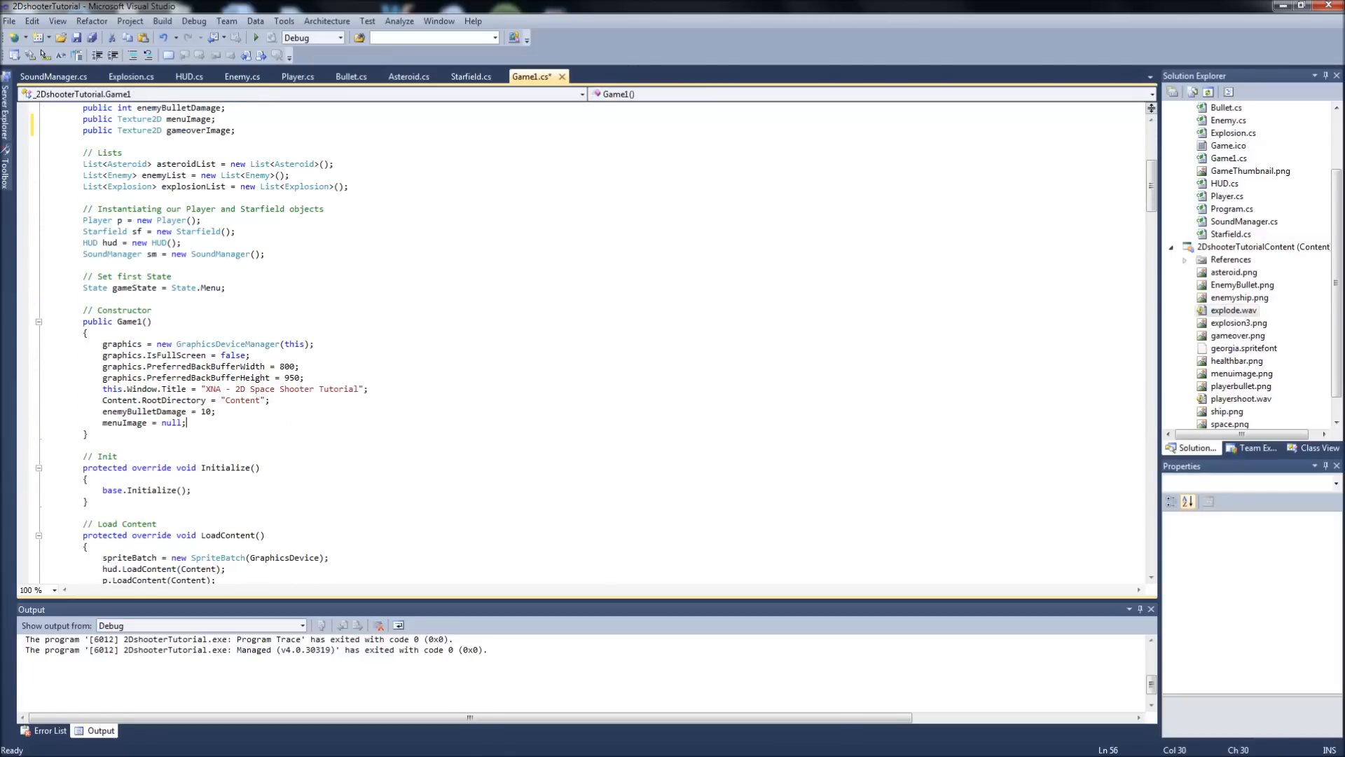
text(gameoverImage =)
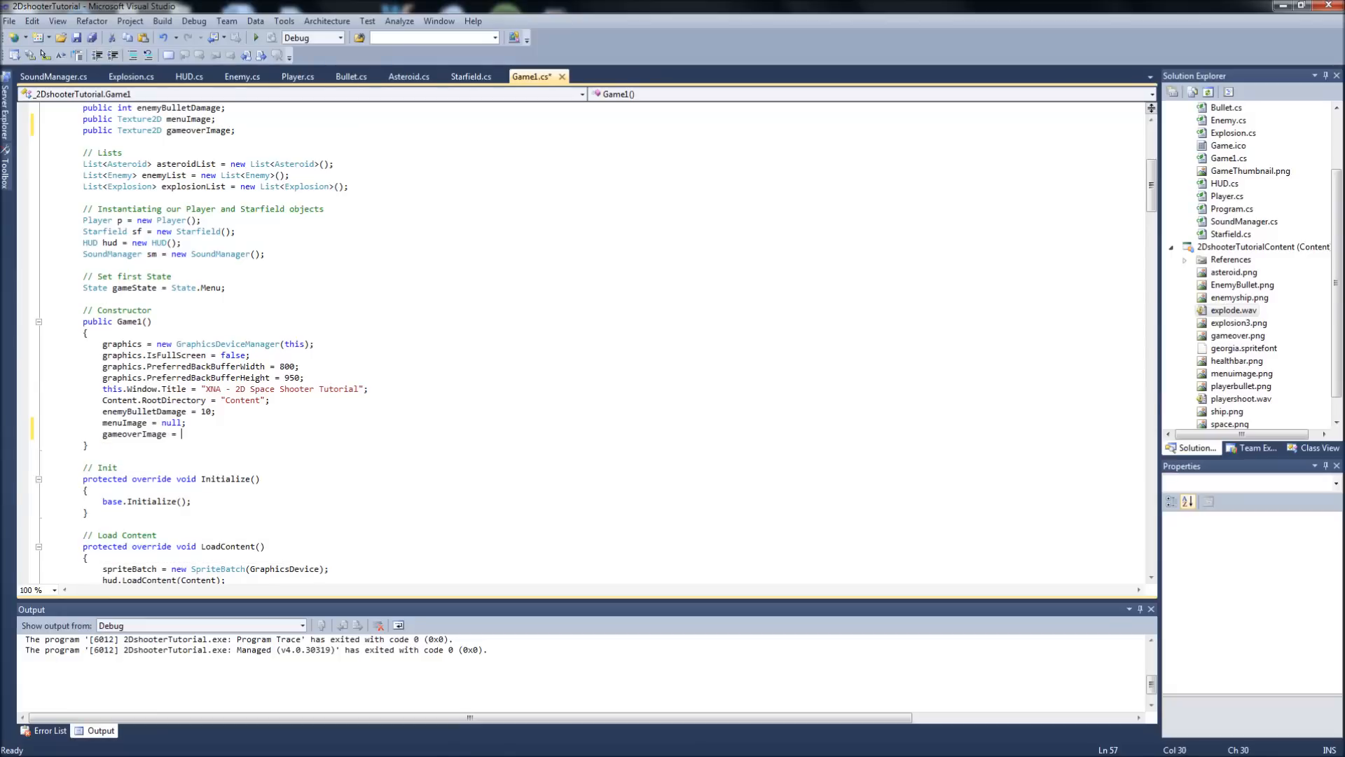
text(null;)
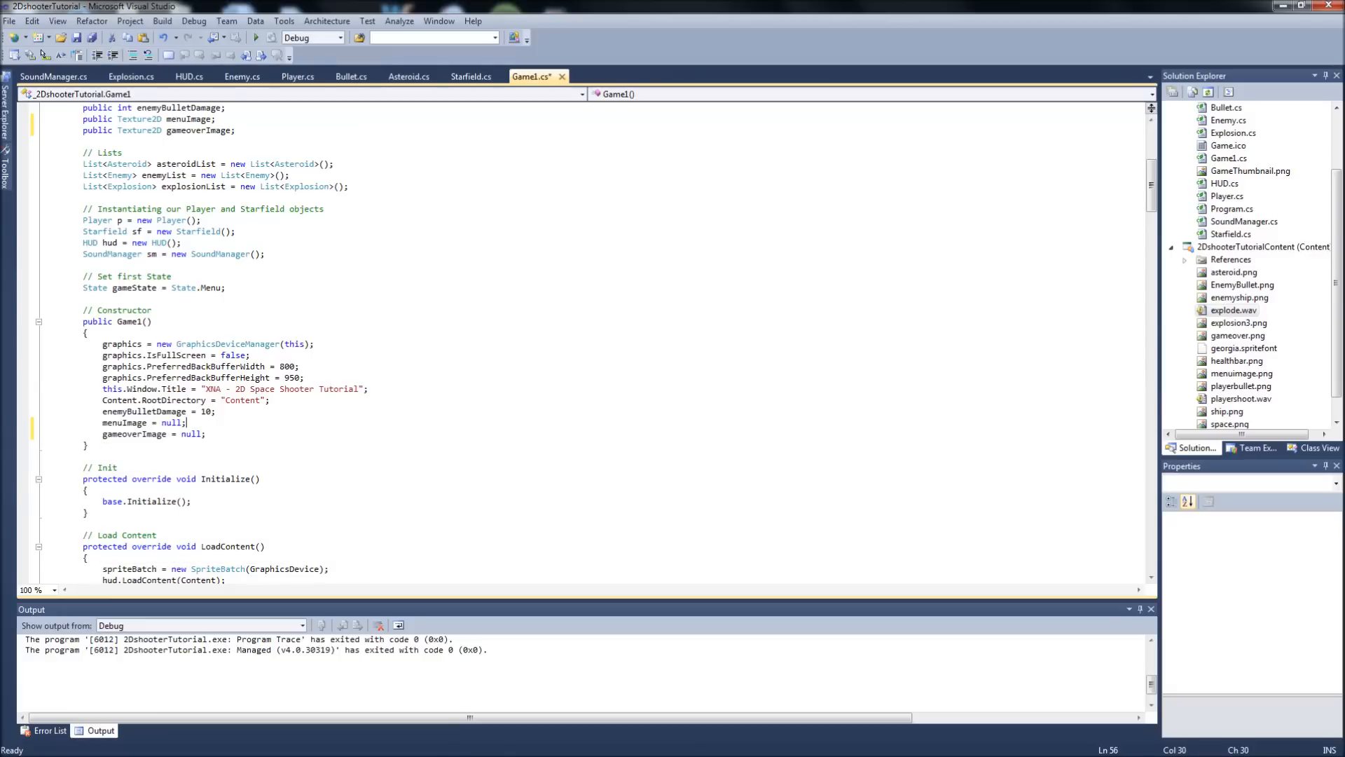
scroll(down, 3)
text(menuImage = Content.Load<Texture2D>("menuimage");)
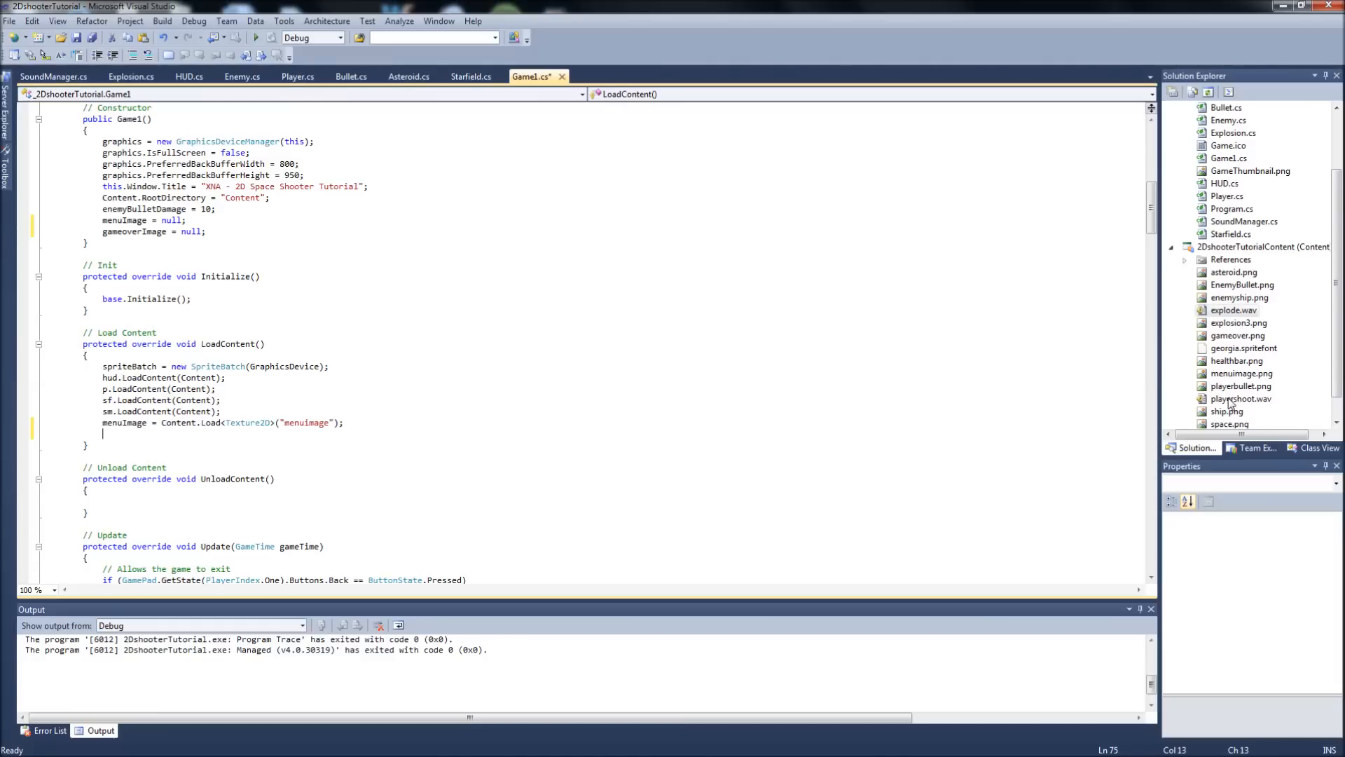
click(1240, 385)
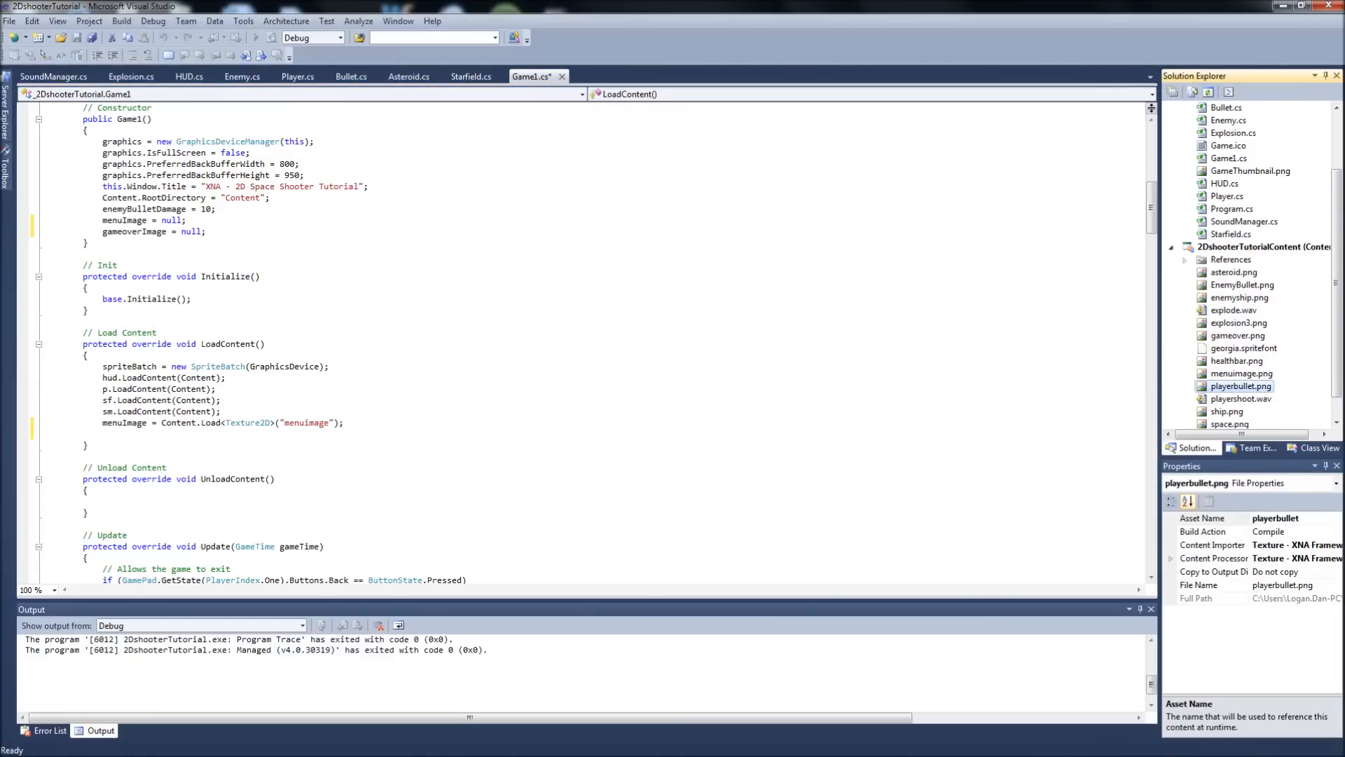
click(144, 422)
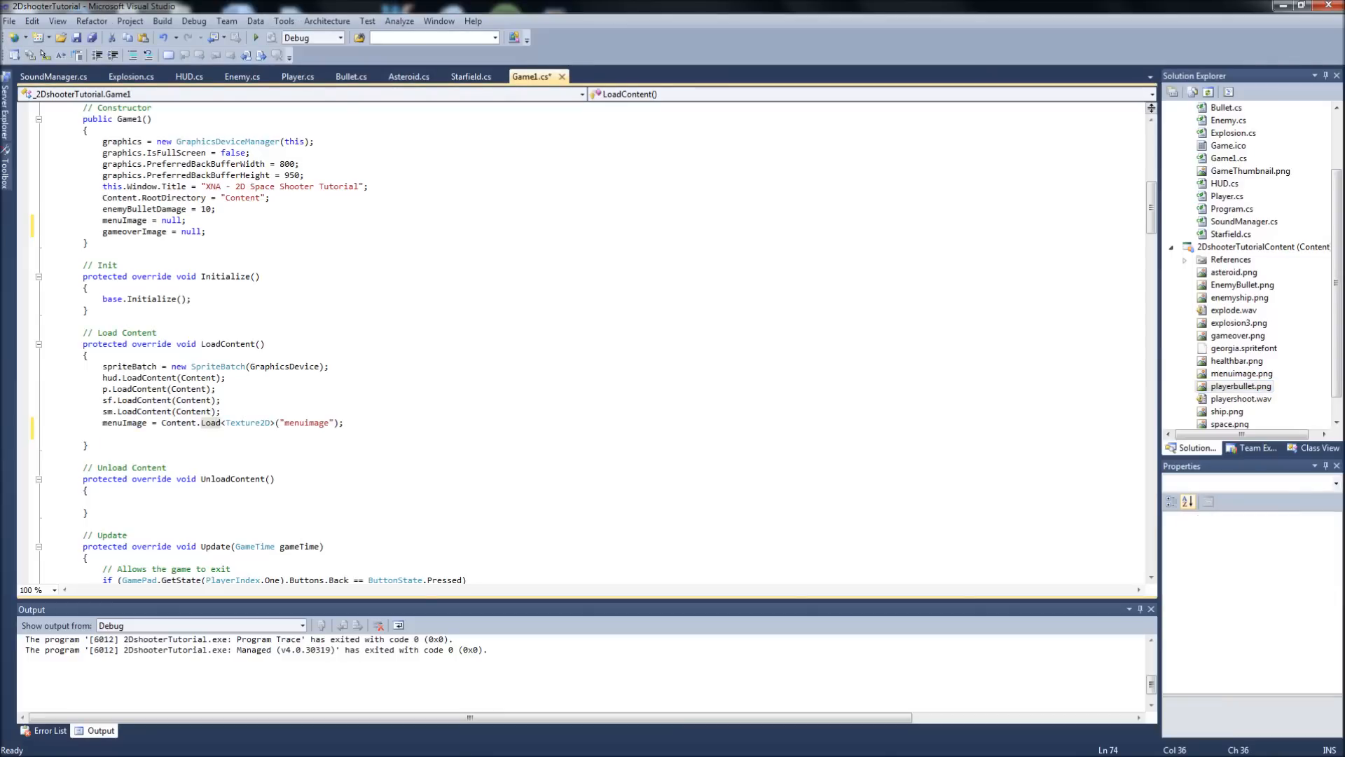
triple_click(218, 422)
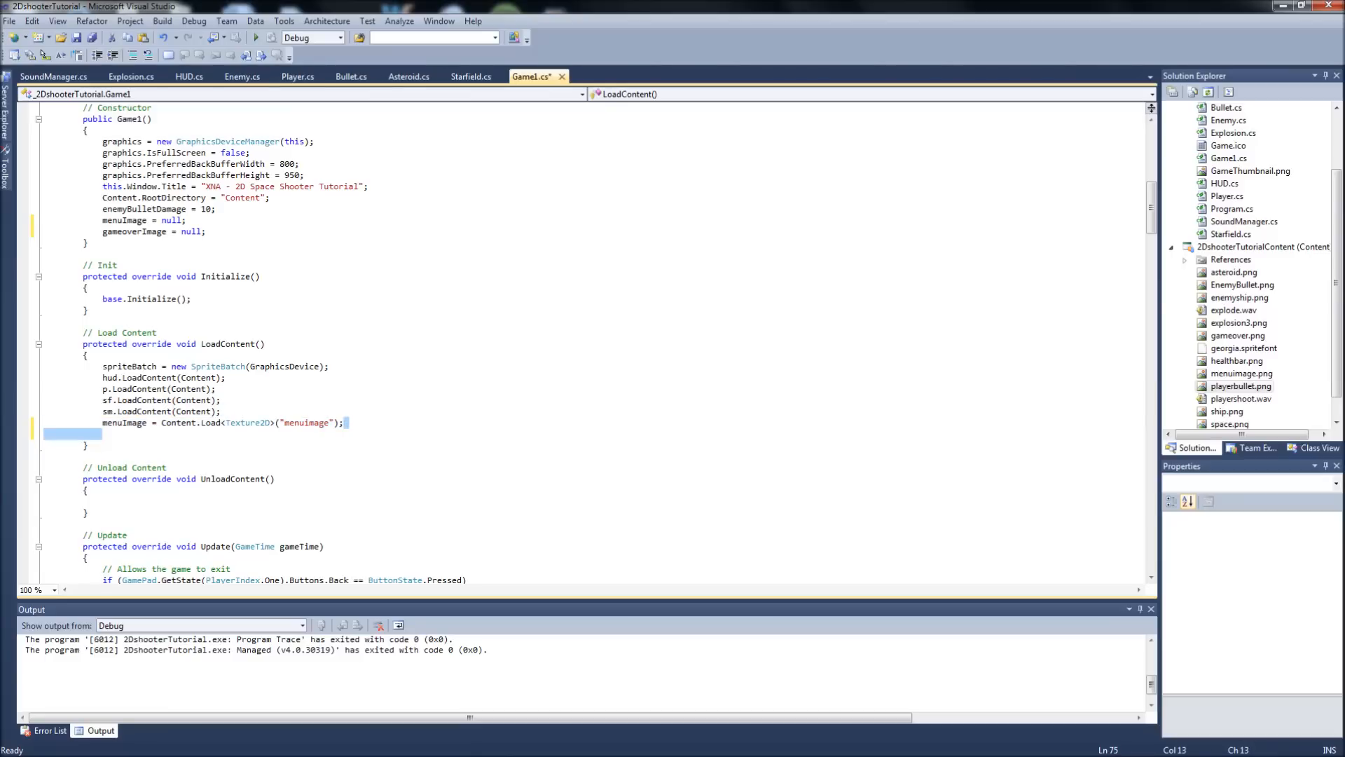
click(1240, 372)
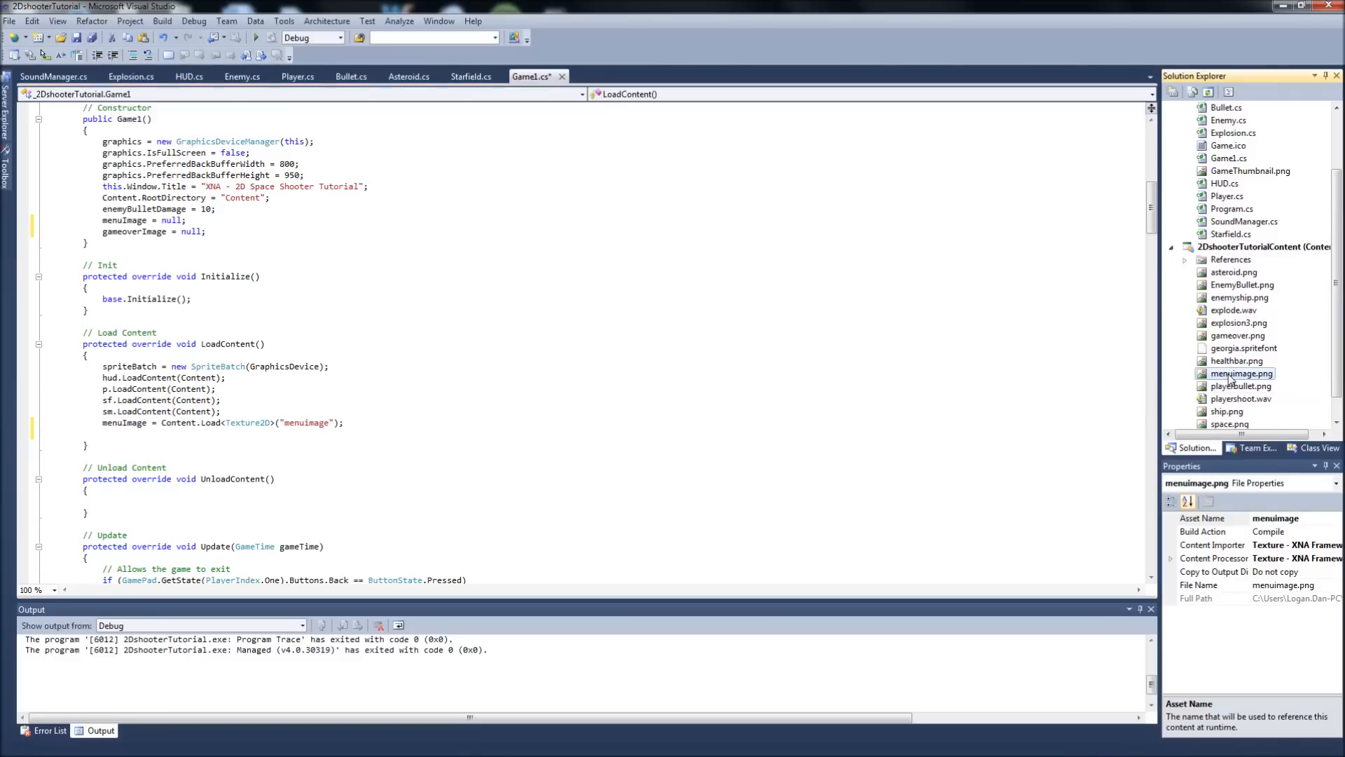
right_click(1261, 247)
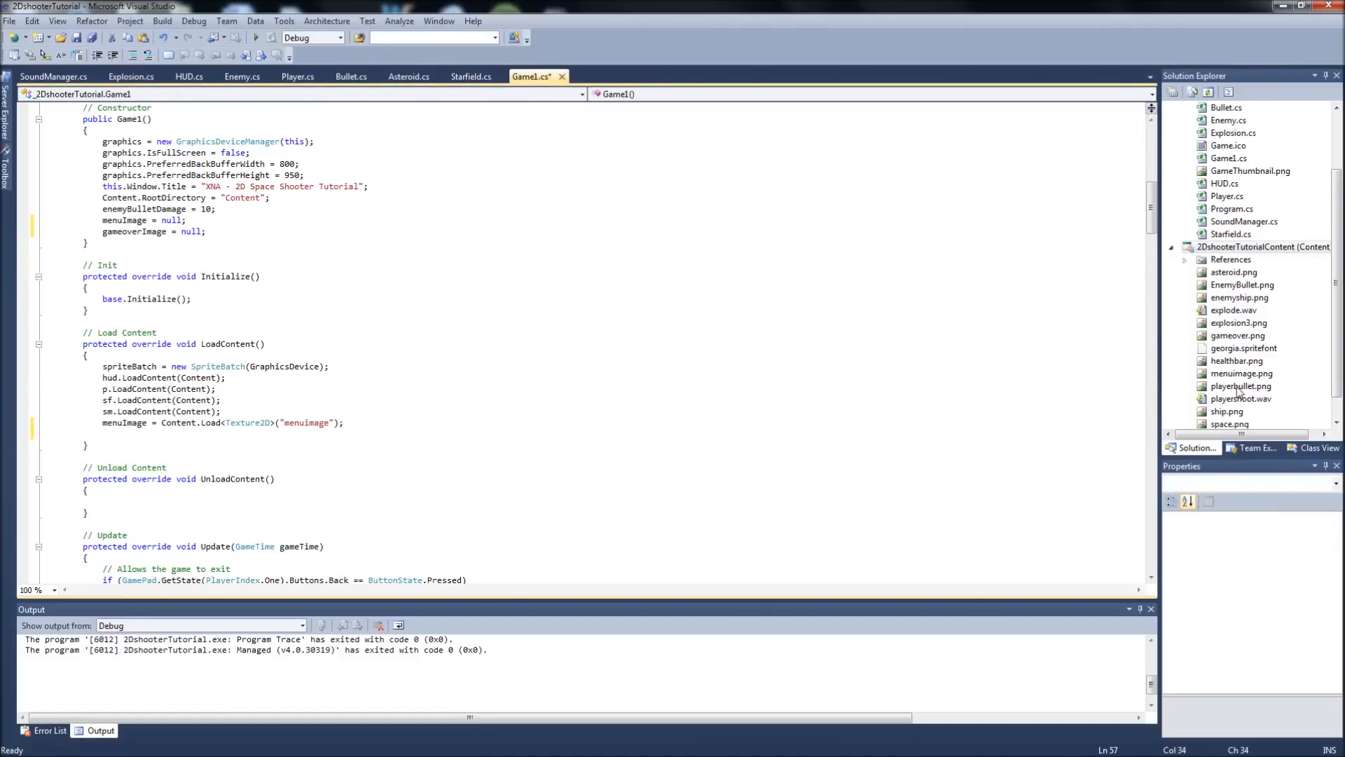
click(1240, 373)
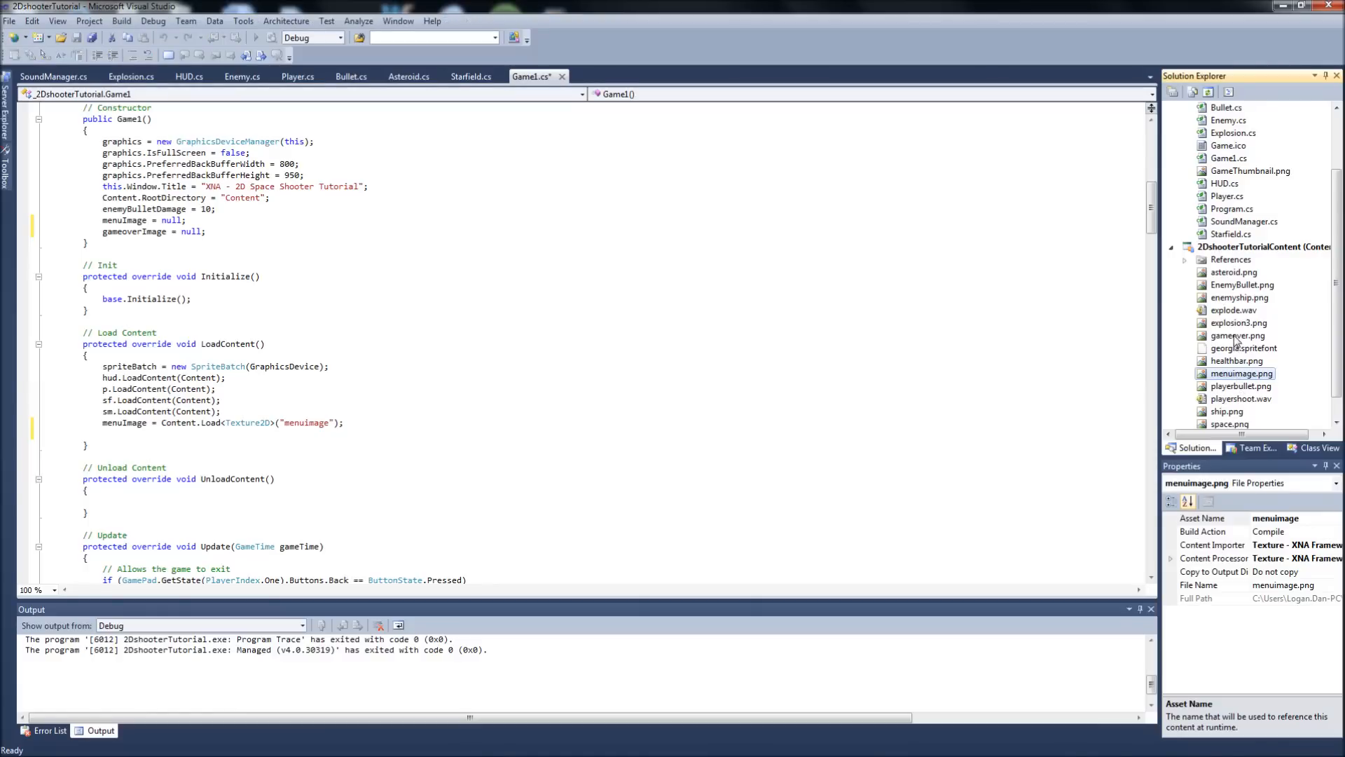
click(1236, 335)
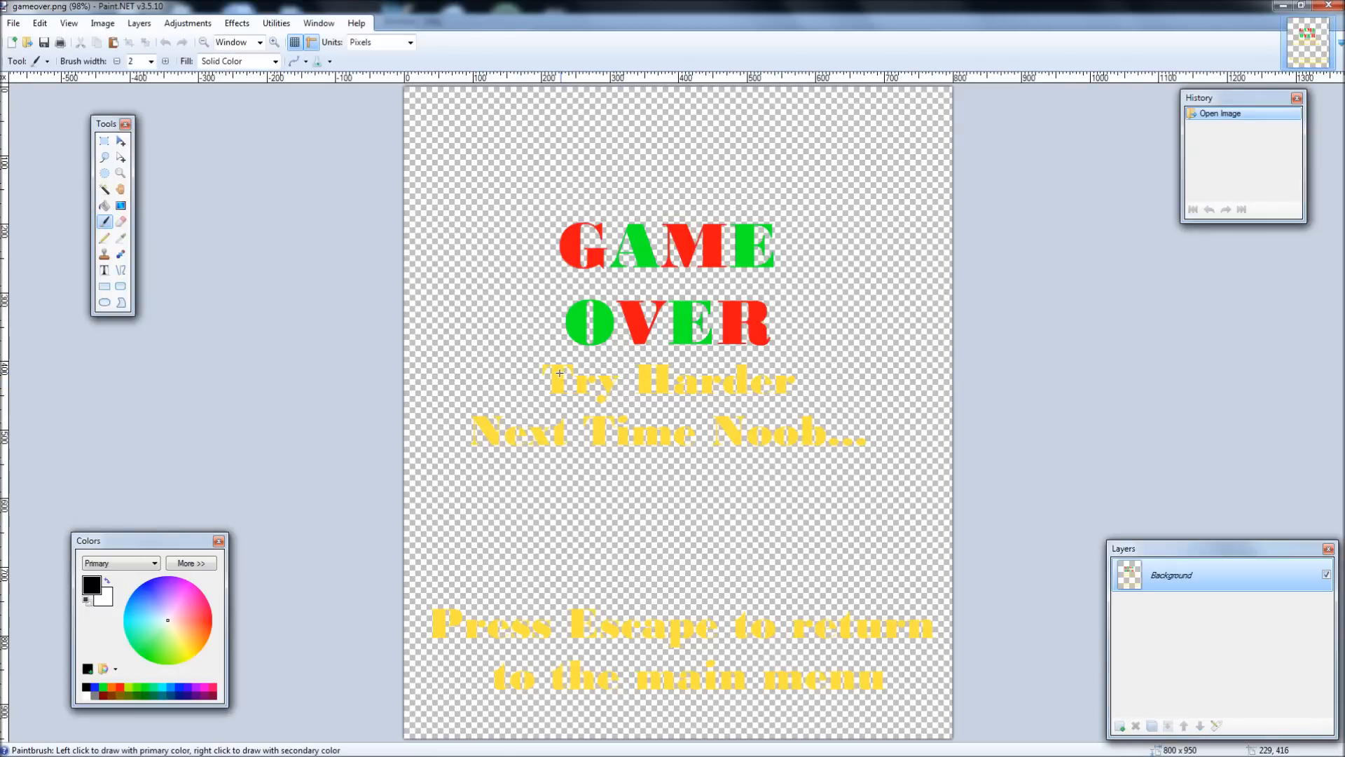
mouse_move(559, 375)
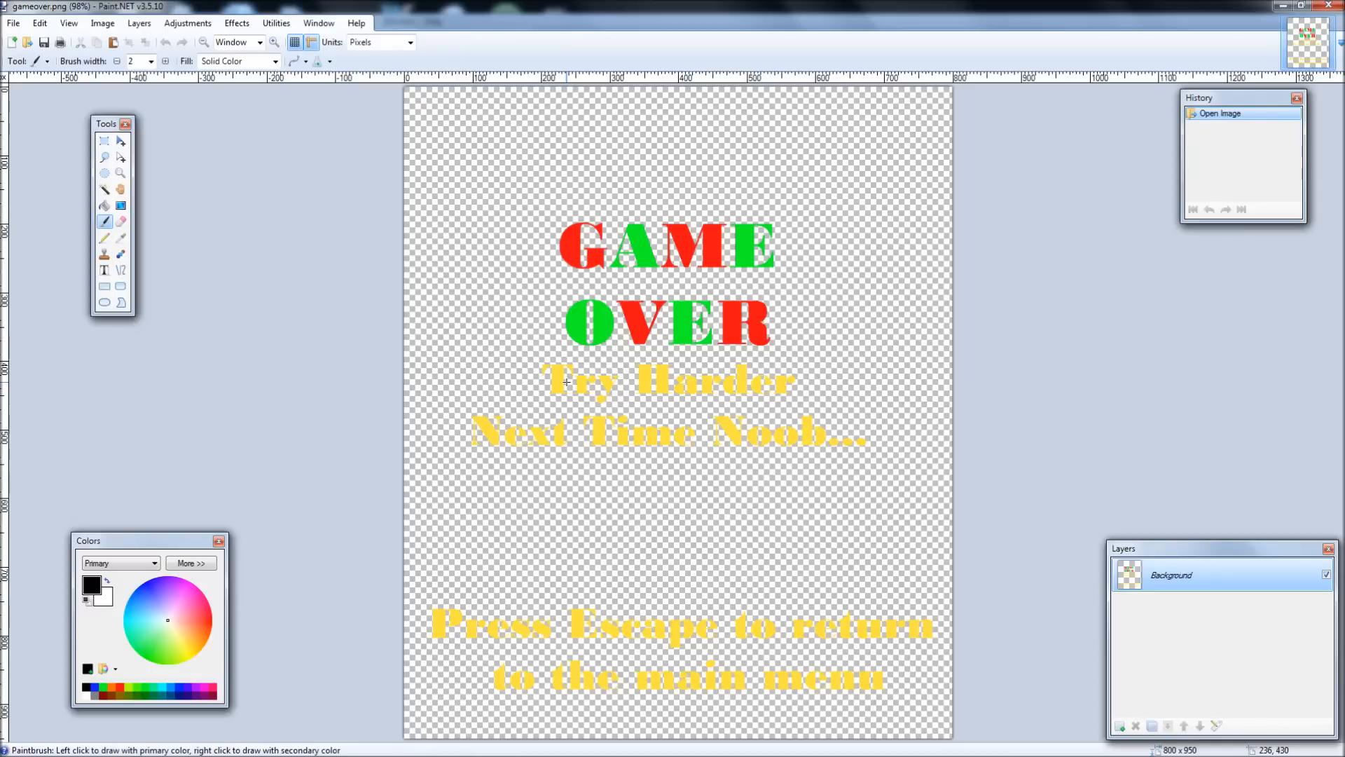
mouse_move(564, 382)
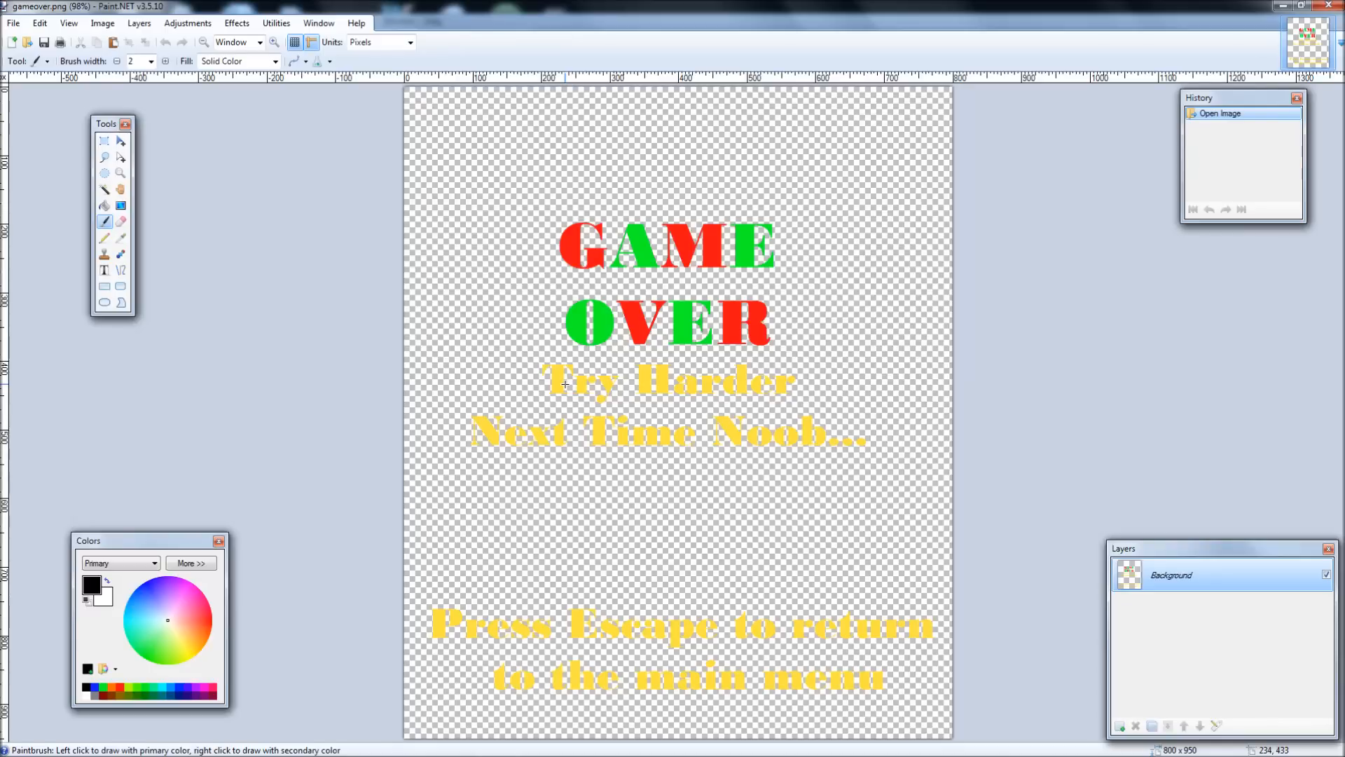
mouse_move(679, 525)
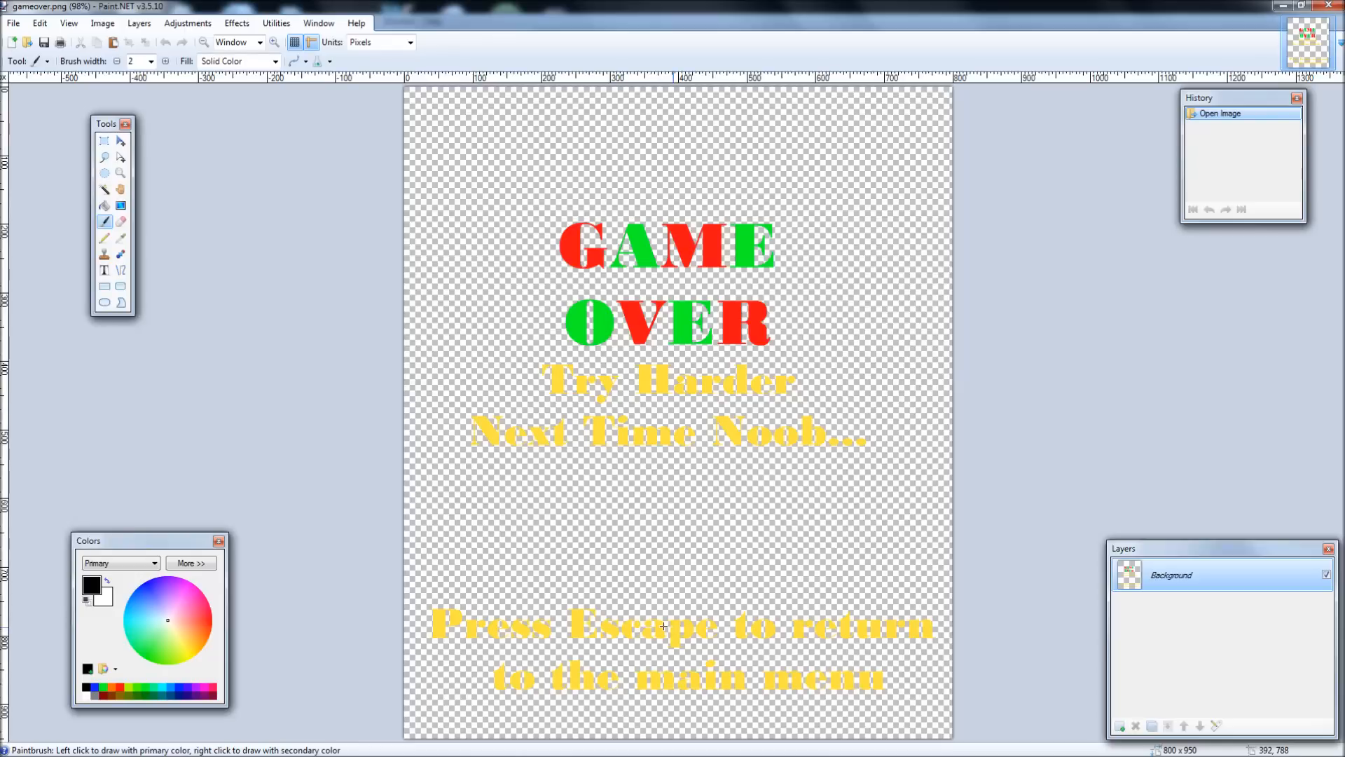
mouse_move(648, 634)
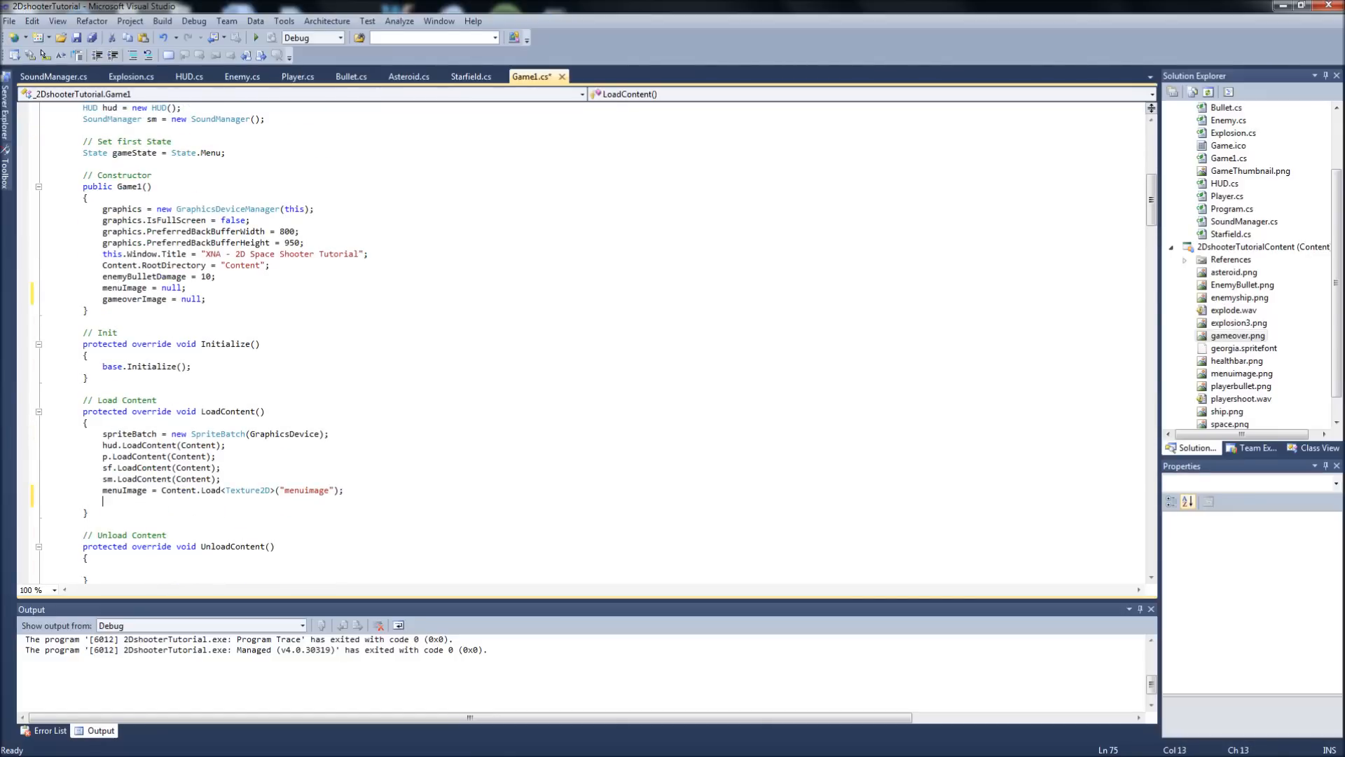
Load the "gameover" texture into gameoverImage with Content.Load<Texture2D> in LoadContent.
text(gameoverImage = Content.Loa)
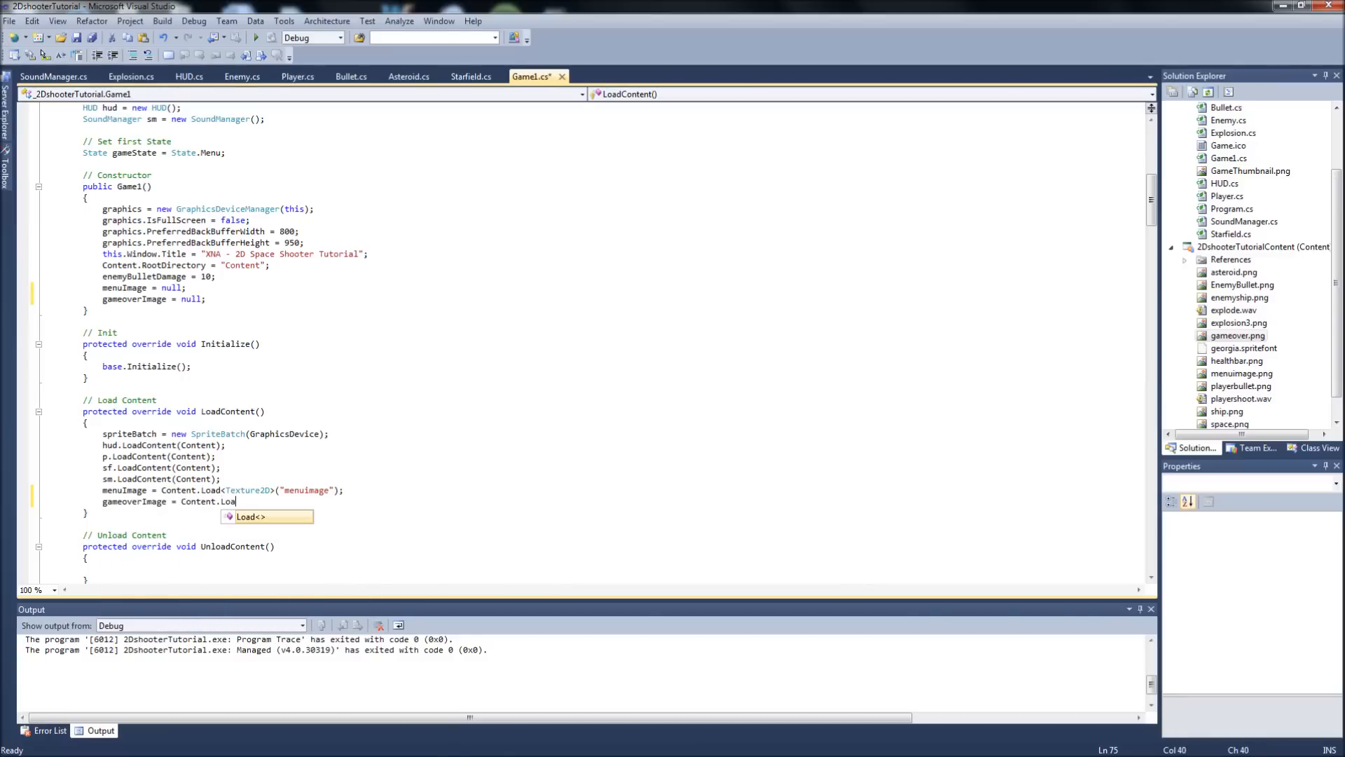
text(<Texture2D)
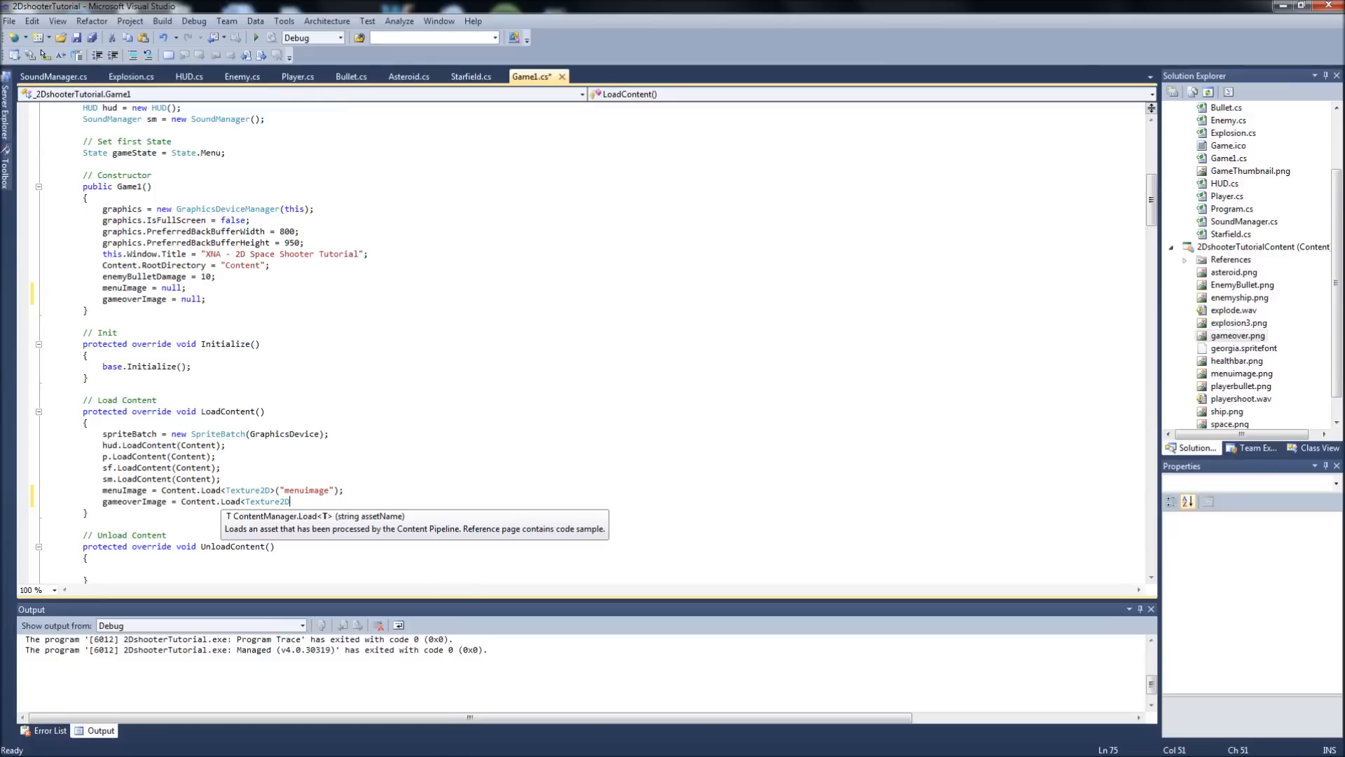
text(>(")
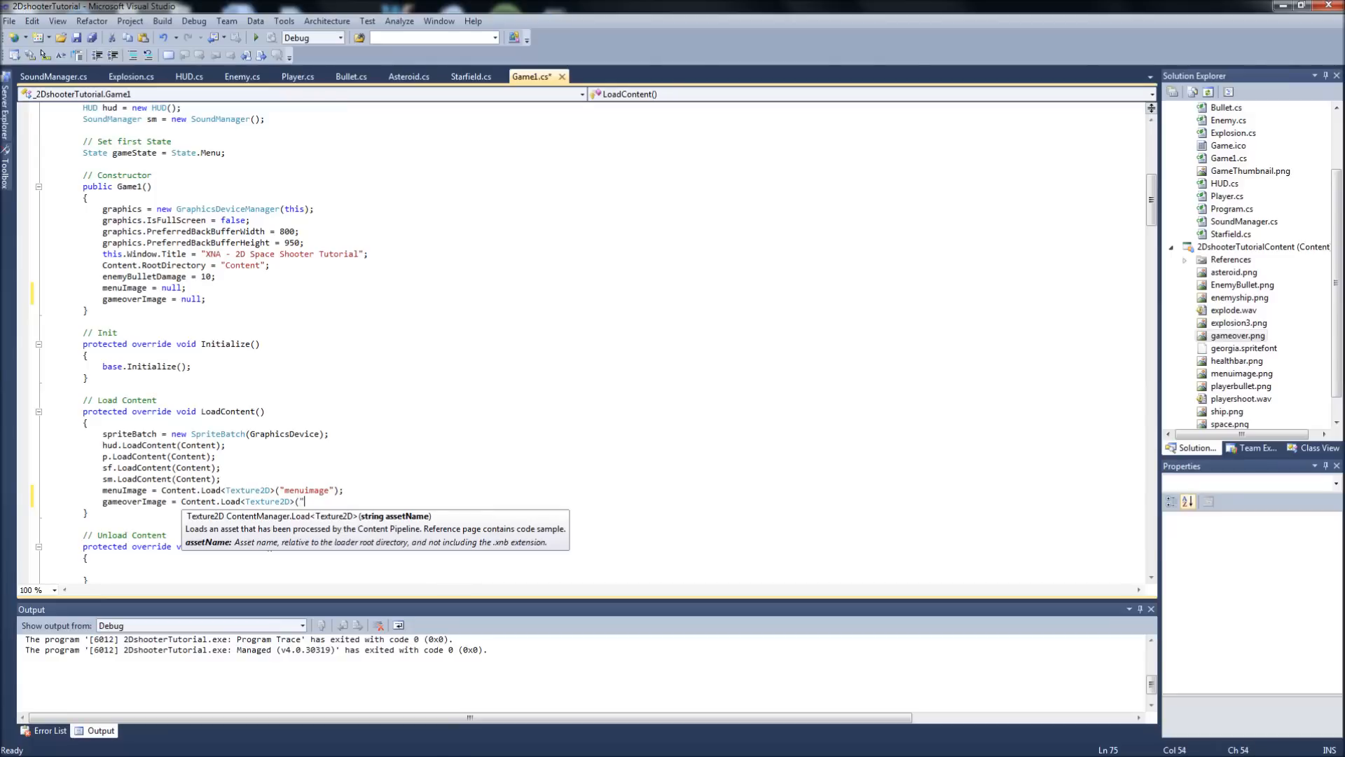
text(g)
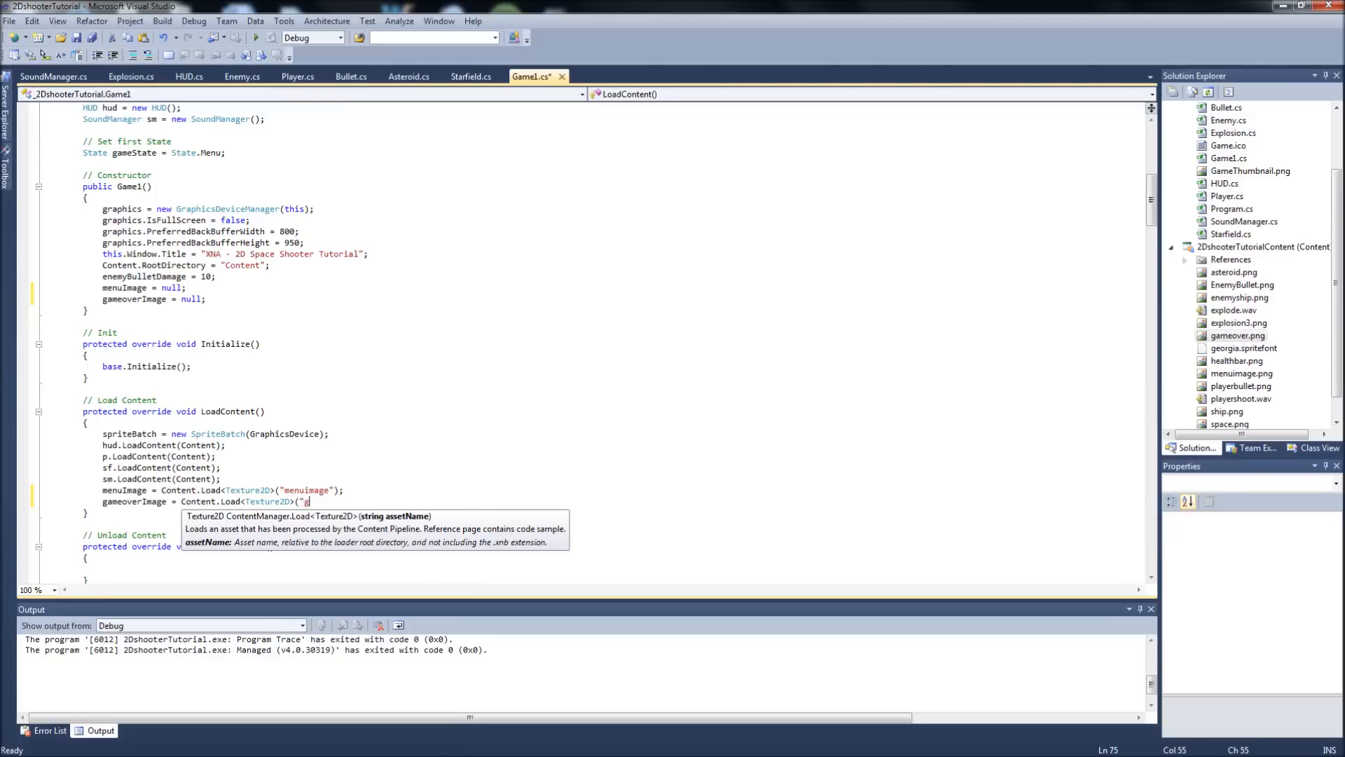
text(ameover");)
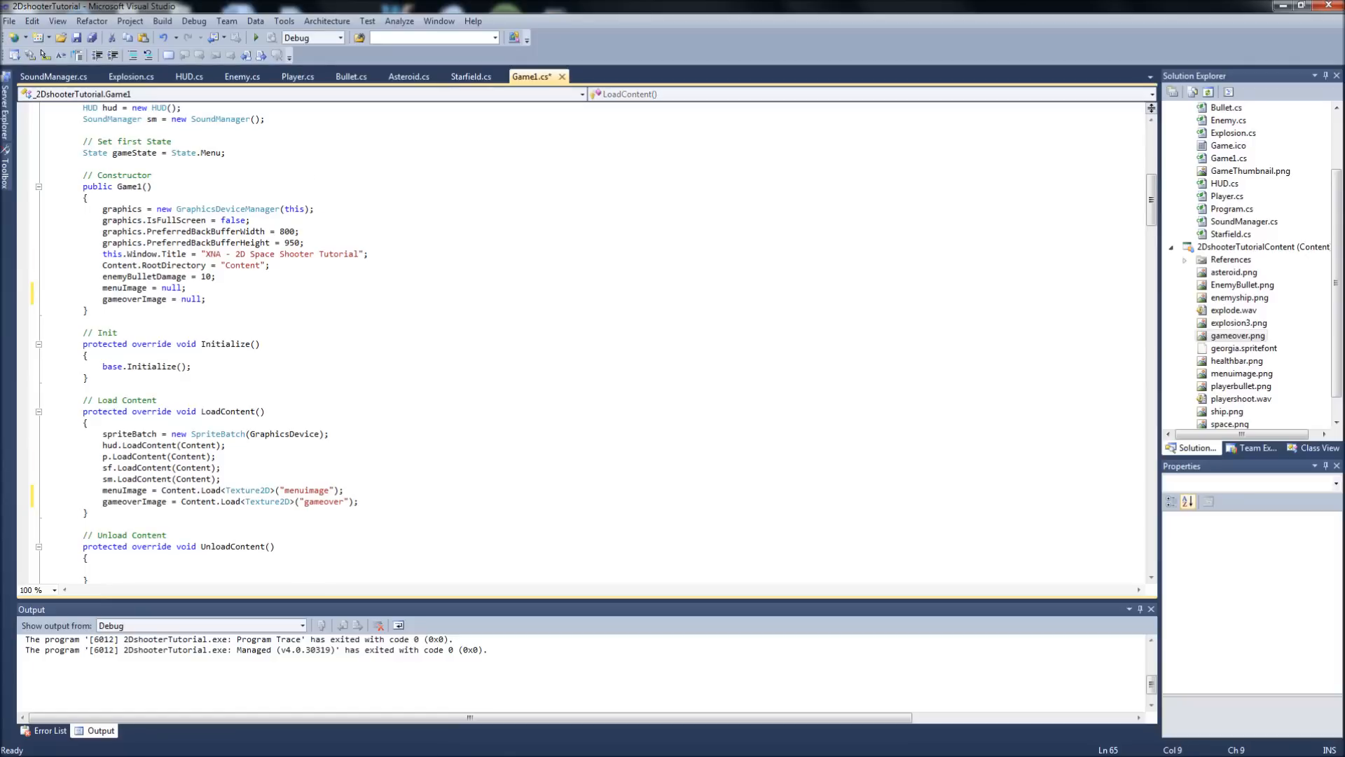
scroll(down, 3)
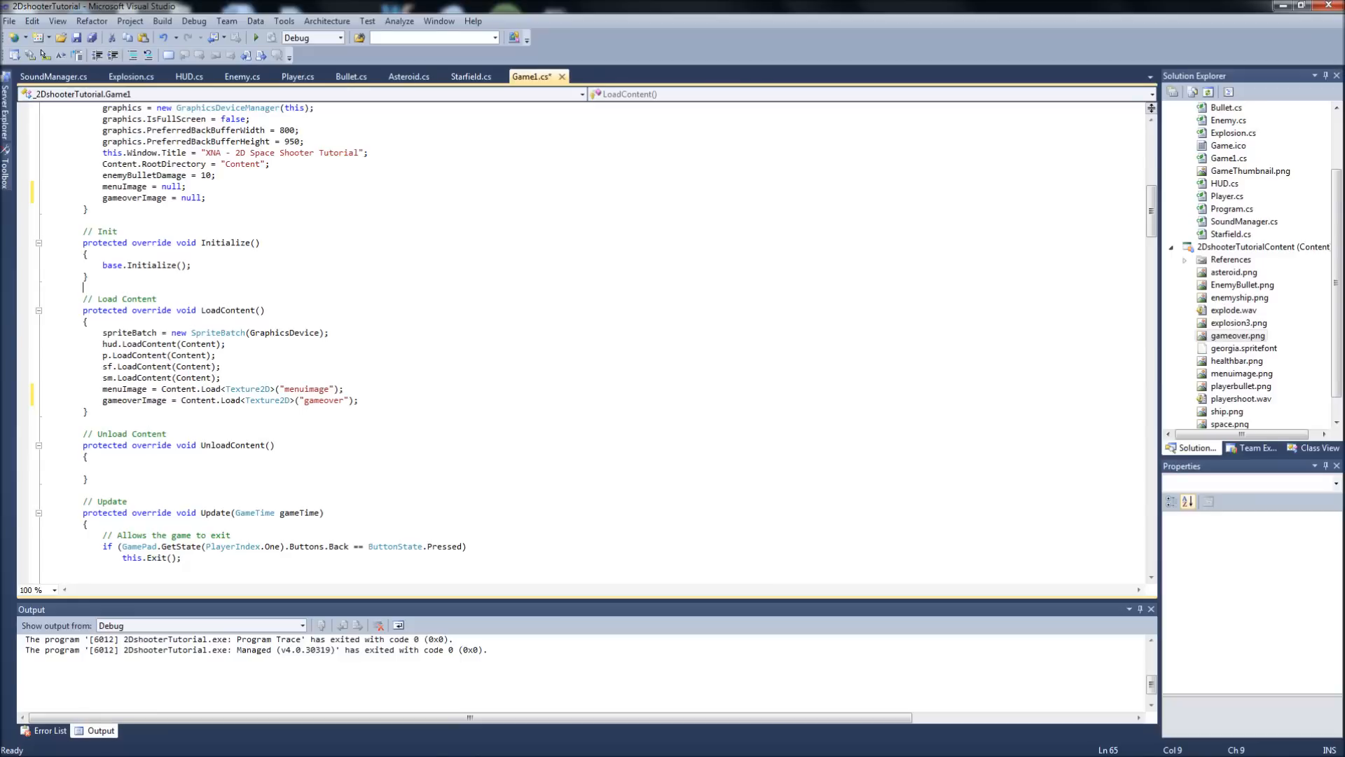
Add a '// Get Keyboard State' comment in the Gameover case of Update.
scroll(down, 3)
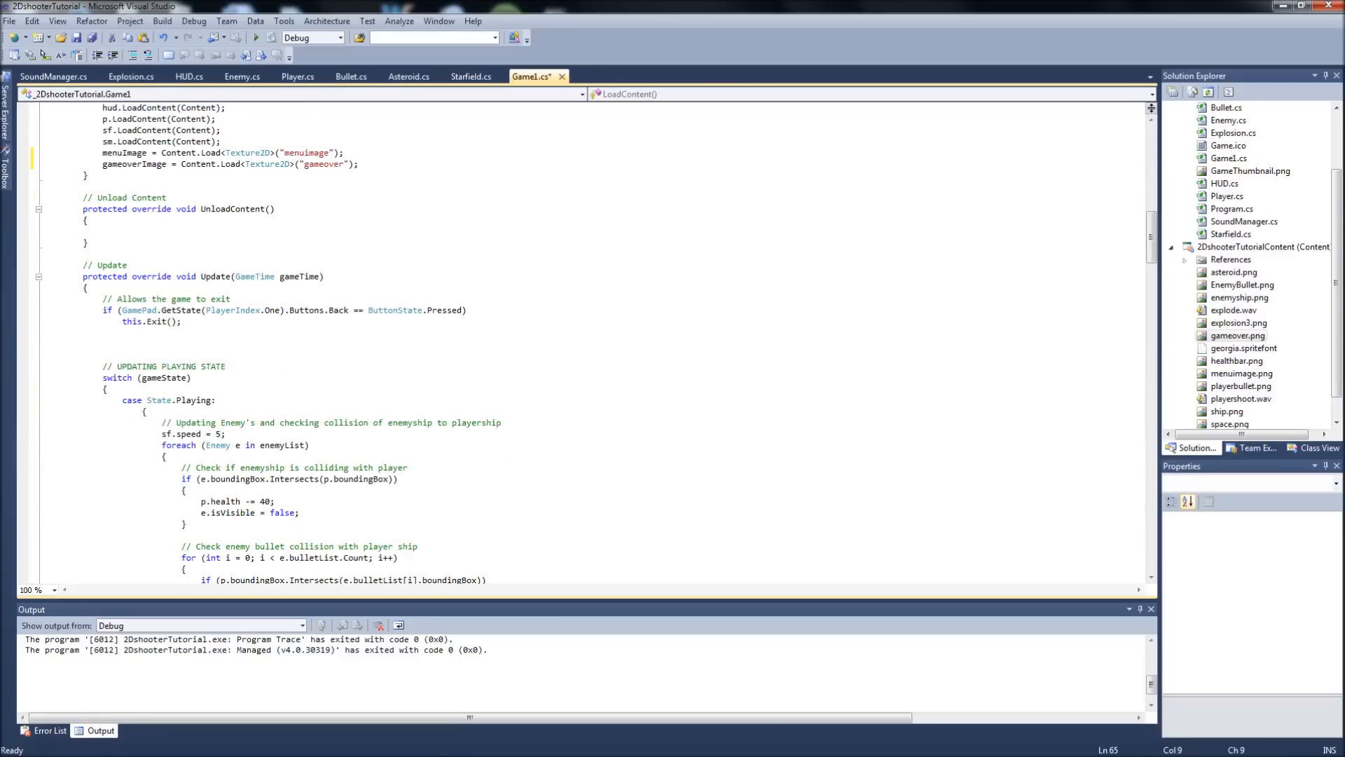
scroll(down, 3)
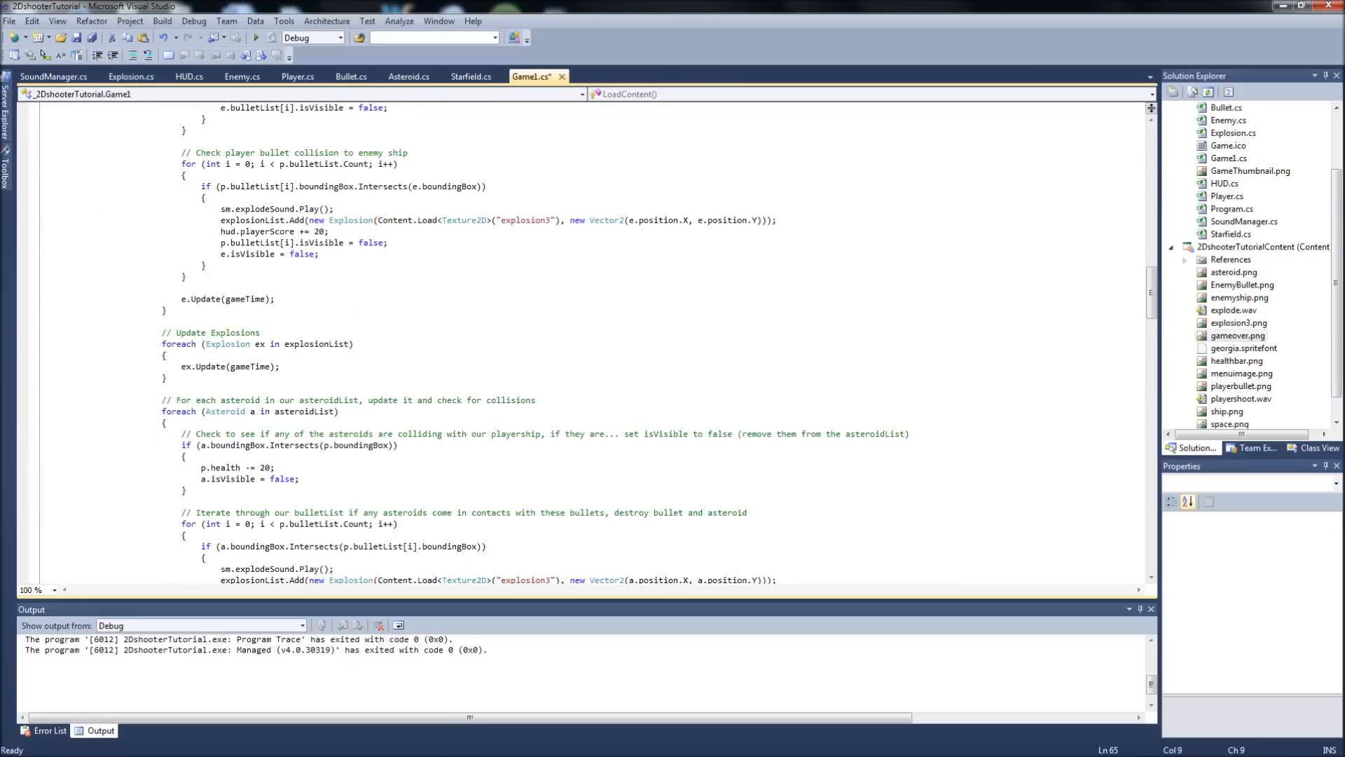
scroll(down, 3)
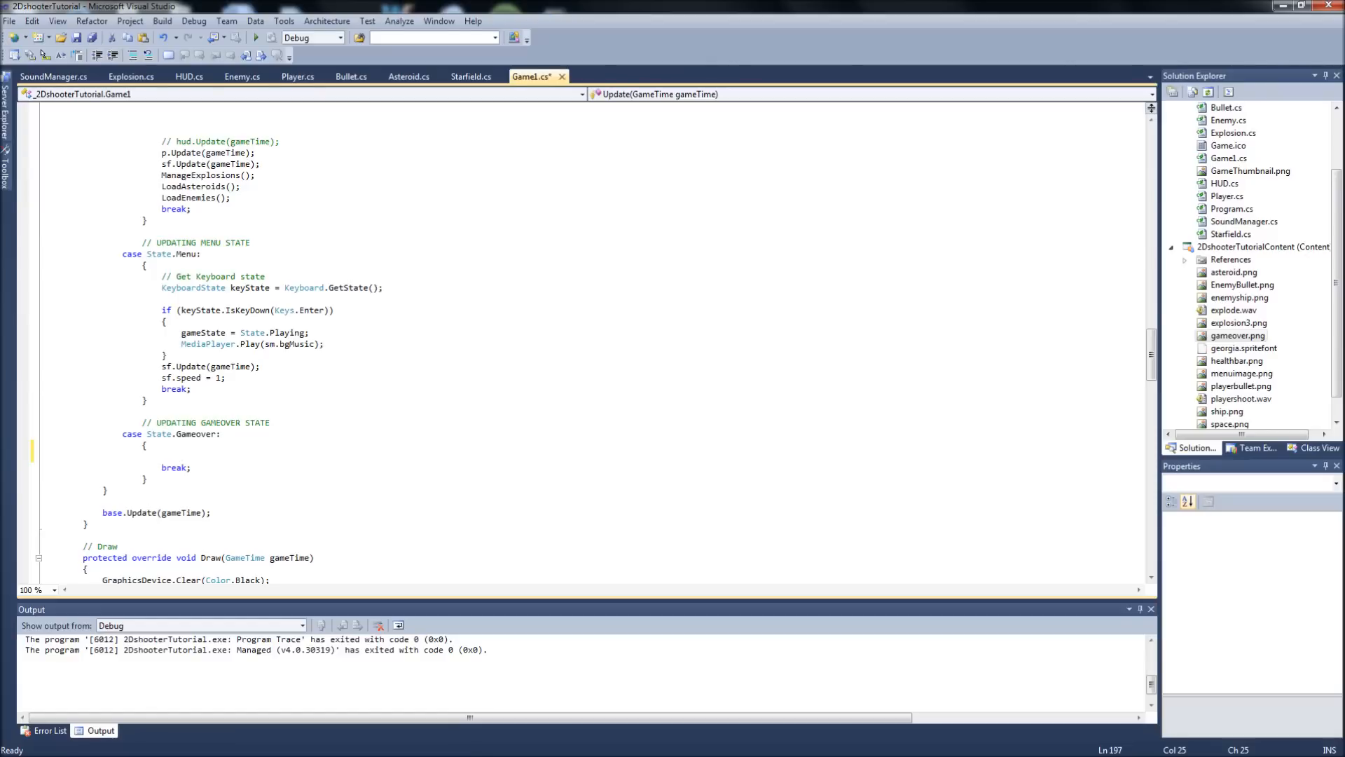
text(// G)
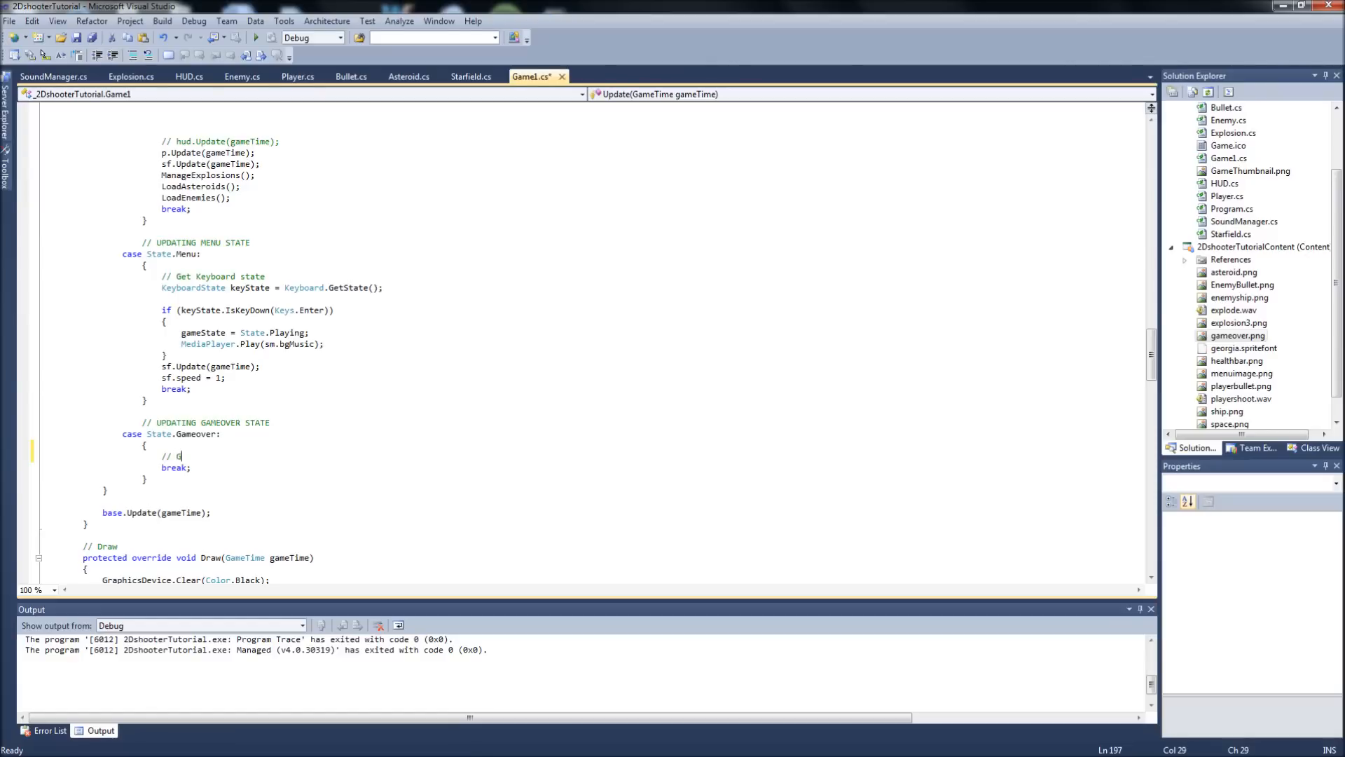
text(et Keyboard)
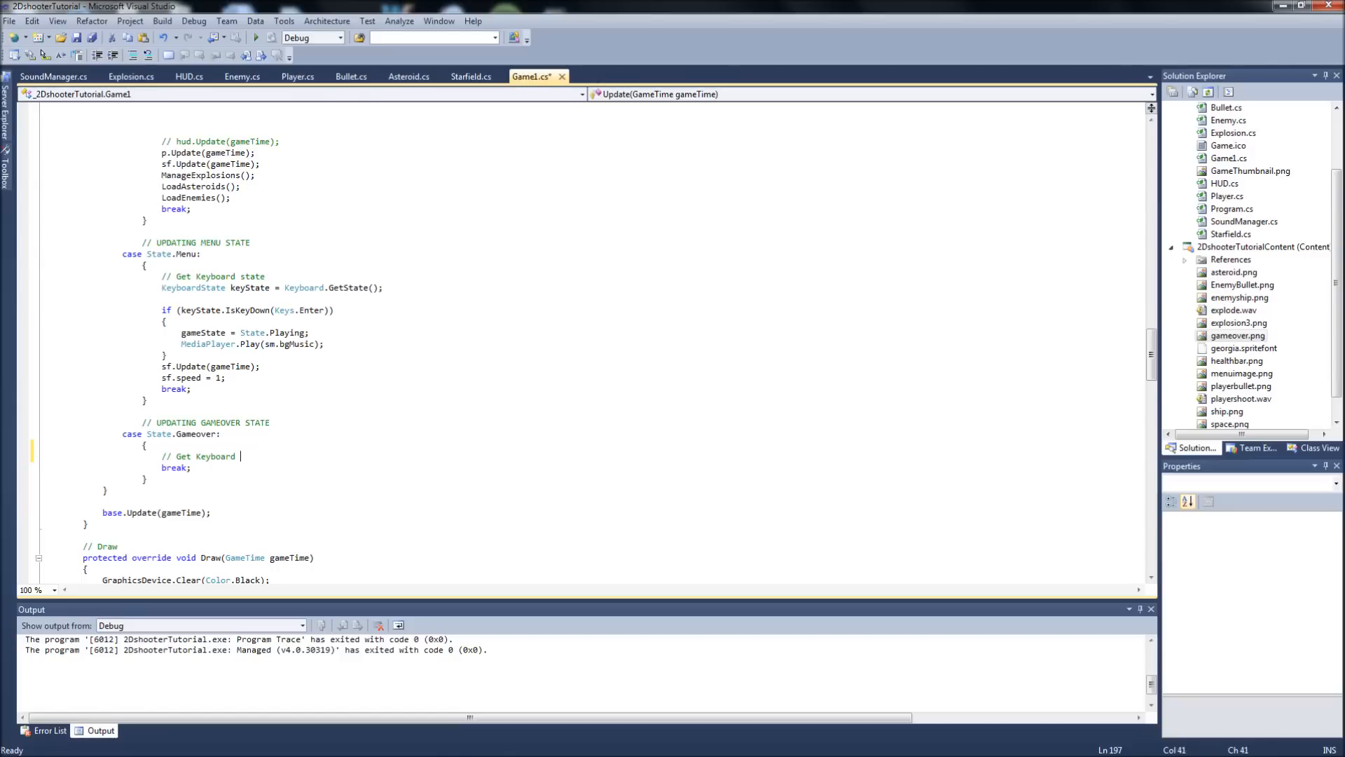
text(State)
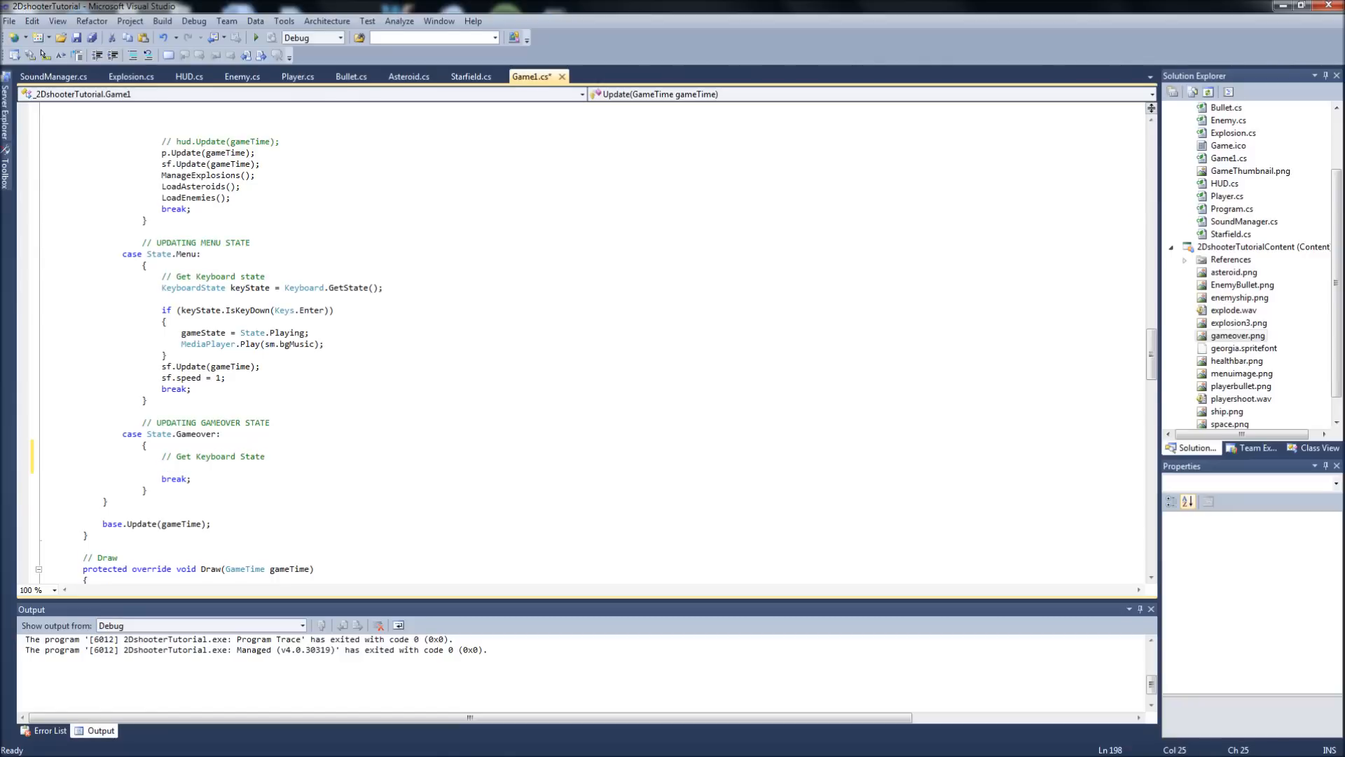
Read the keyboard into KeyboardState keyState = Keyboard.GetState();.
text(KeyboardState)
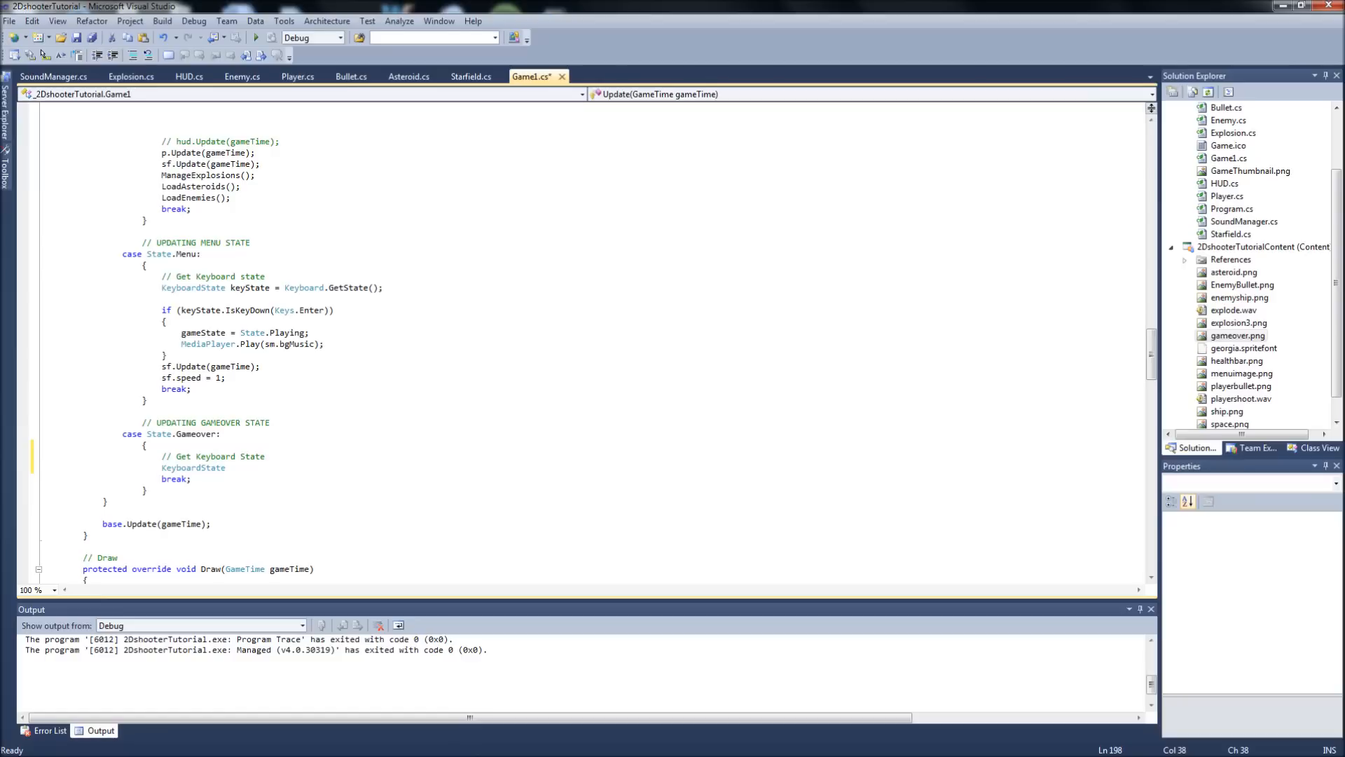
text(keySt)
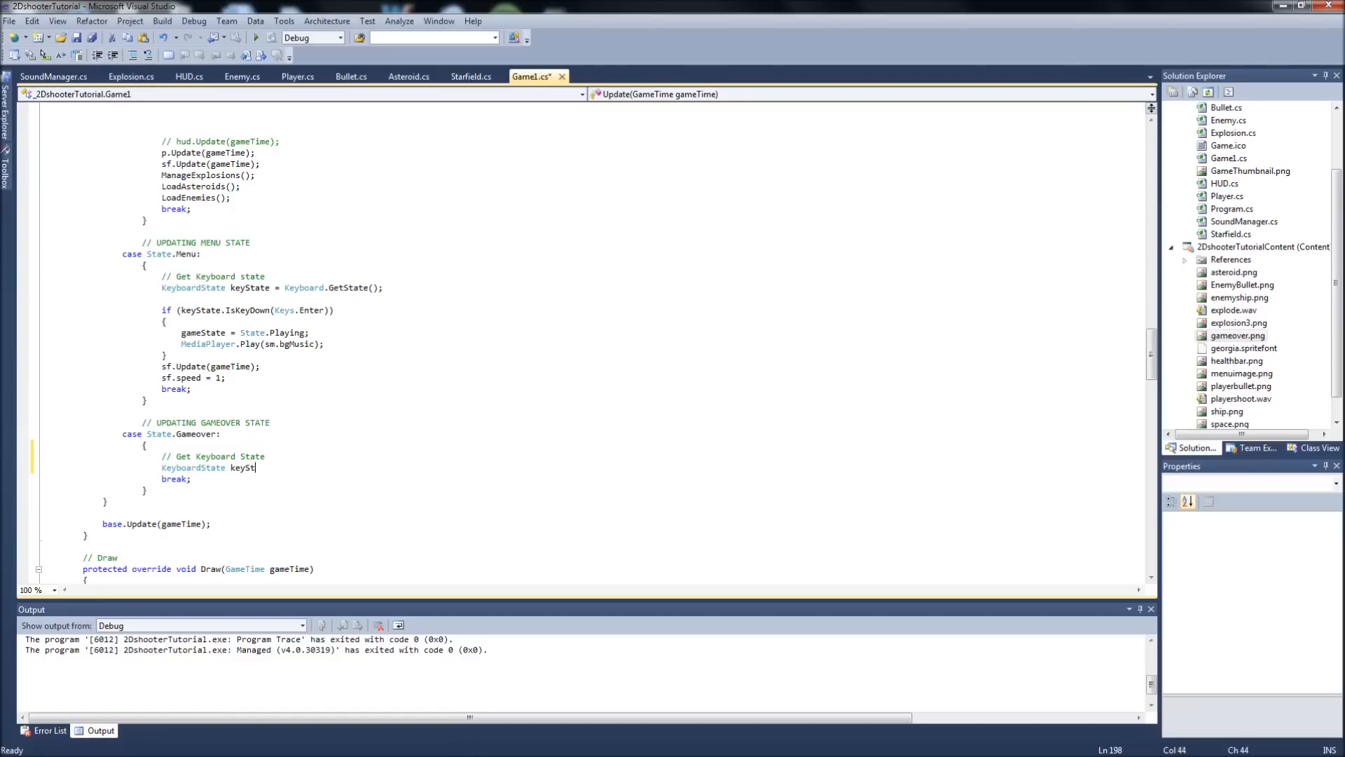
text(Kye)
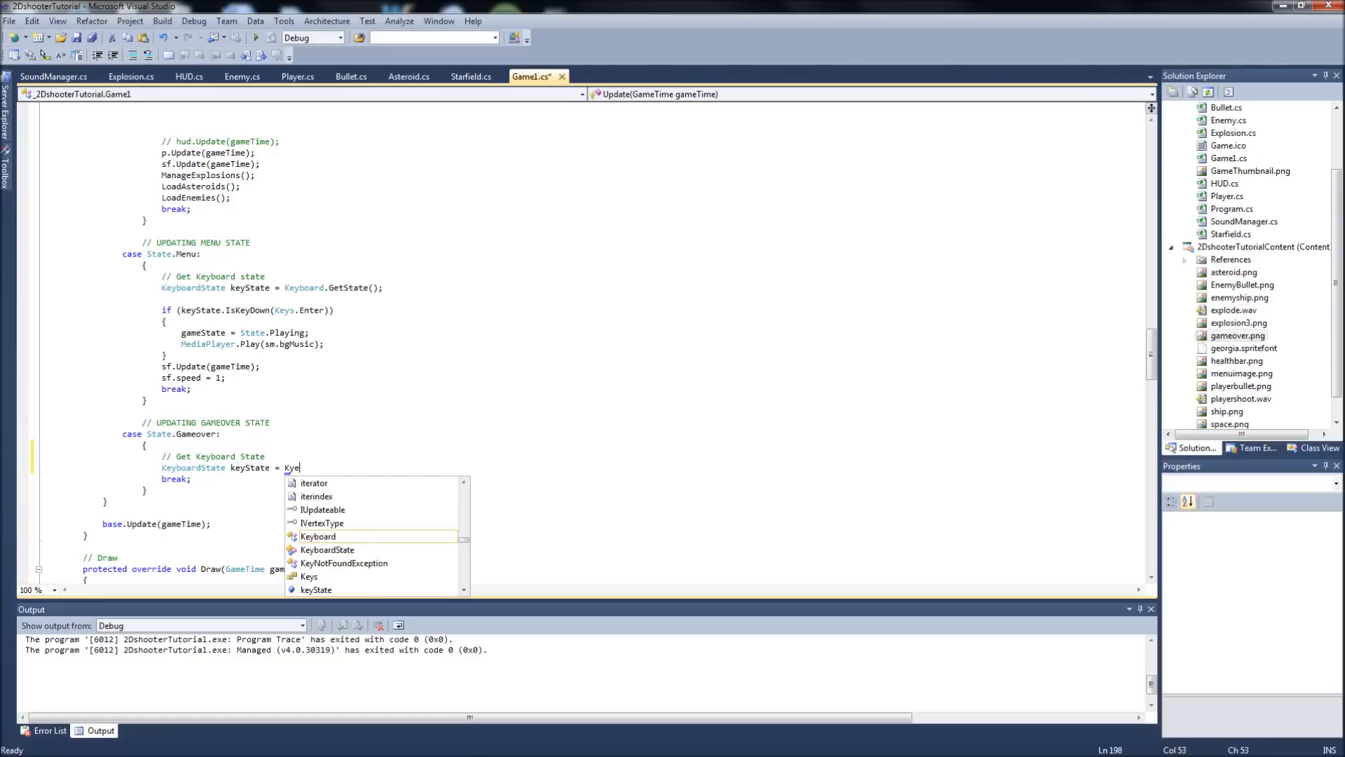
text(o)
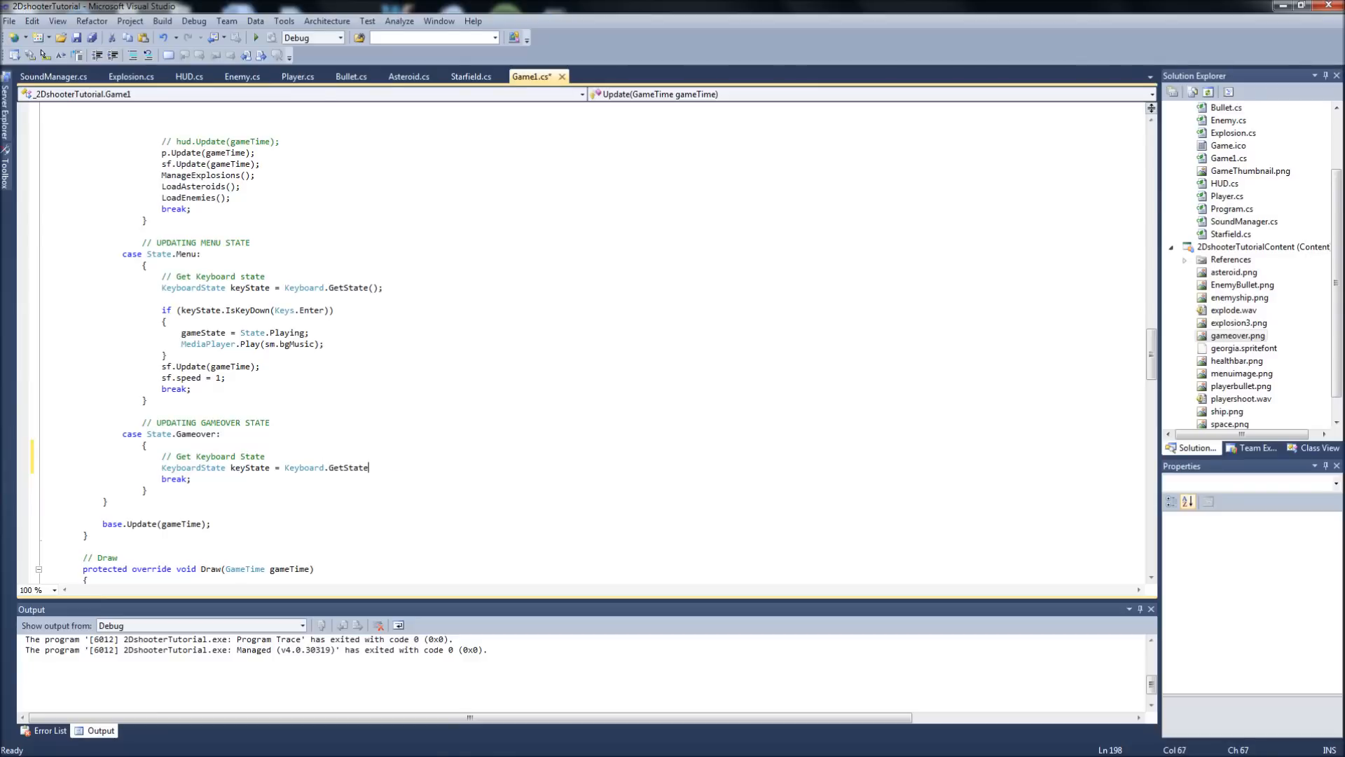
text(();)
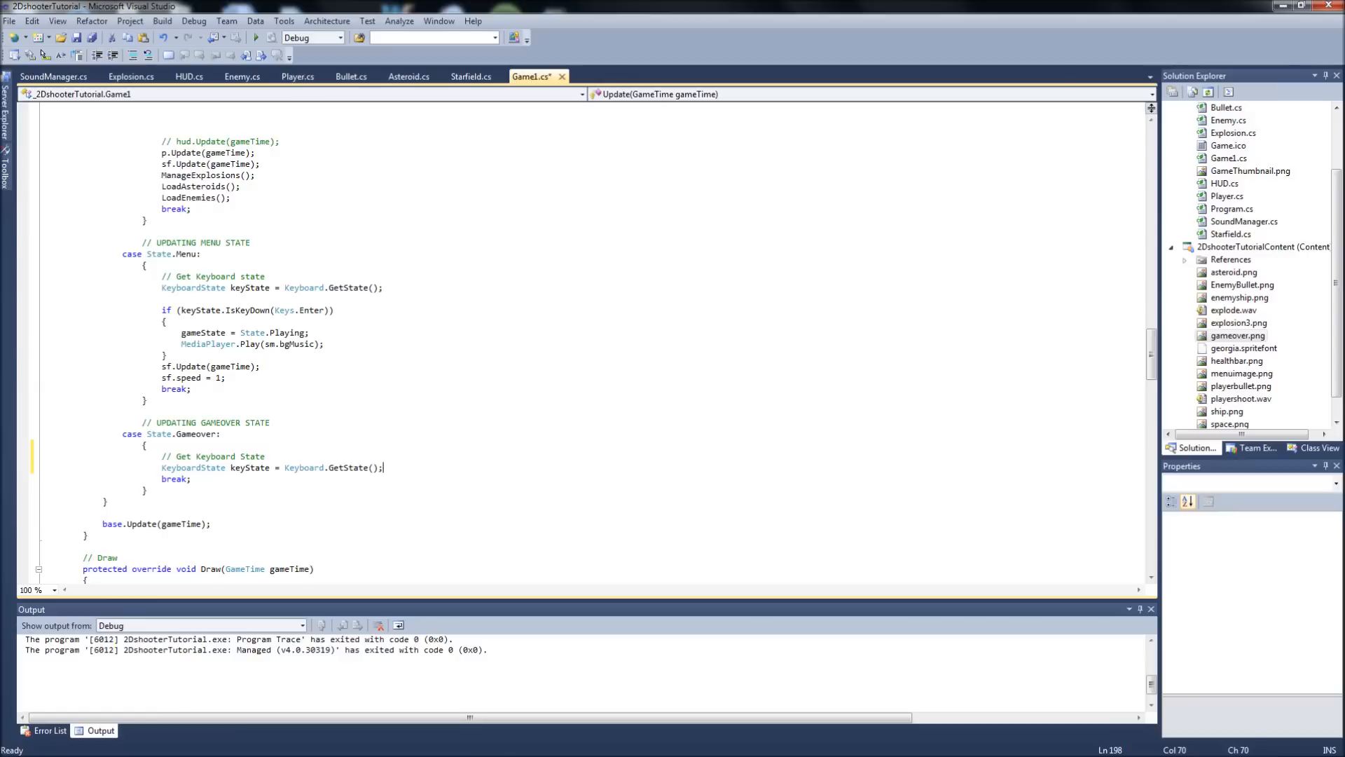
Add the condition if (keyState.IsKeyDown(Keys.Escape)) below GetState.
key(enter)
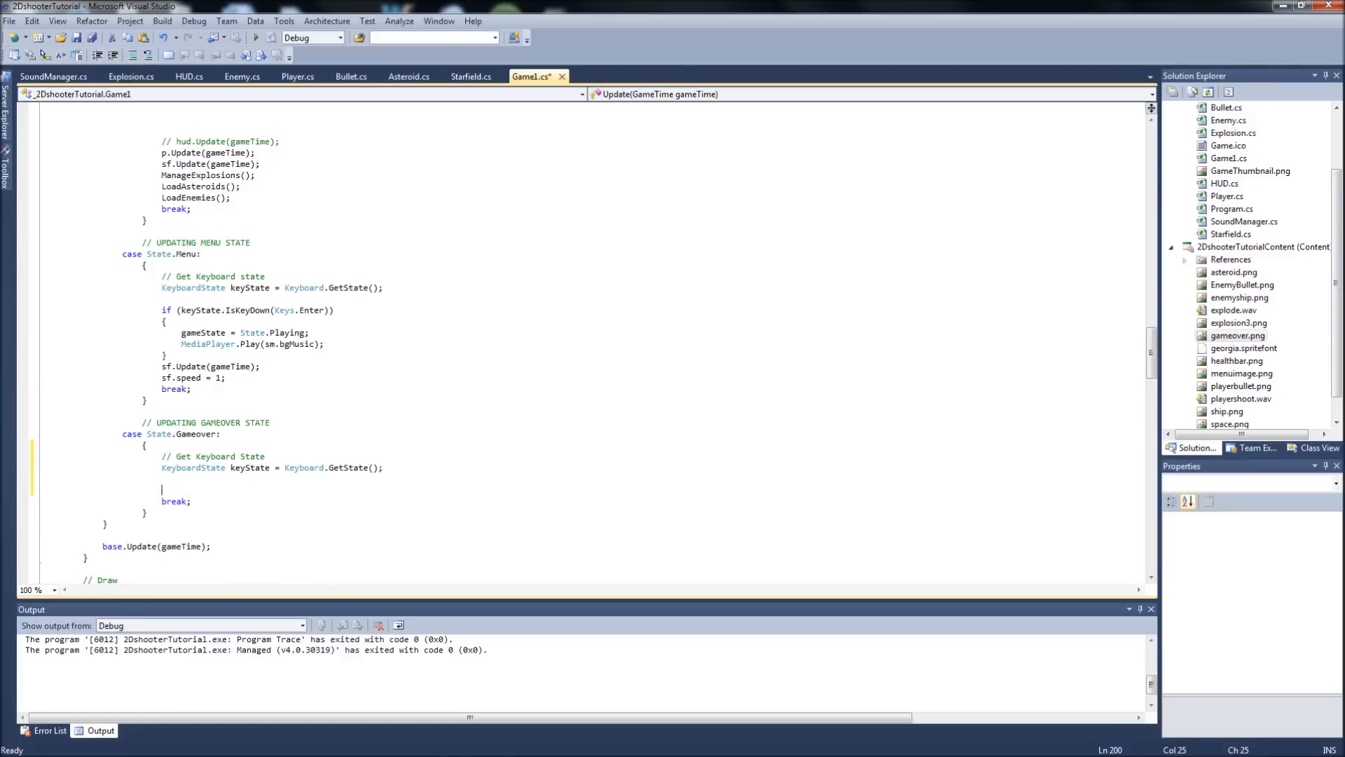
text(if()
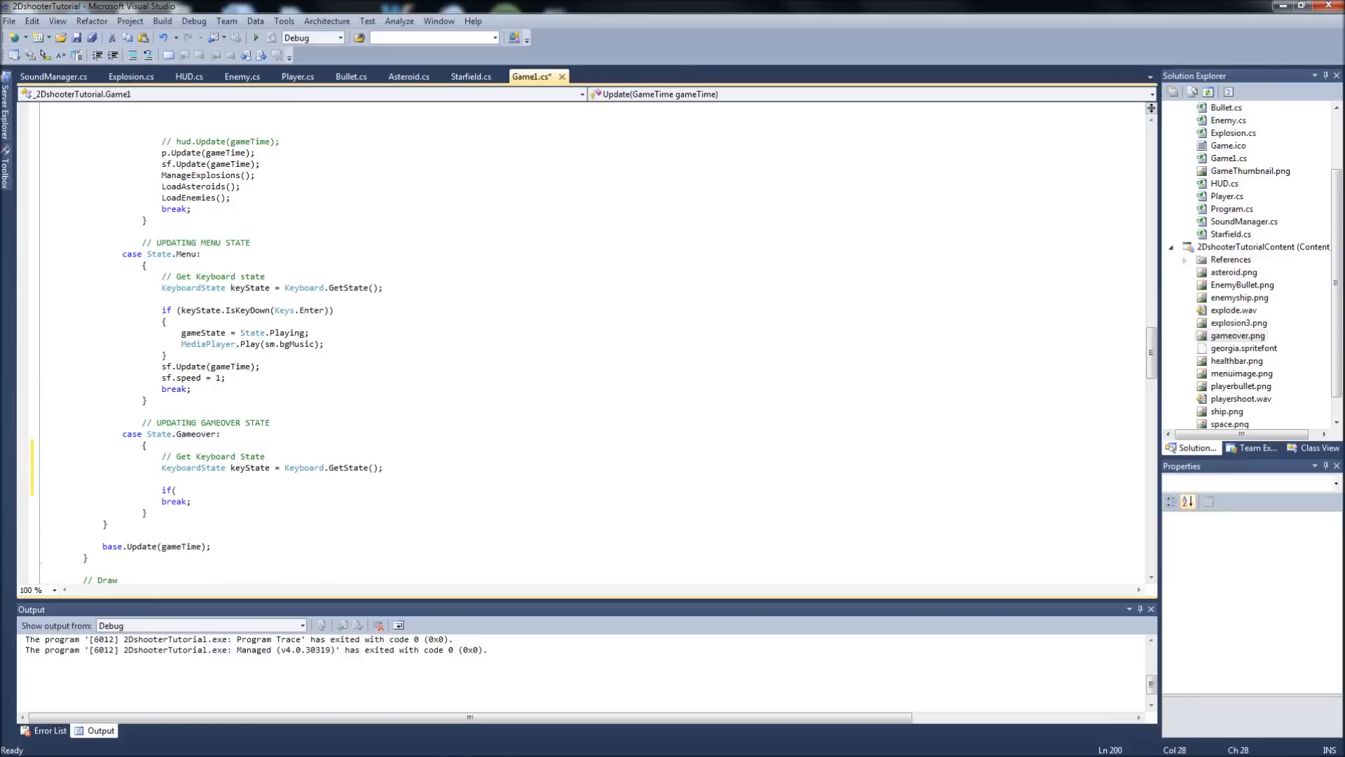
text(keyState.)
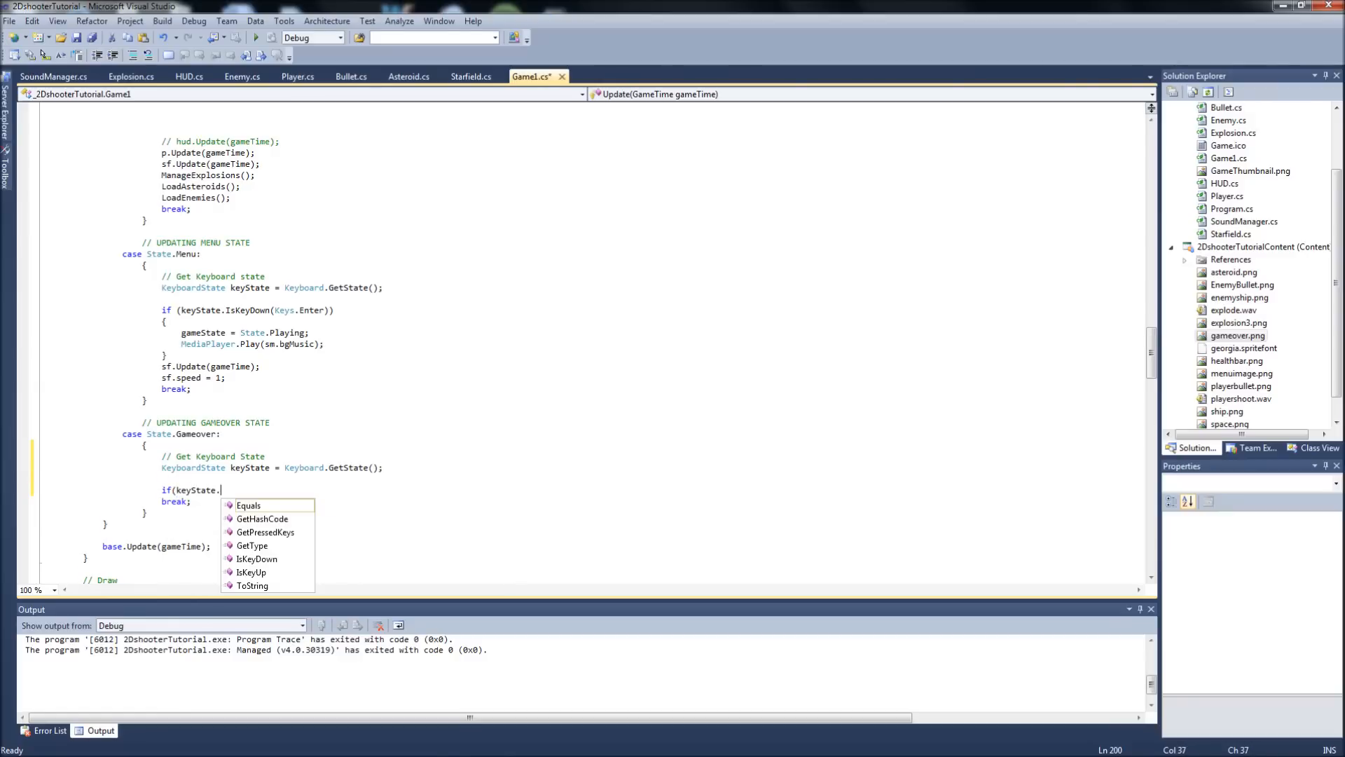
text(IsKeyDown()
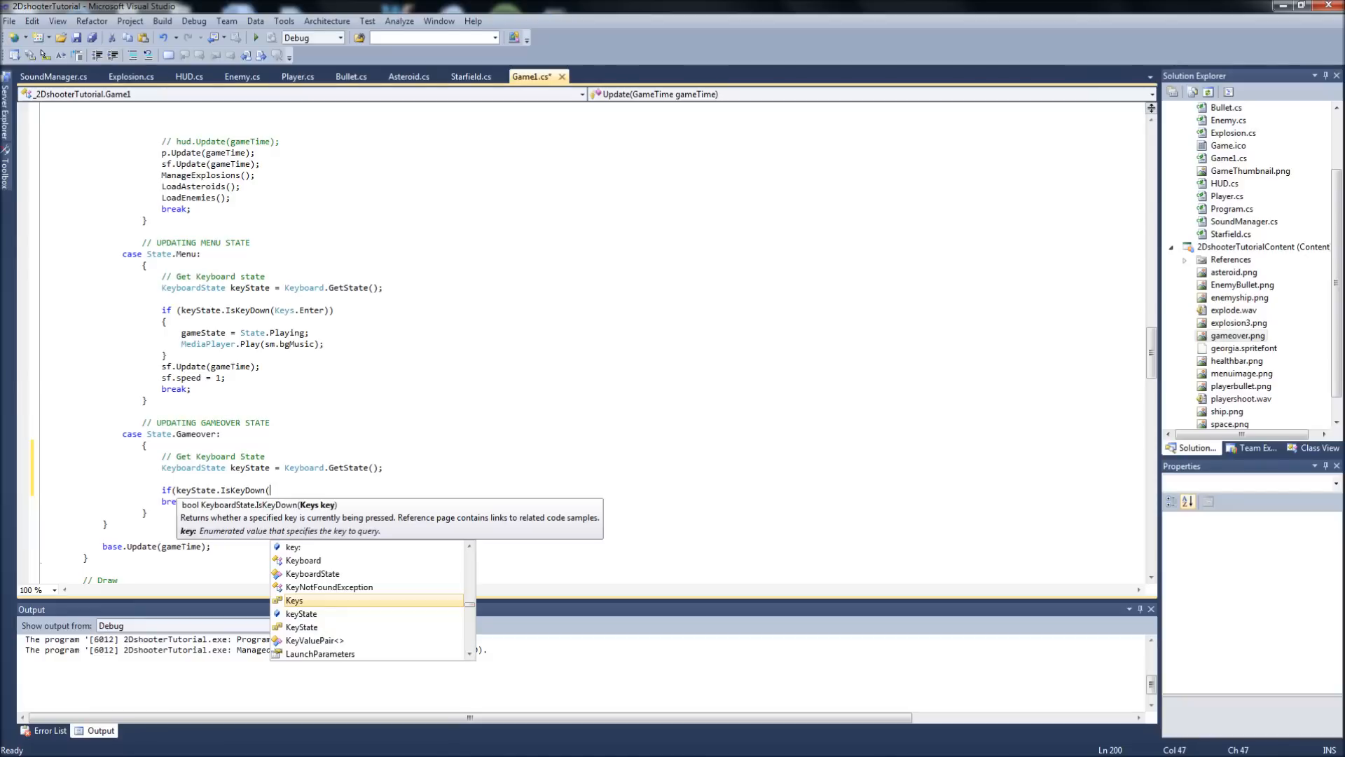
text(Keys.)
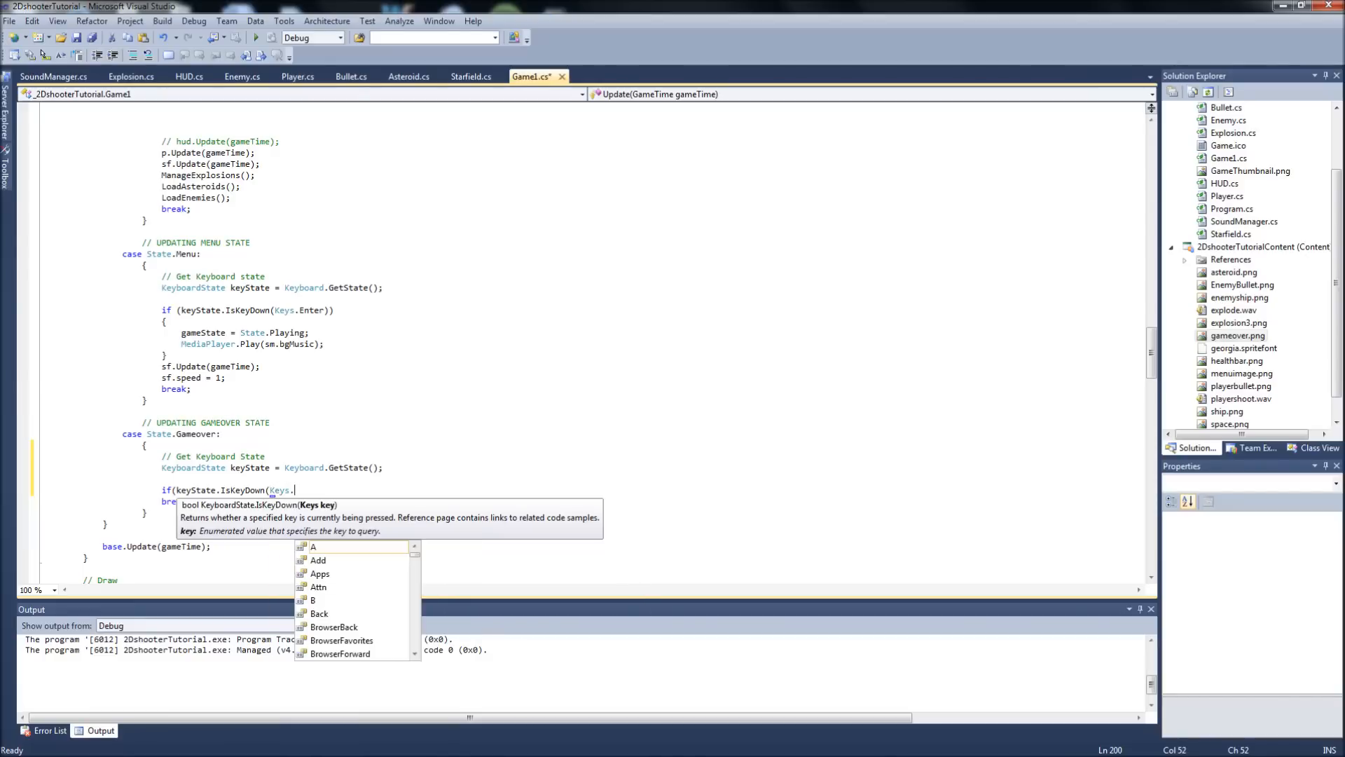
text(Ex)
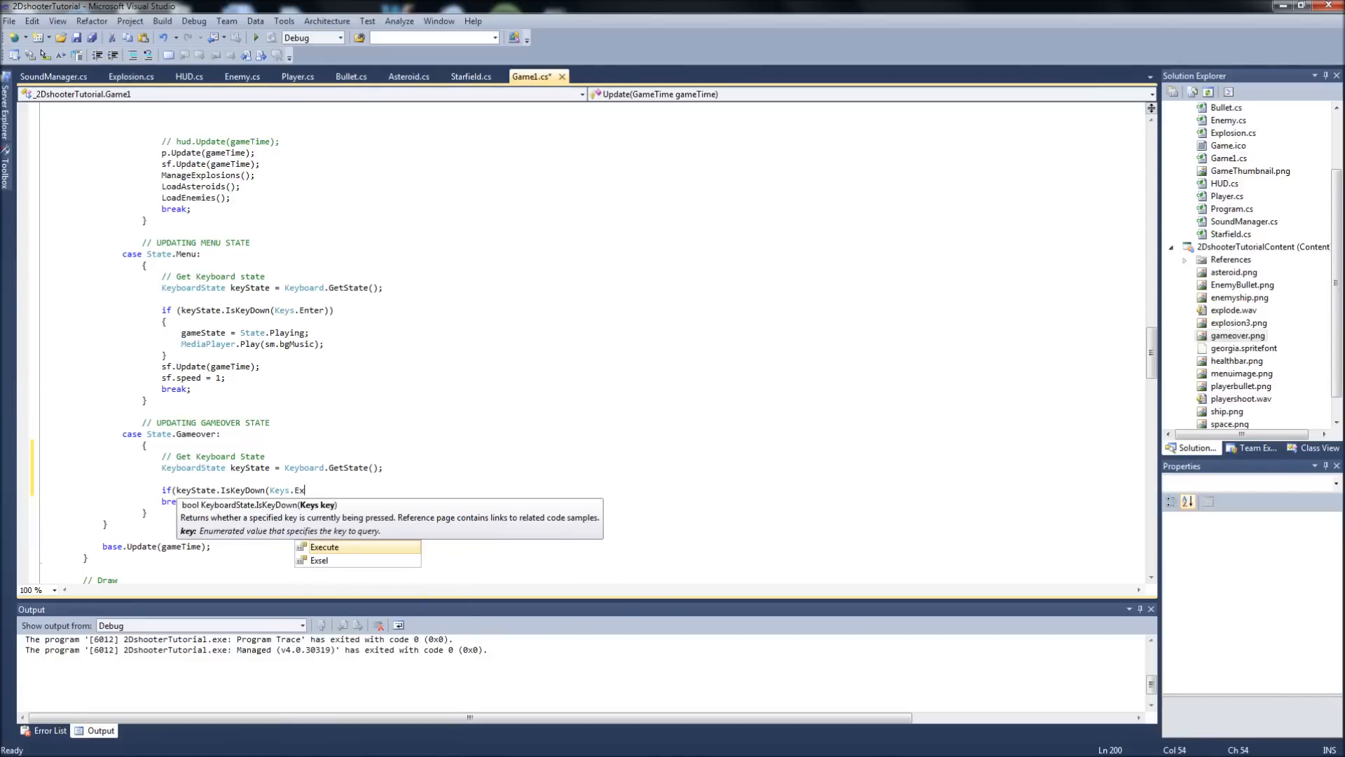
text(scape)))
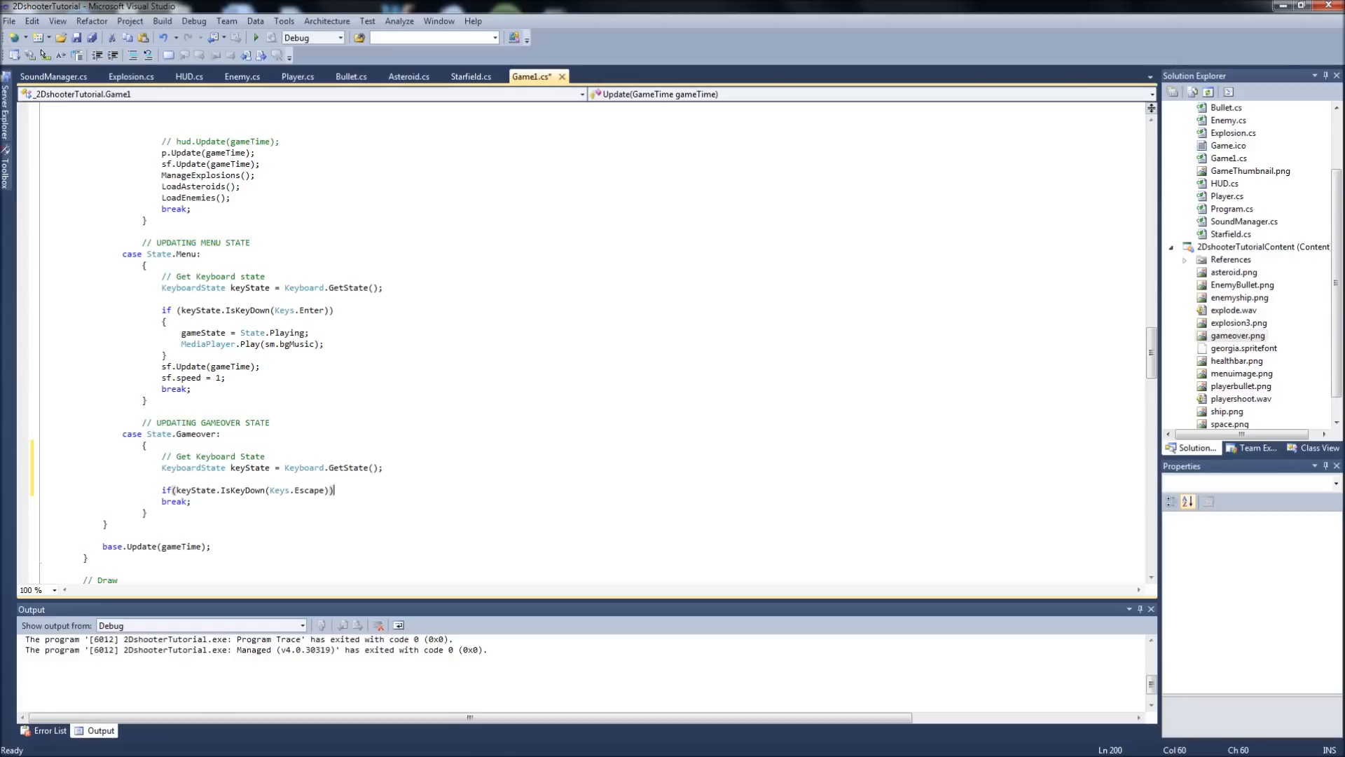
Set gameState = State.Menu; as the Escape condition's action.
key(enter)
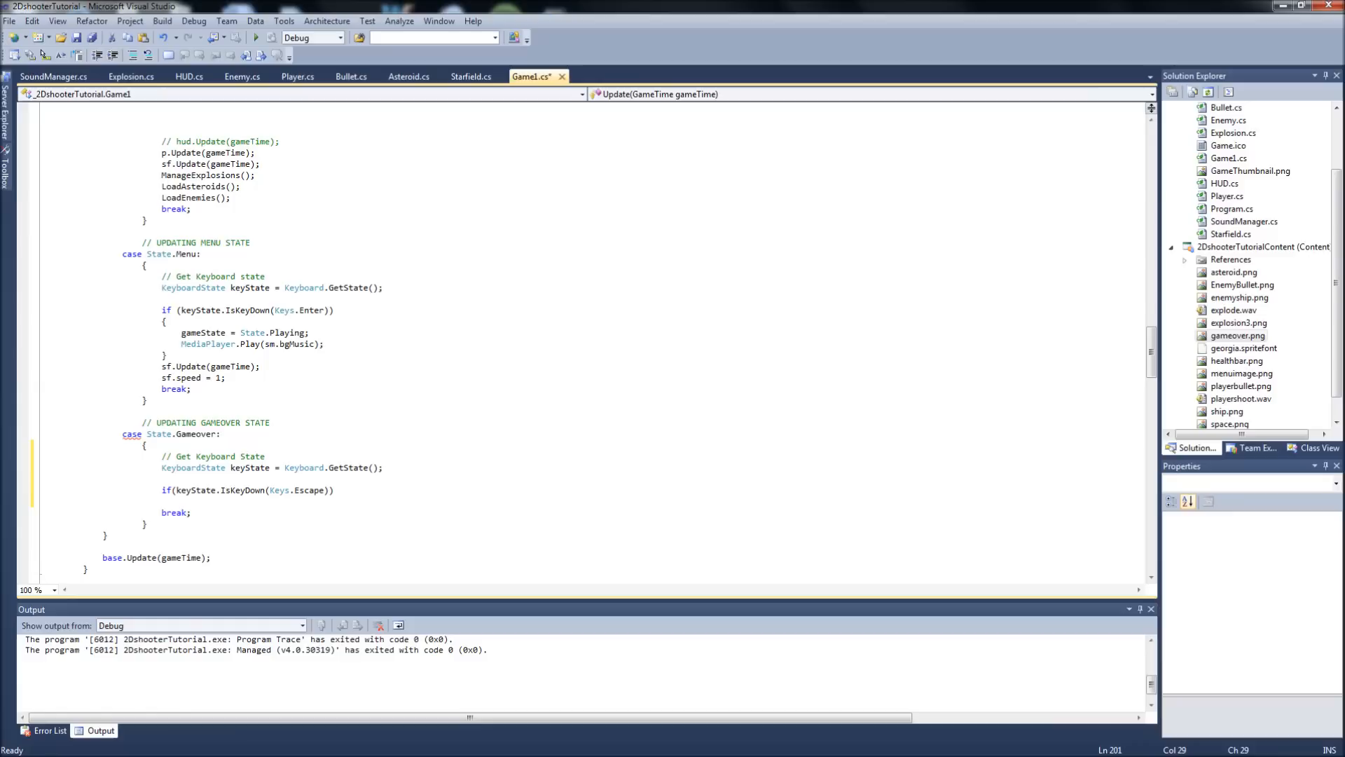
text(gameState = State.Menu)
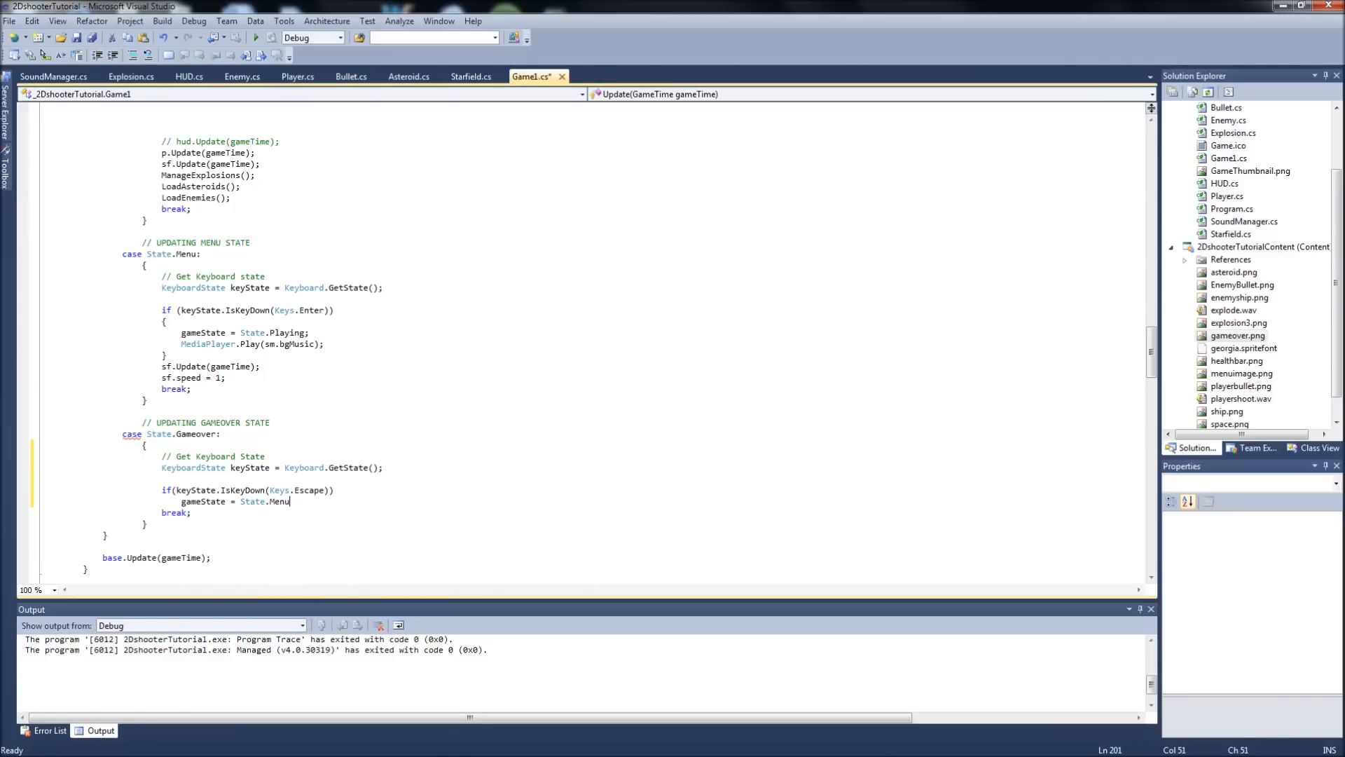
text(;)
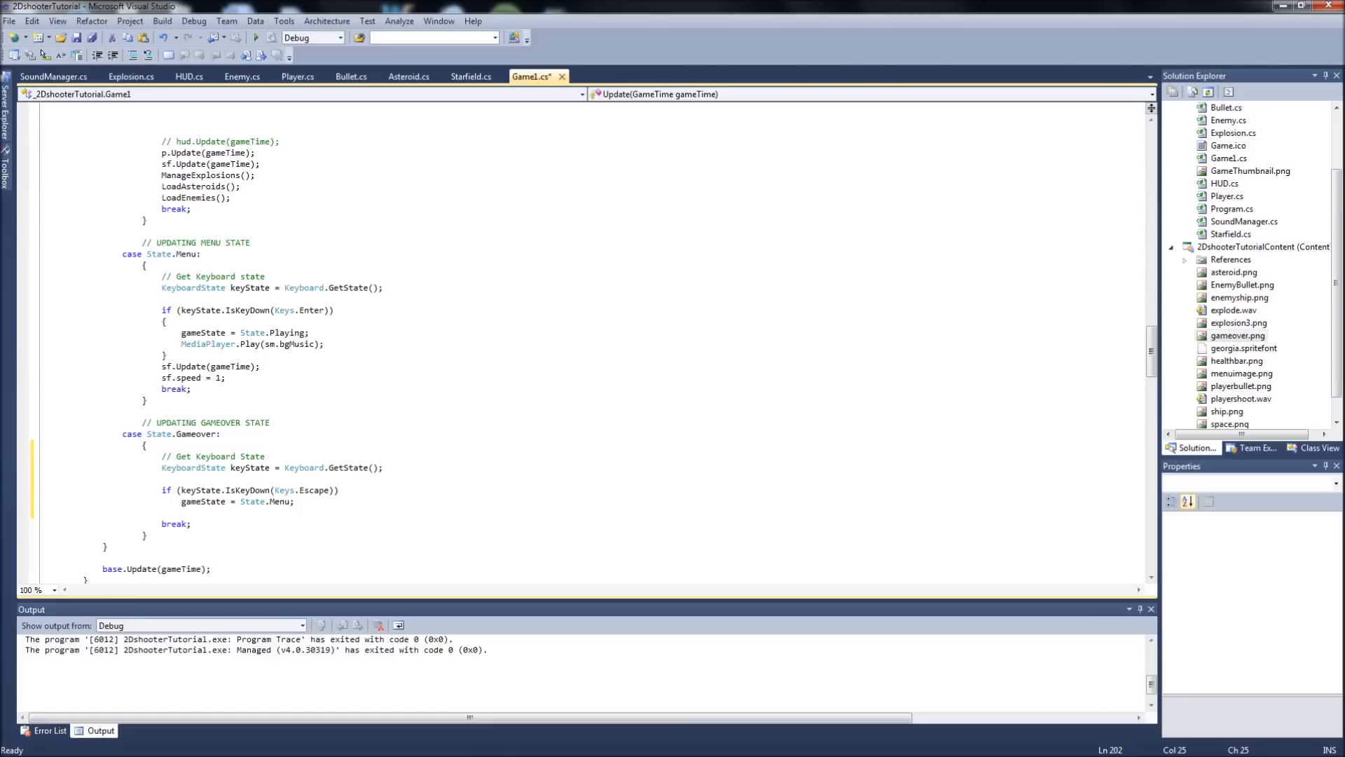
Add a '// Stop Music' comment and MediaPlayer.Stop(); before the Gameover break.
text(//)
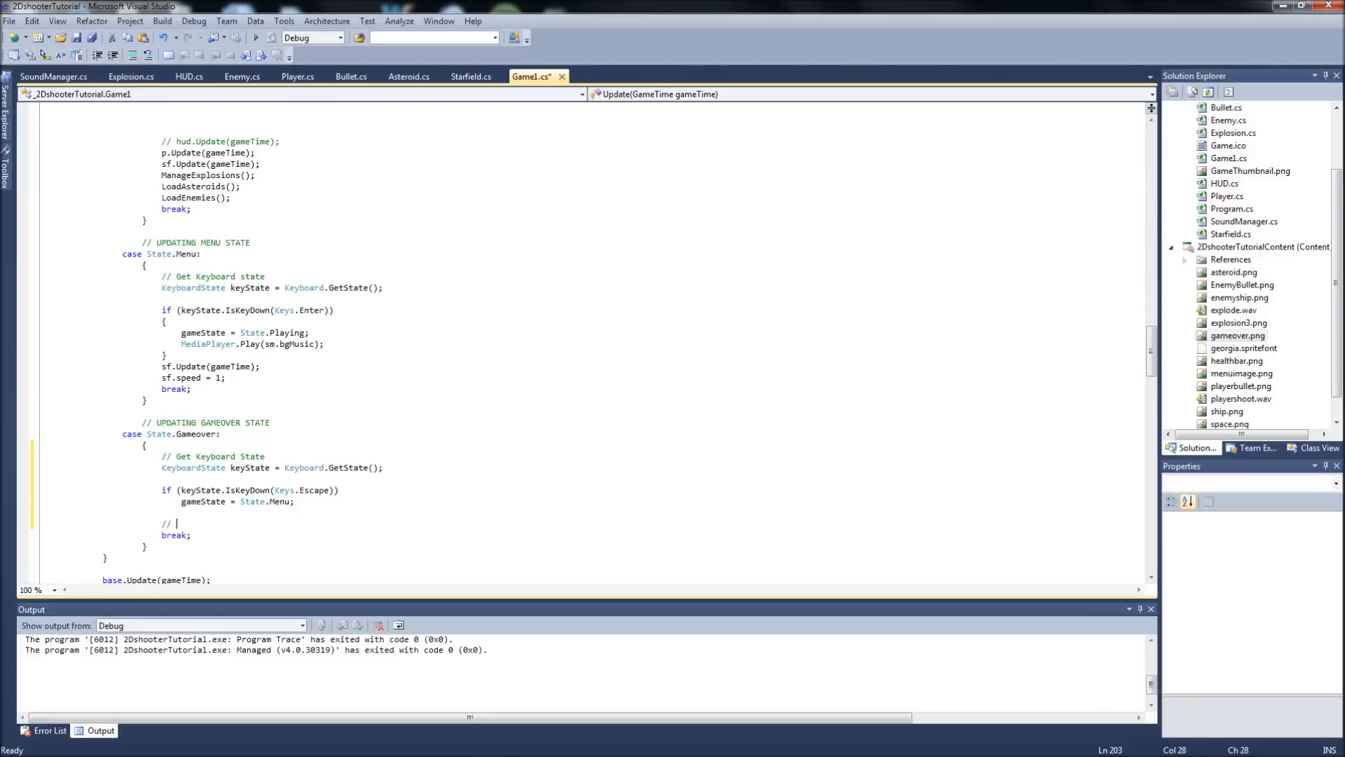
text(Stop Music)
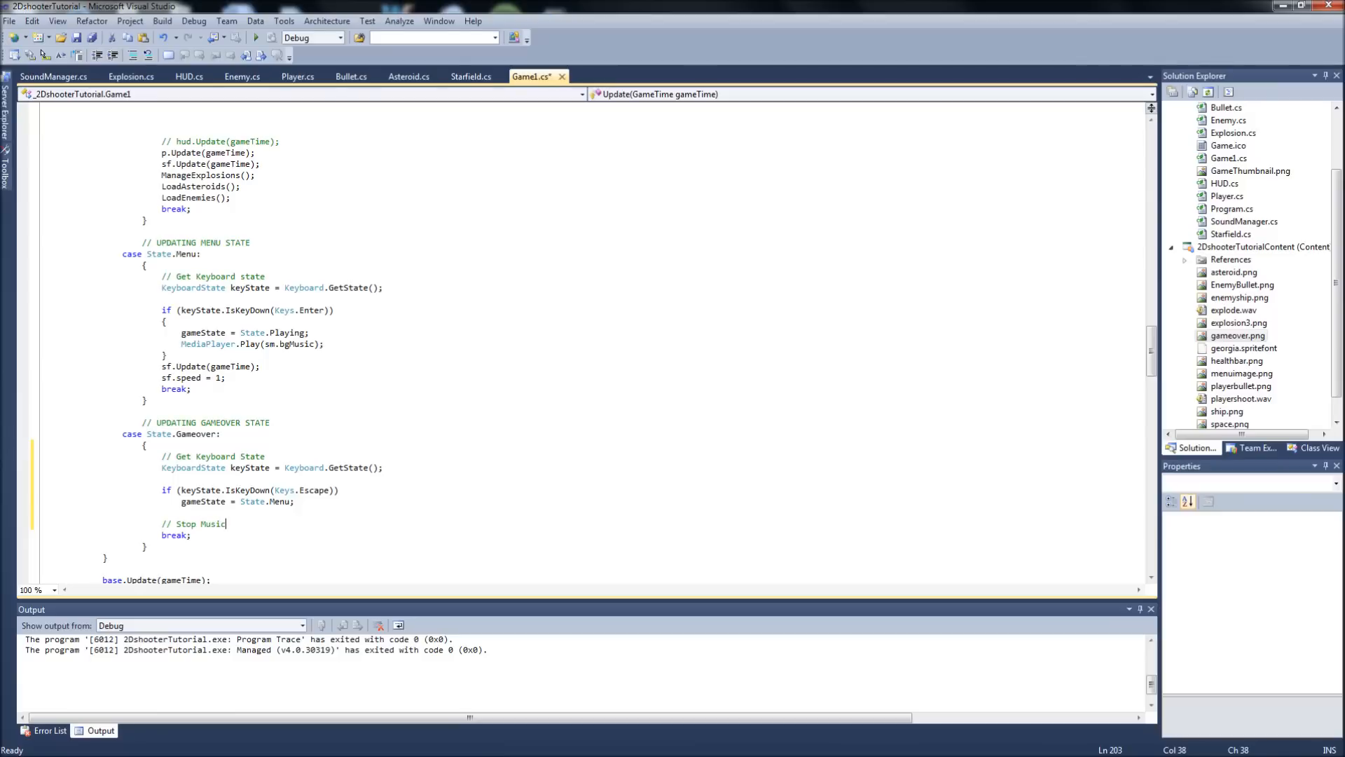
key(enter)
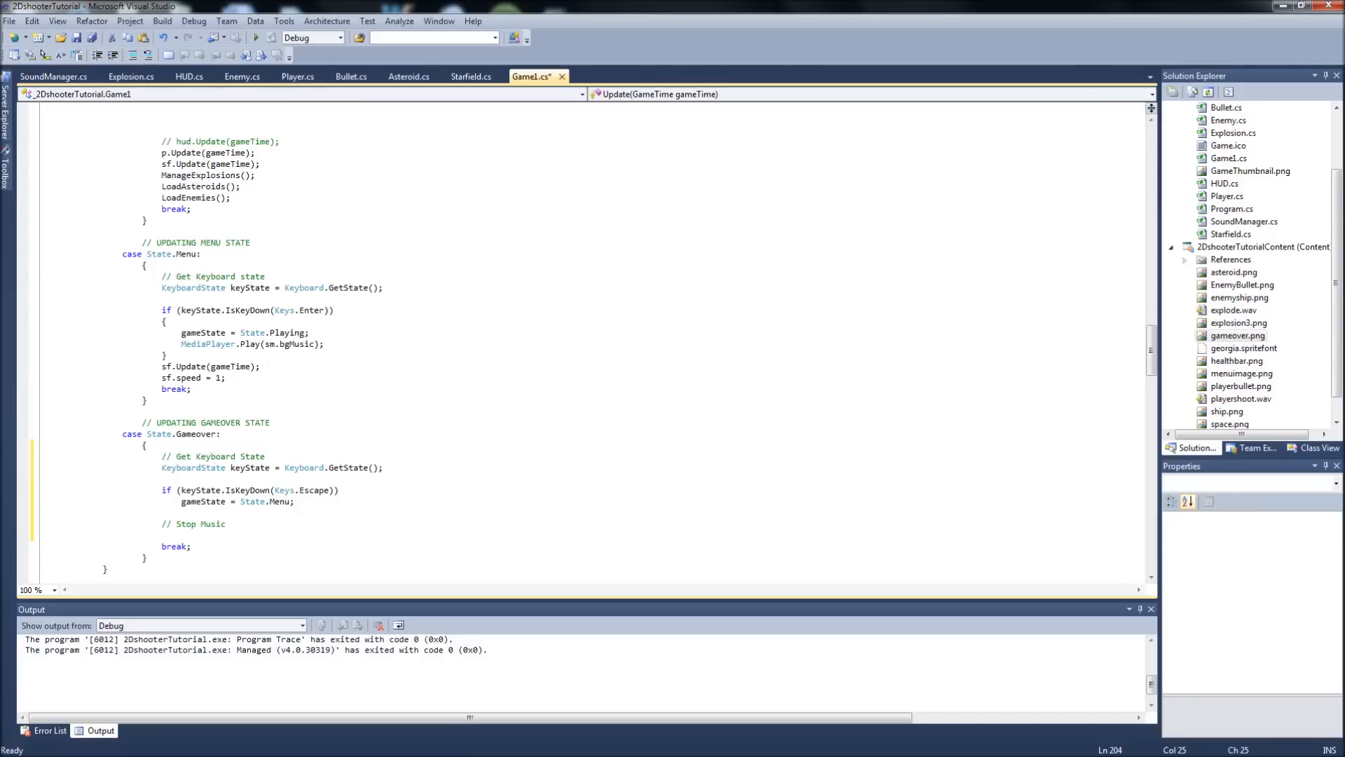
text(Mediap)
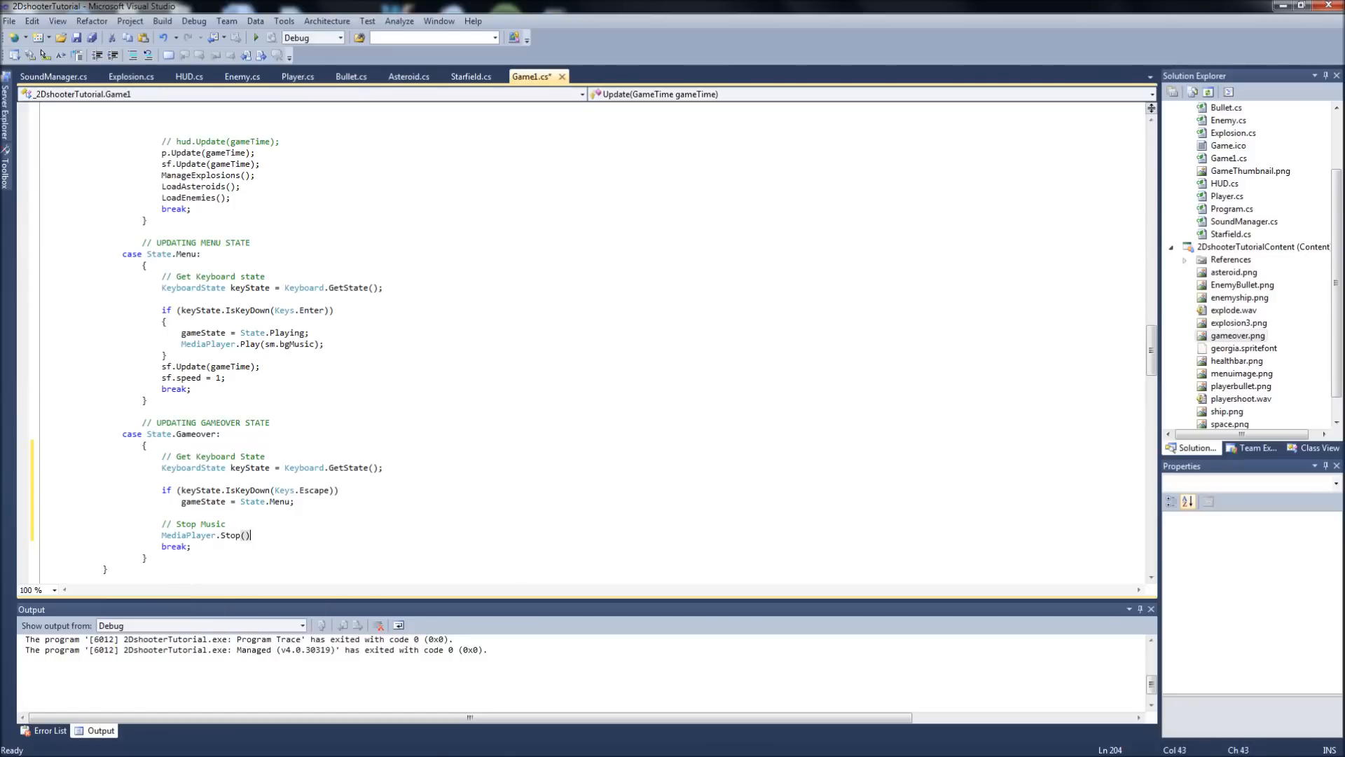
text(;)
text(// If in the ga)
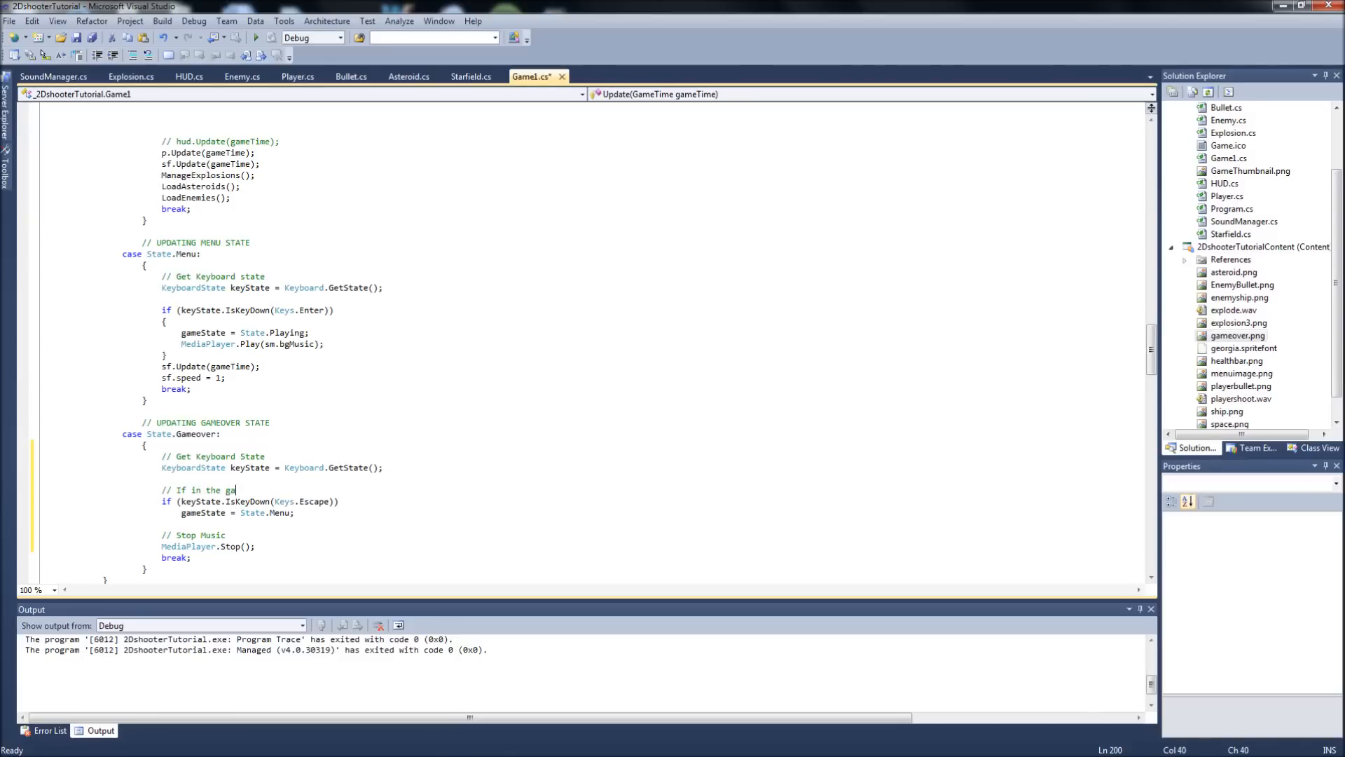
Finish the comment about Escape on the gameover screen returning to the main menu.
text(meover screen and user hits "Escape" key,)
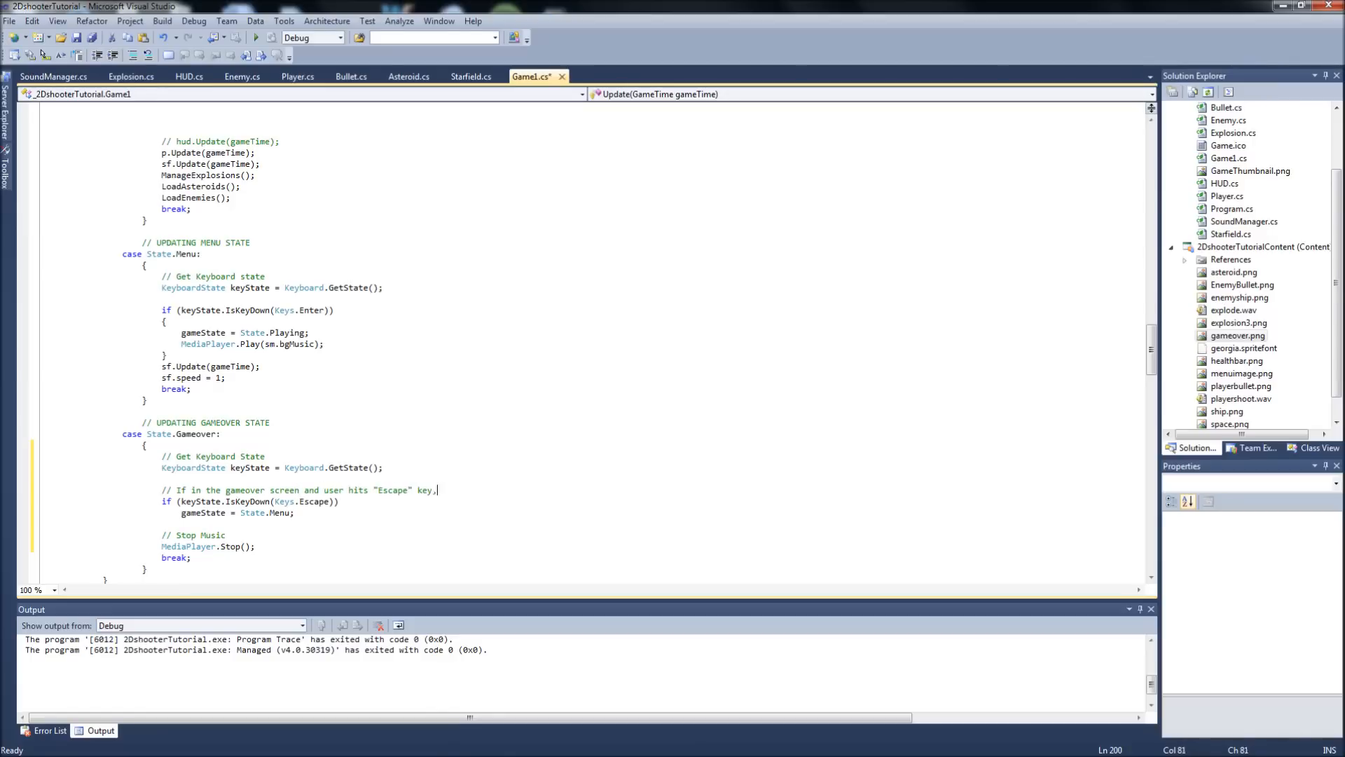
text(Return to the main menu)
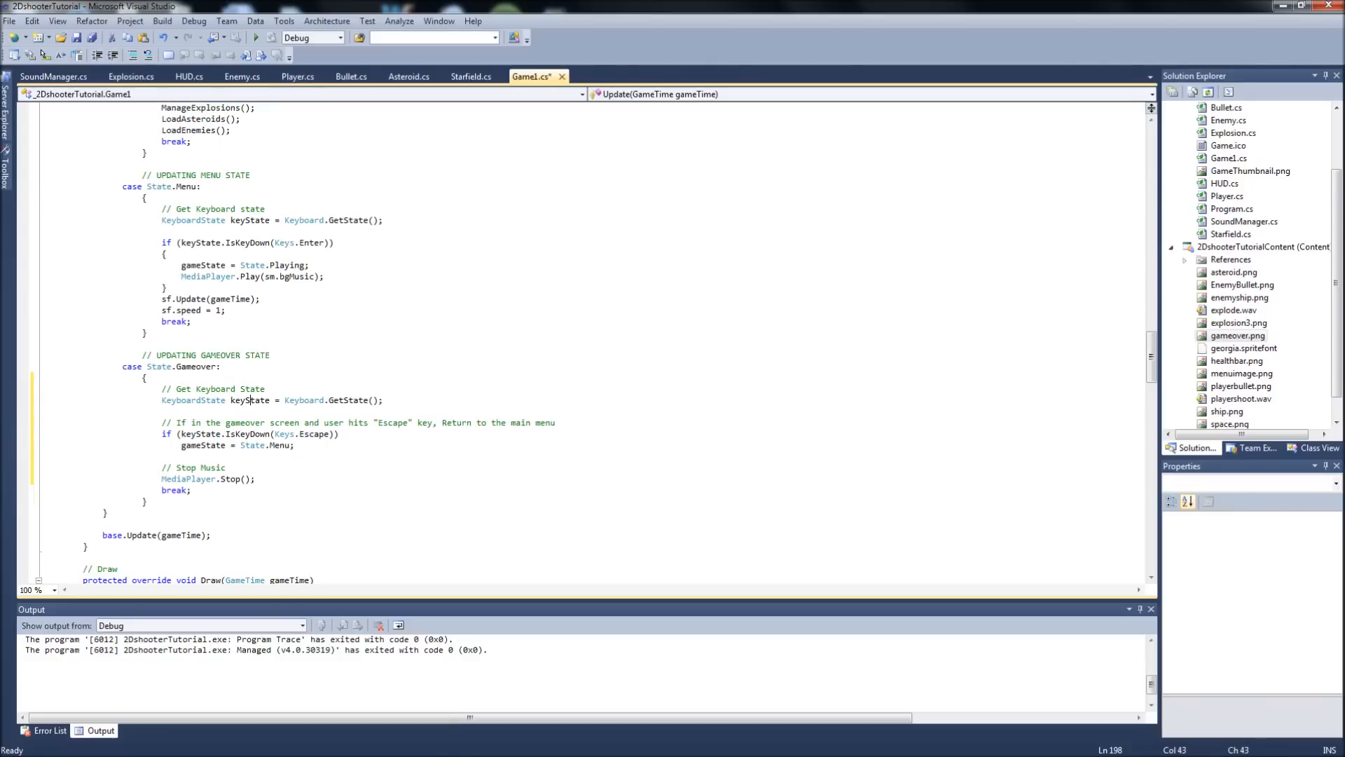
double_click(251, 399)
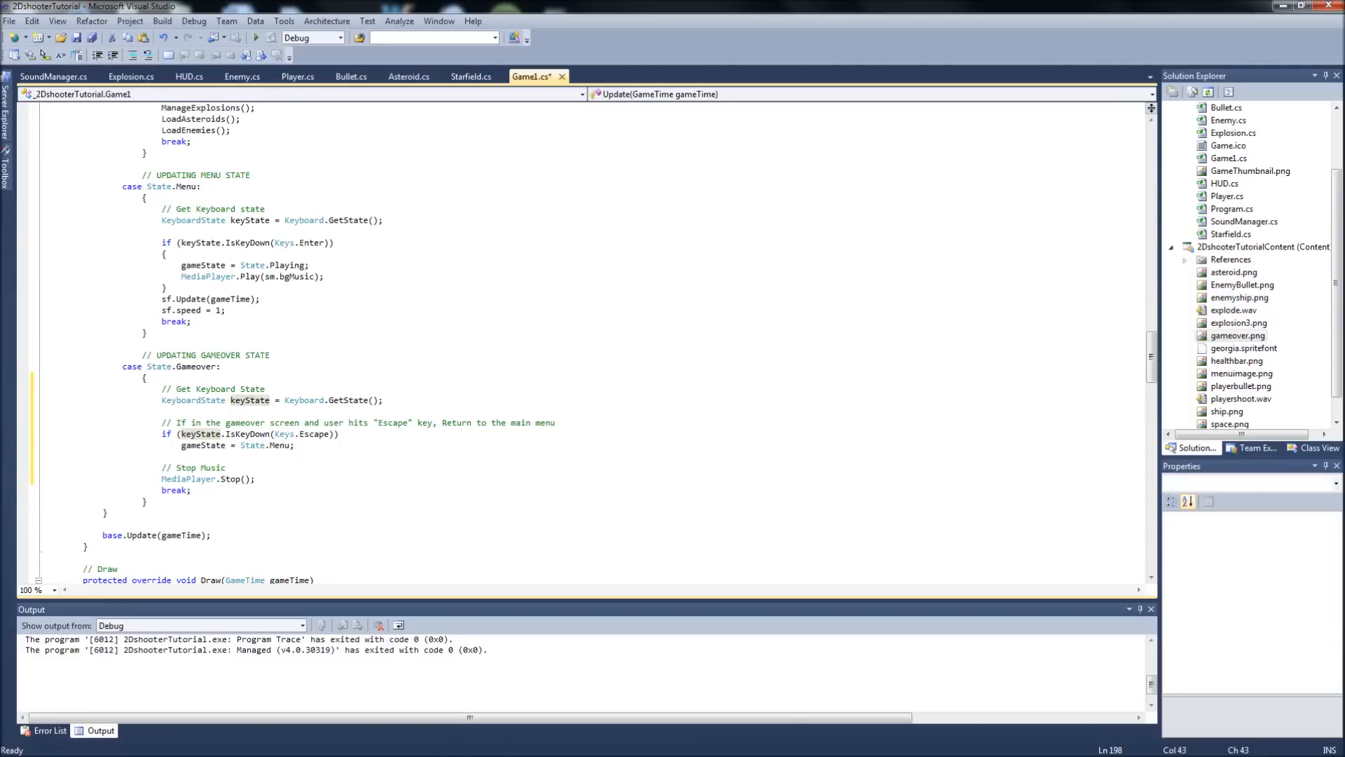
scroll(down, 3)
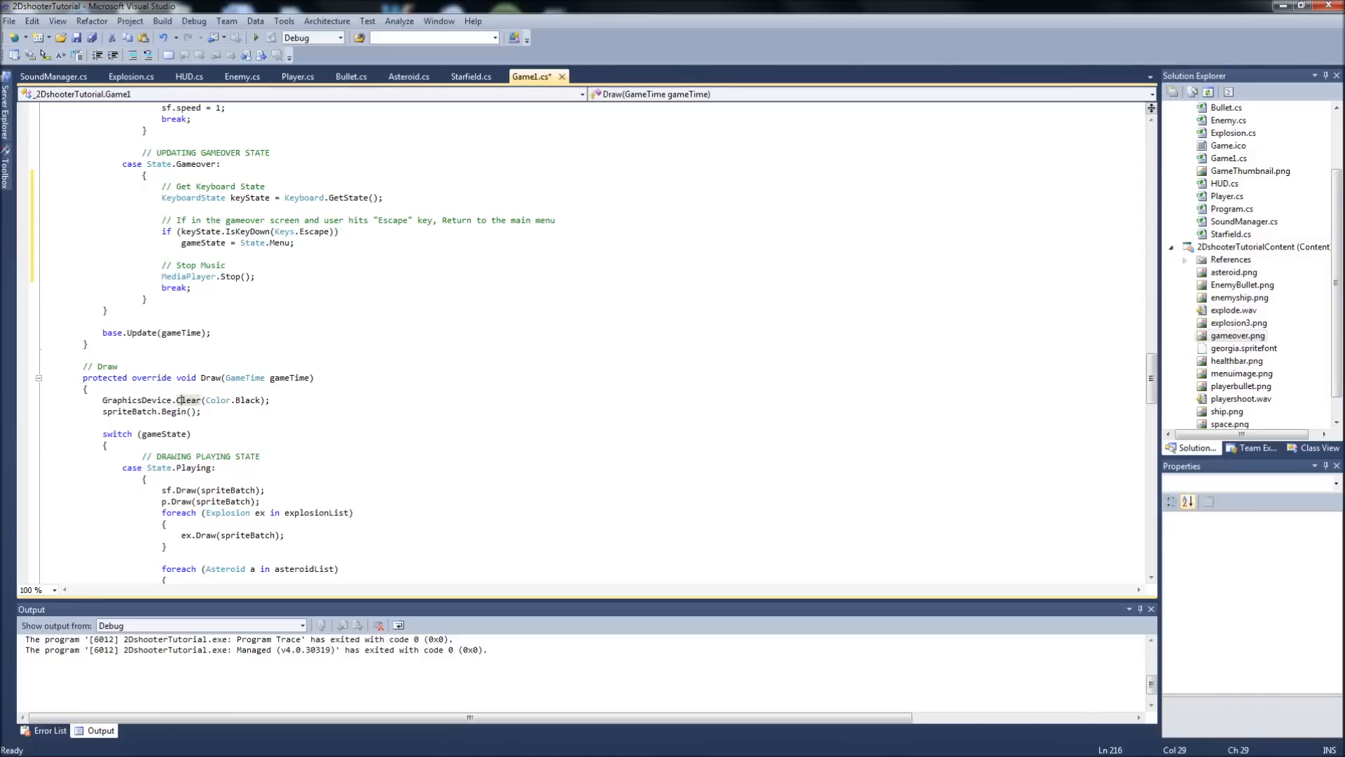
double_click(250, 399)
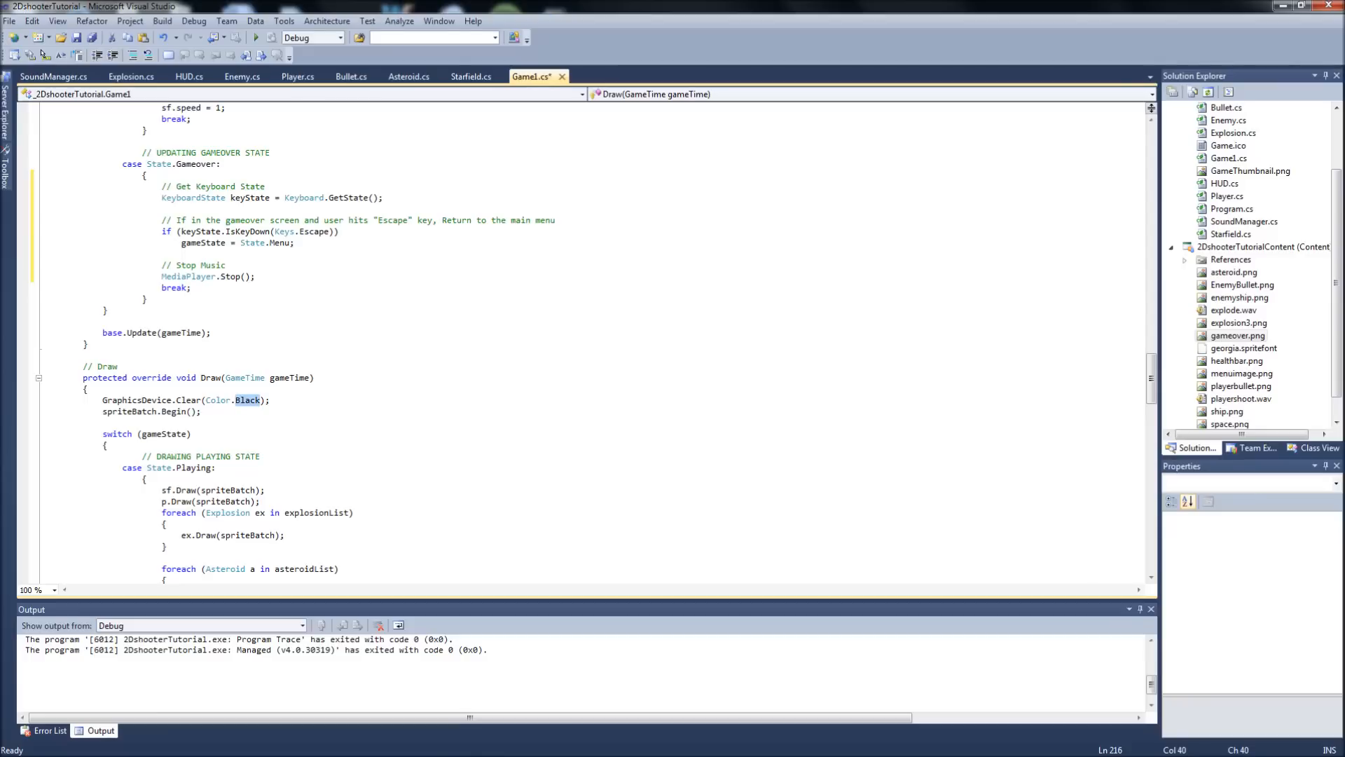
click(270, 399)
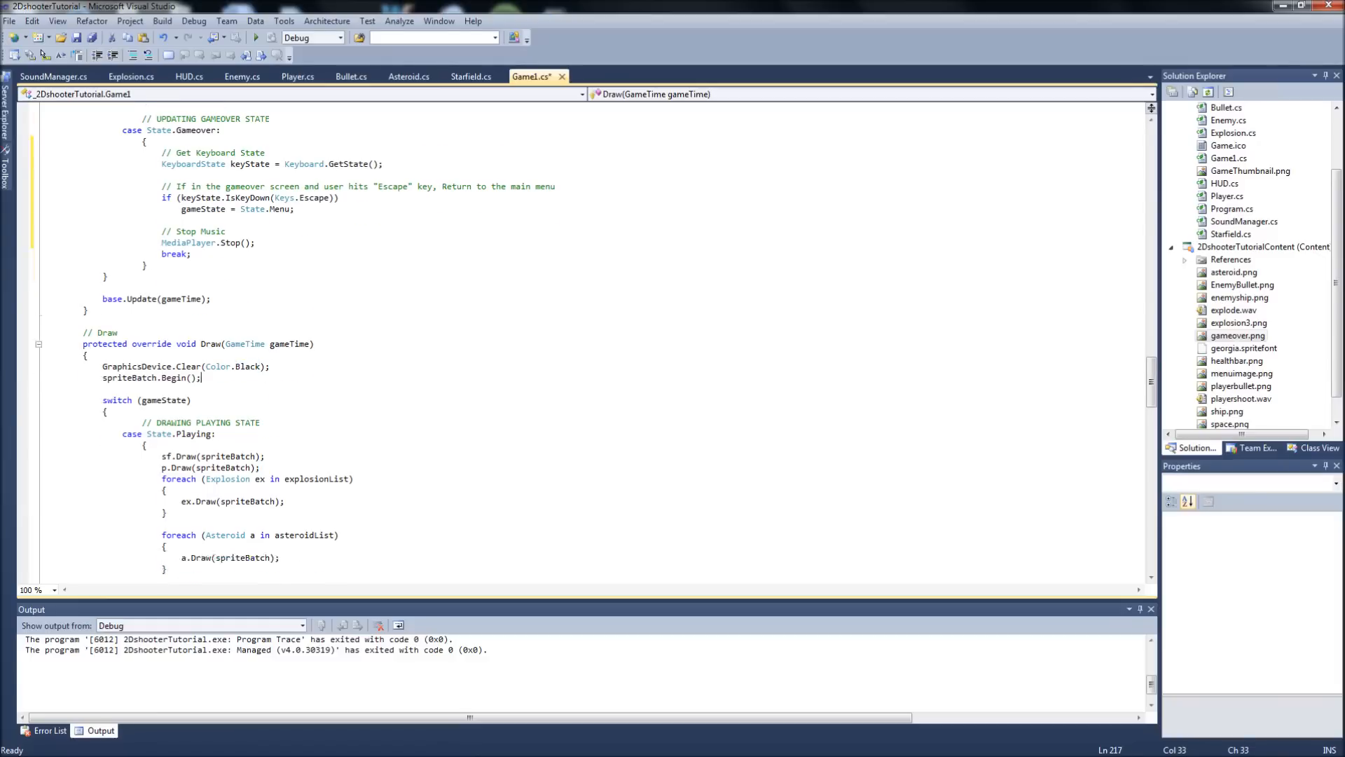
scroll(down, 3)
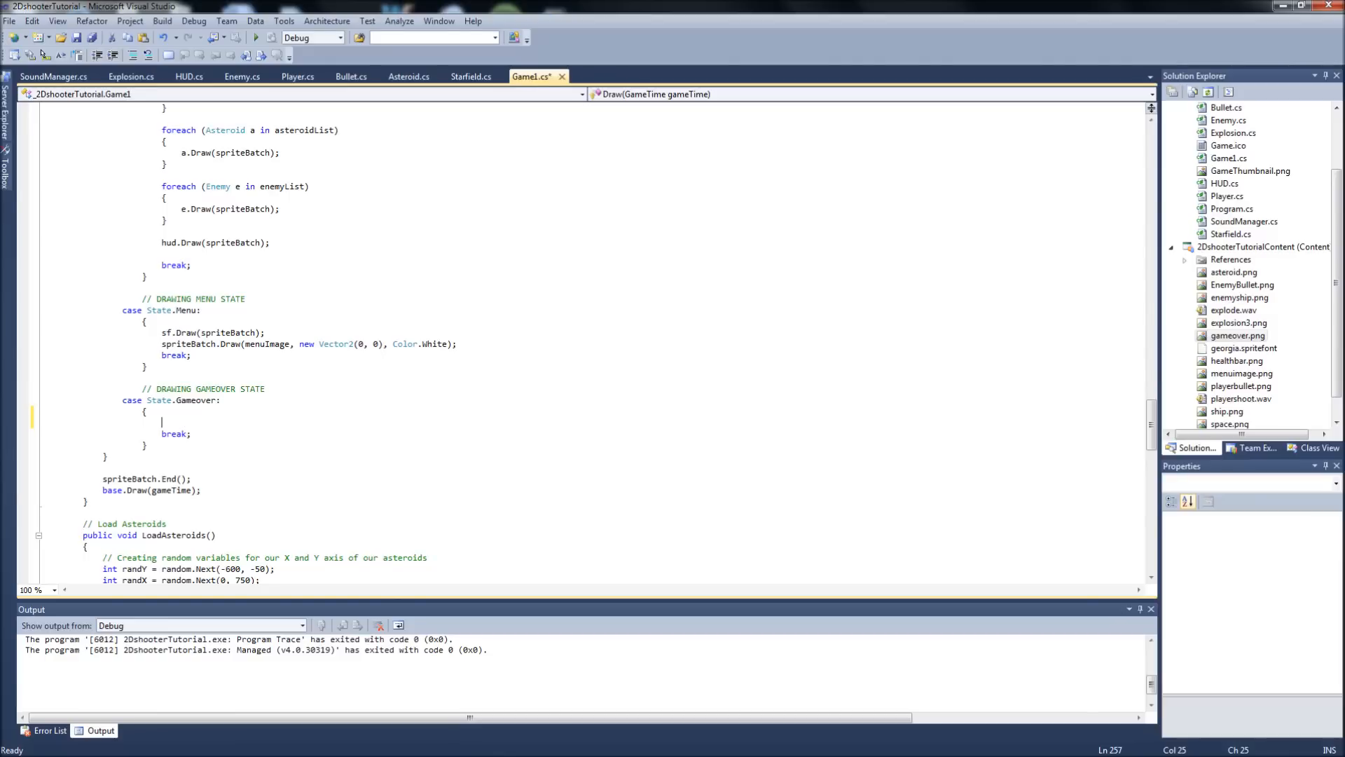
Draw gameoverImage at new Vector2(0, 0) in Color.White in the Gameover draw case.
text(sprite)
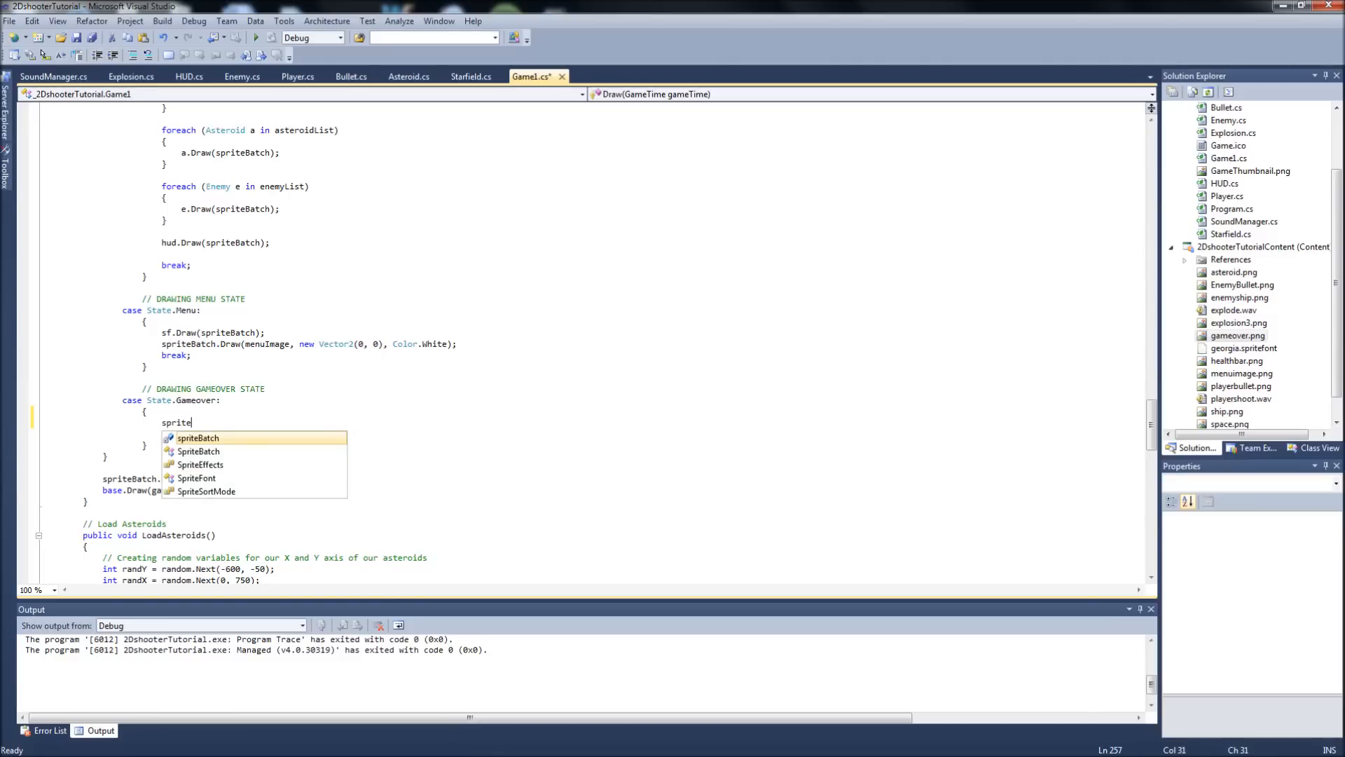
text(Batch.Draw()
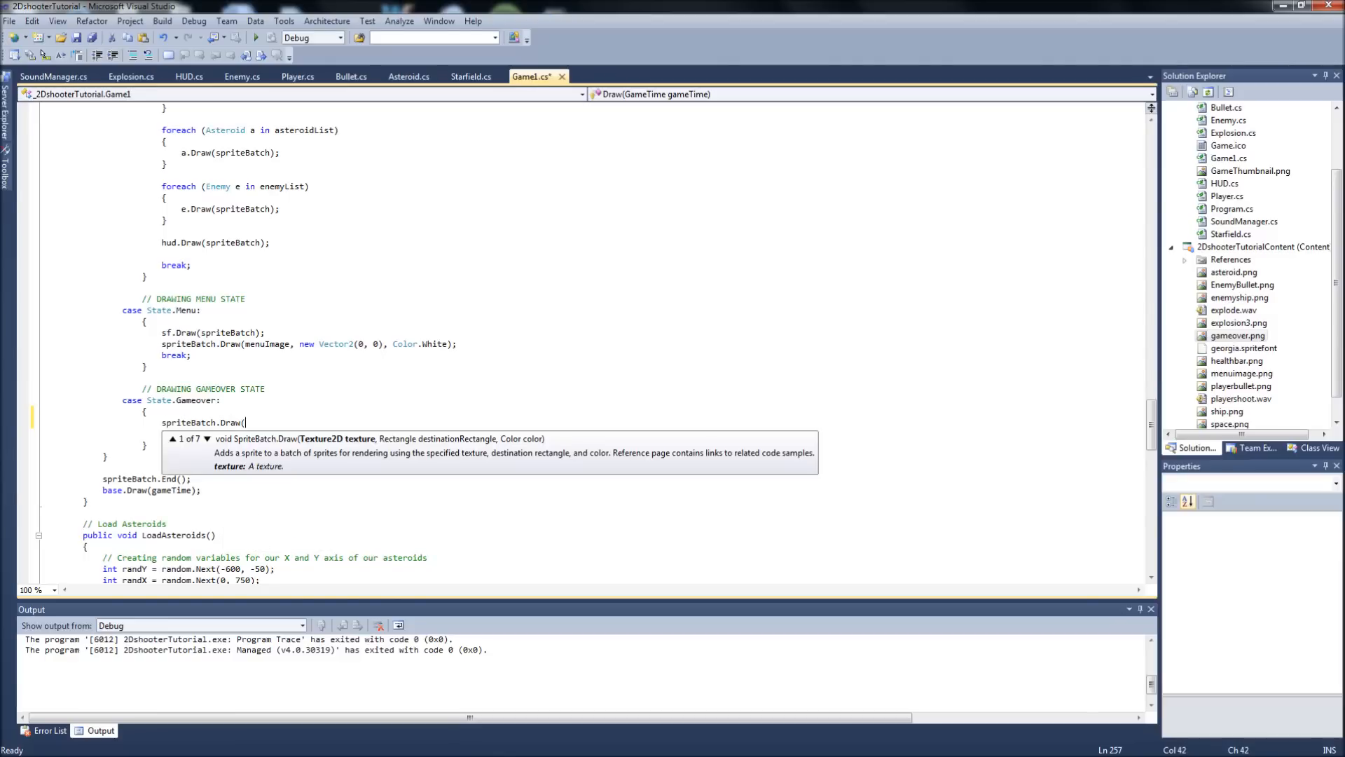
text(gamea)
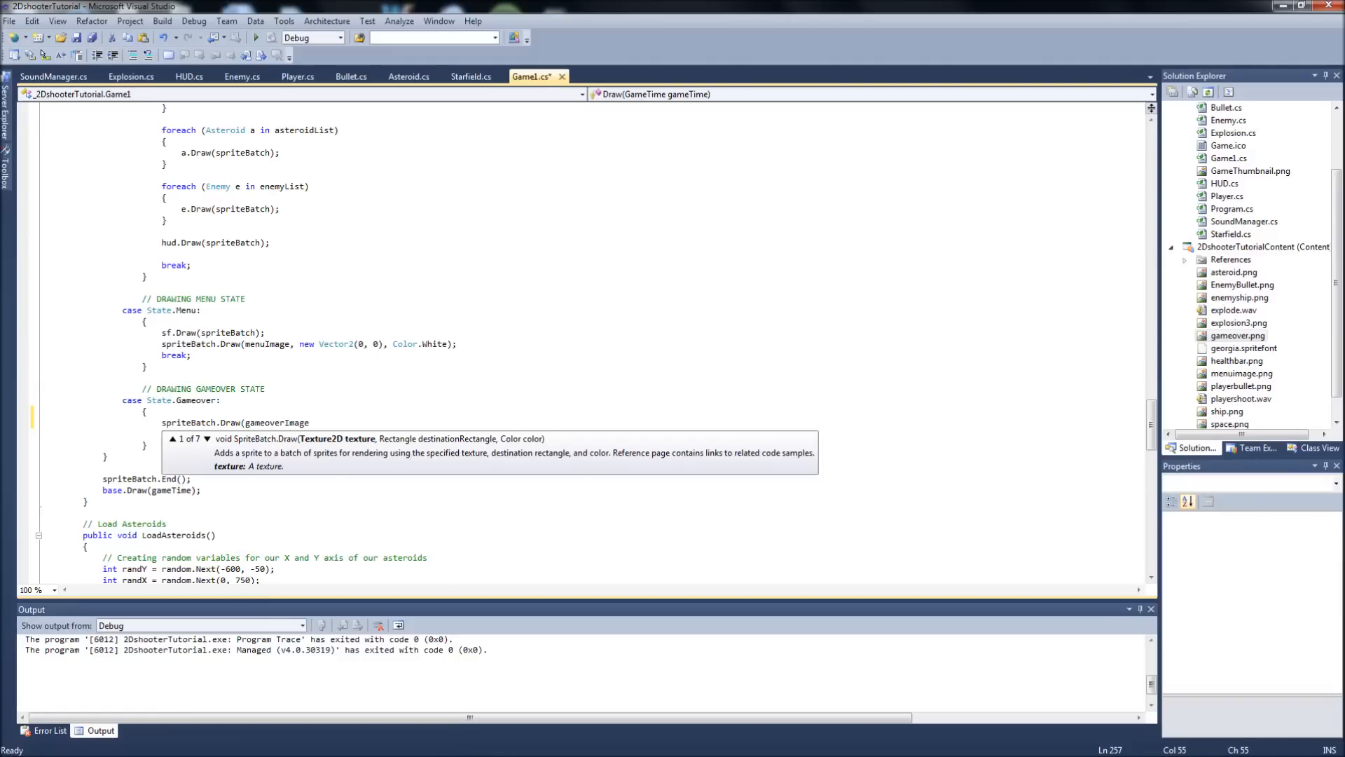
text(new)
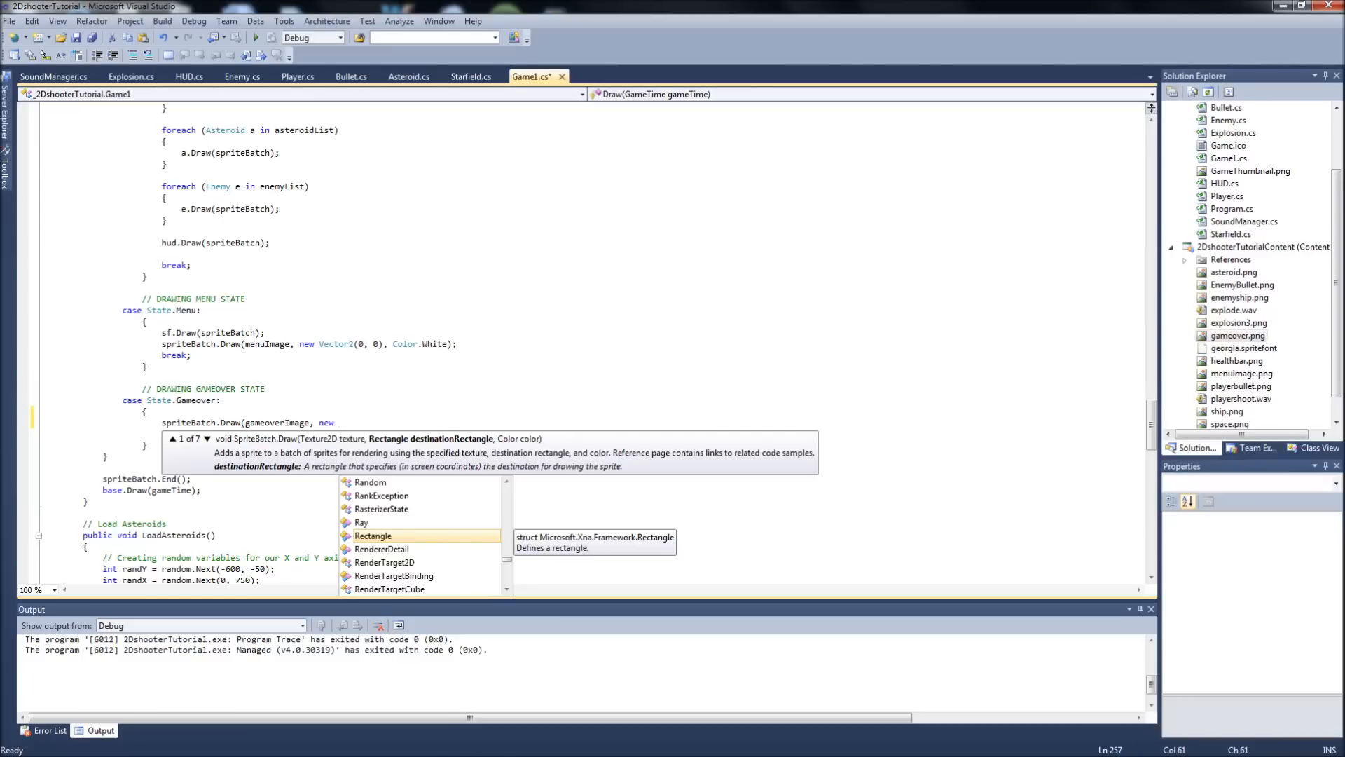
text(Vector2()
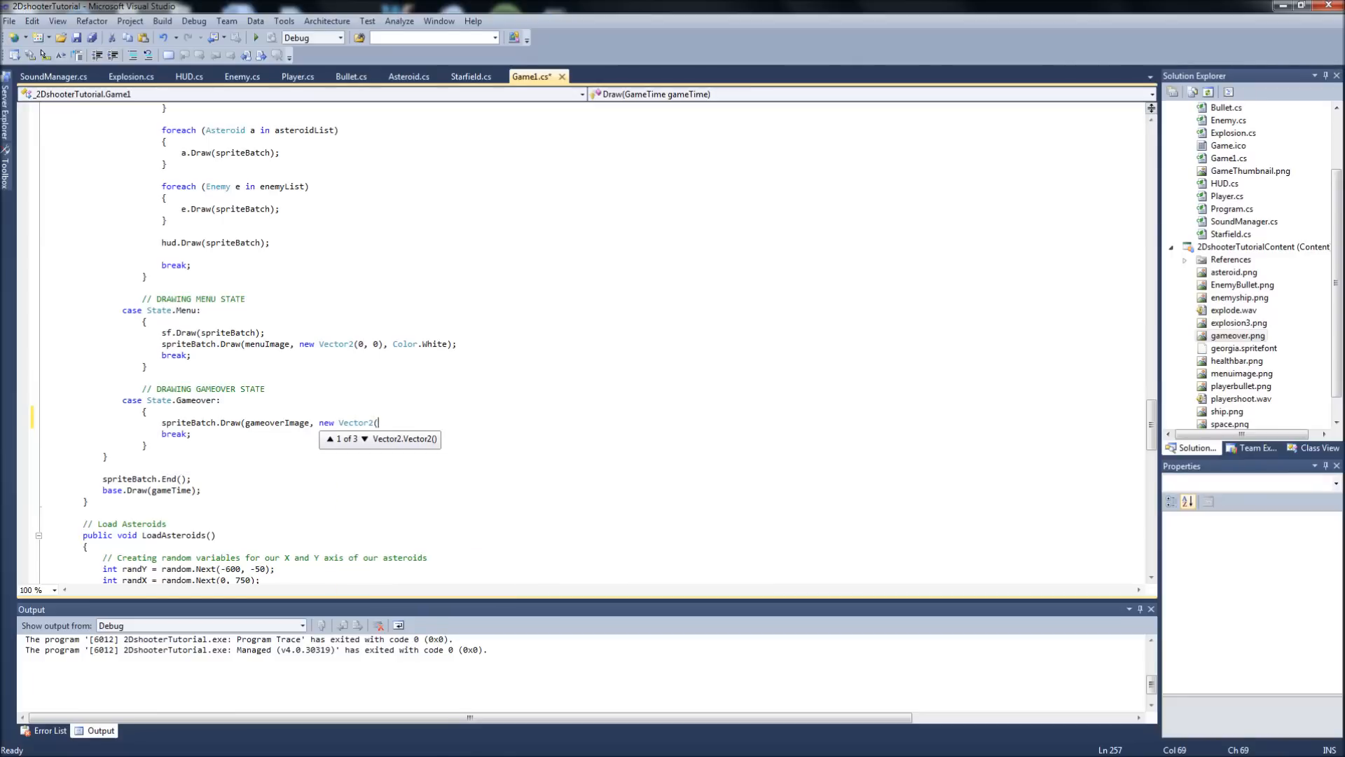
text(0,0), cl)
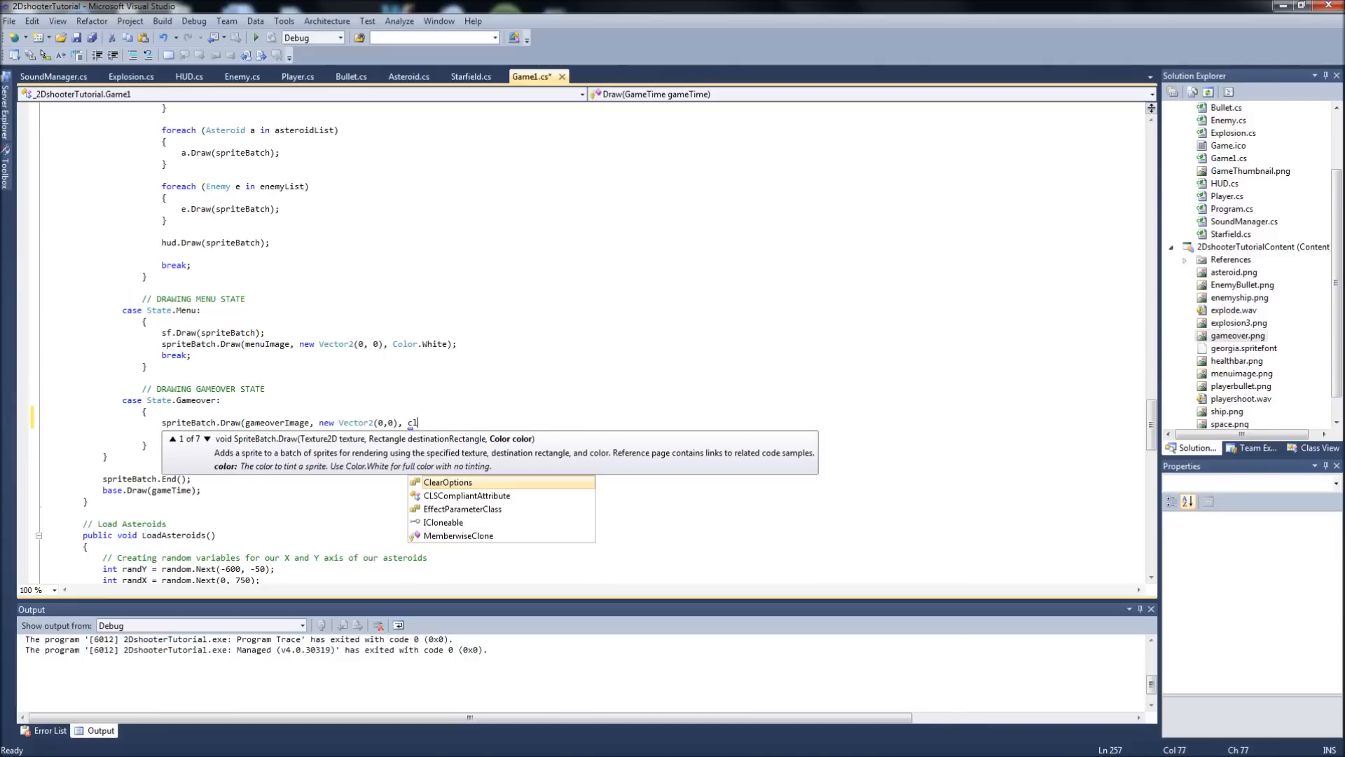
text(olor.White);)
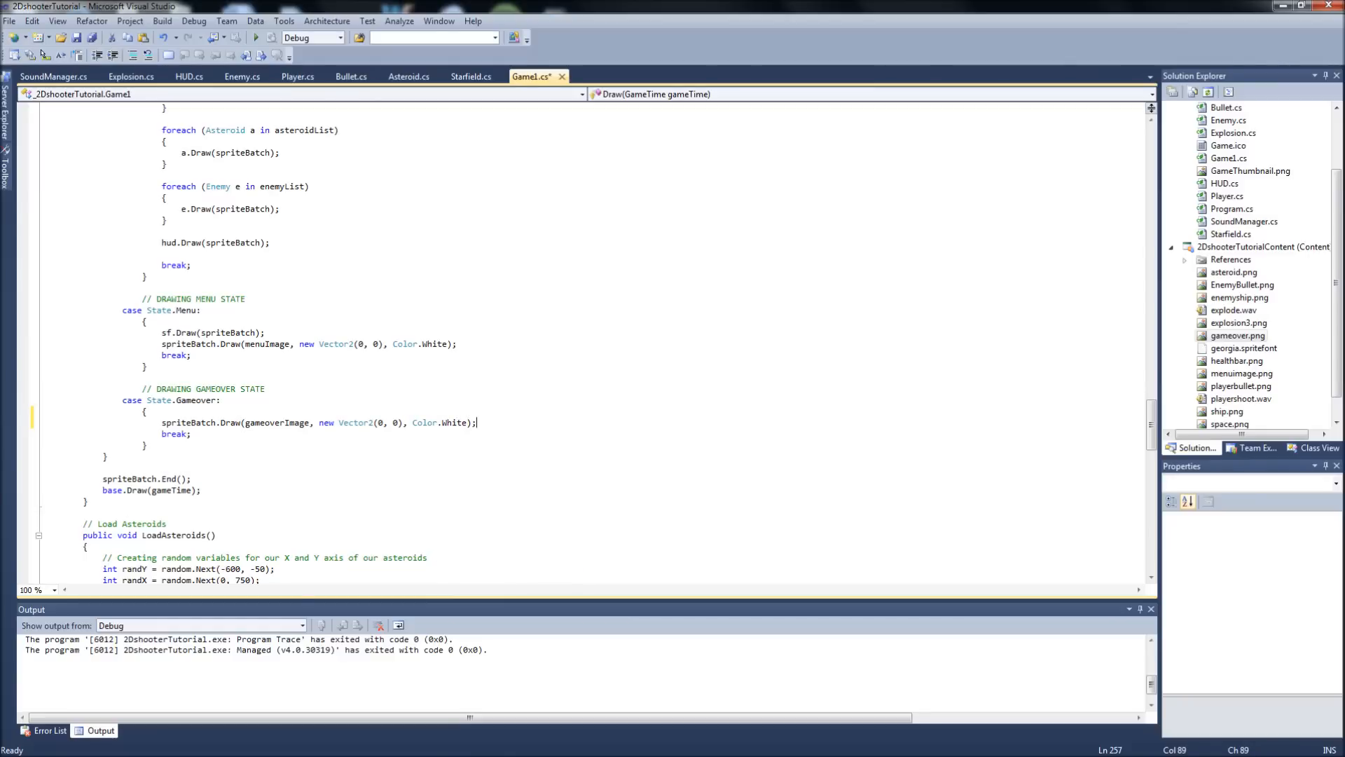
key(enter)
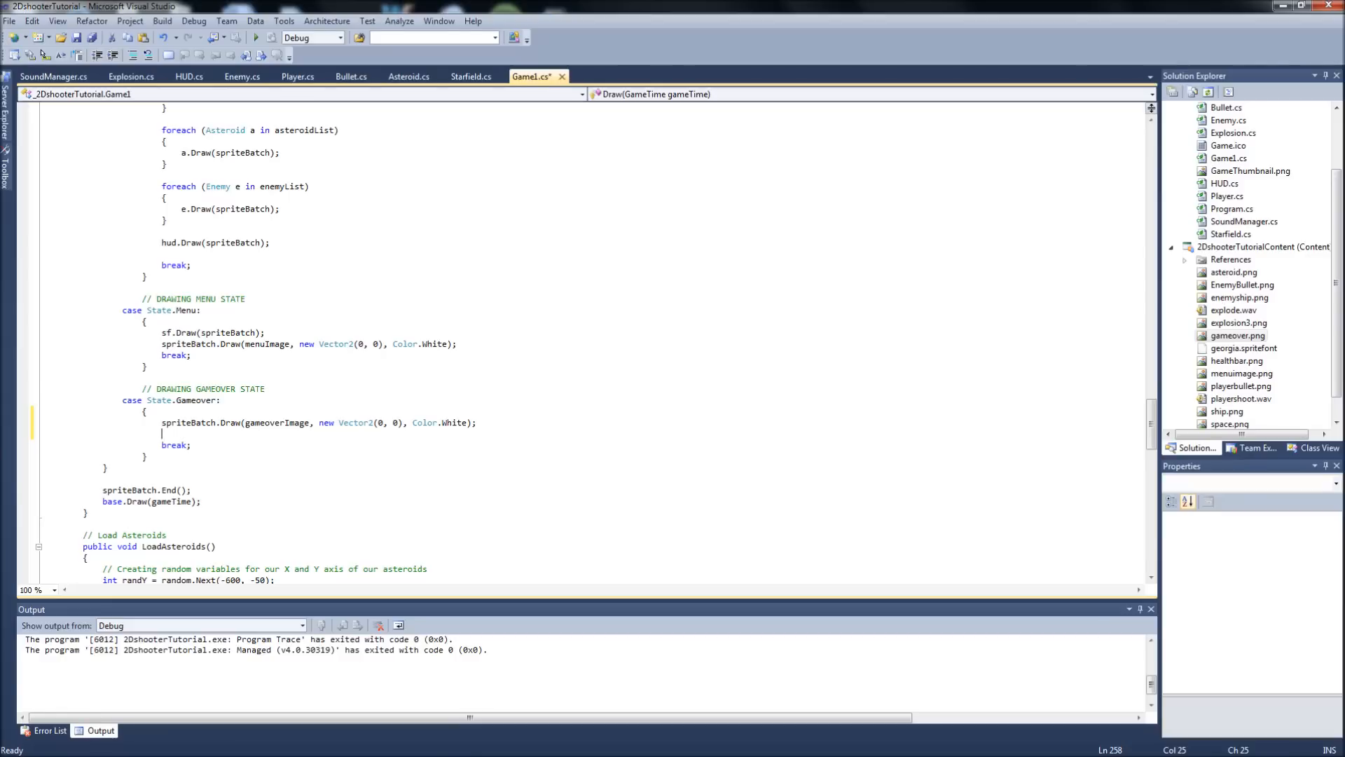
Start a spriteBatch.DrawString call using hud.playerScoreFont.
text(spriteBatch.d)
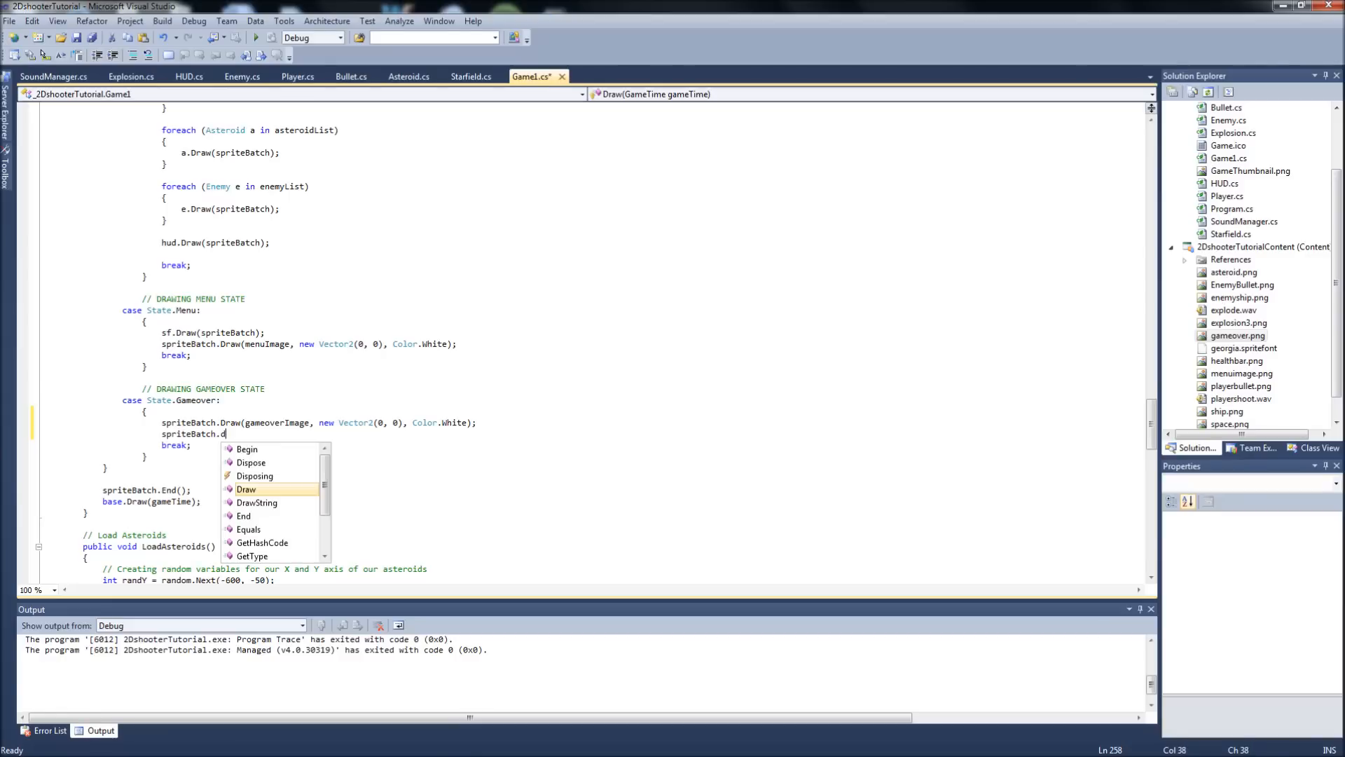
text(raws)
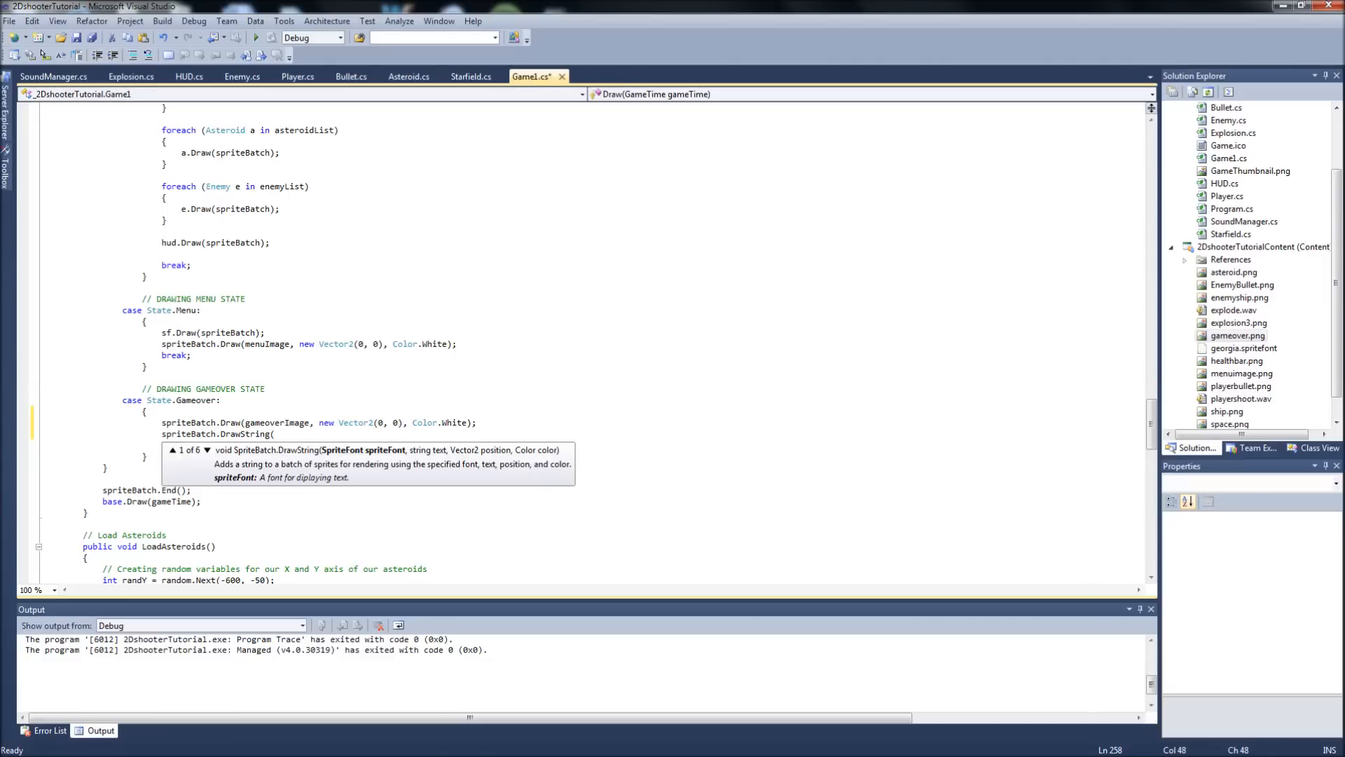
text(hud.)
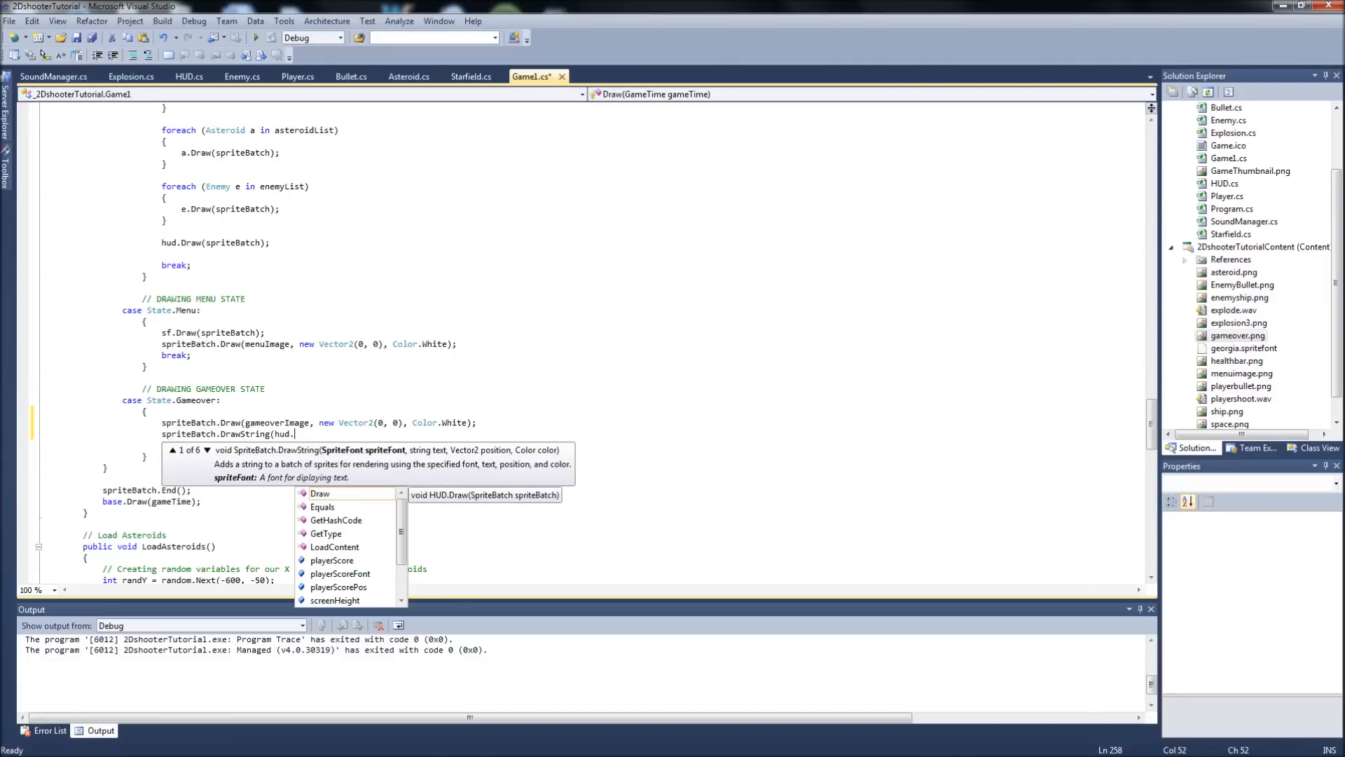
text(players)
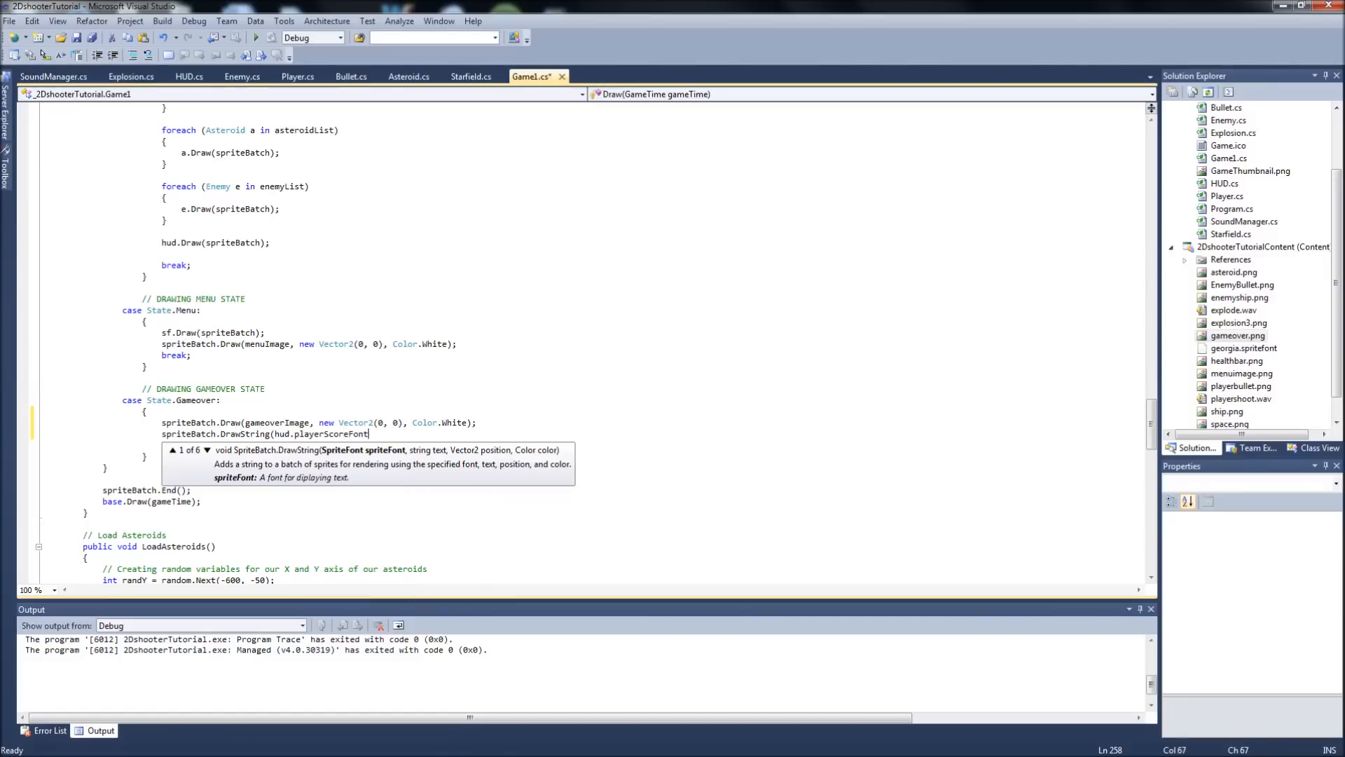
text(,)
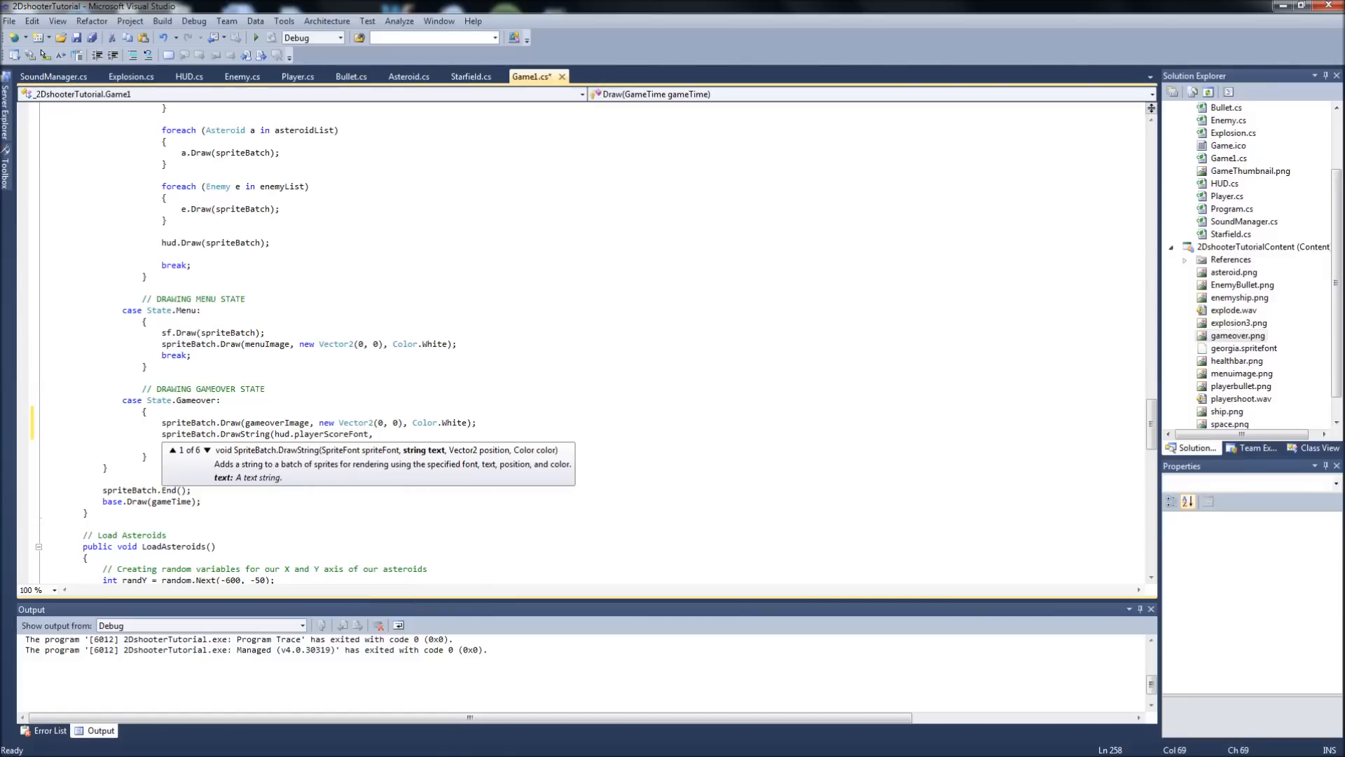
Supply the text "Your Final Score was - " + hud.playerScore.ToString().
text("Your Fina)
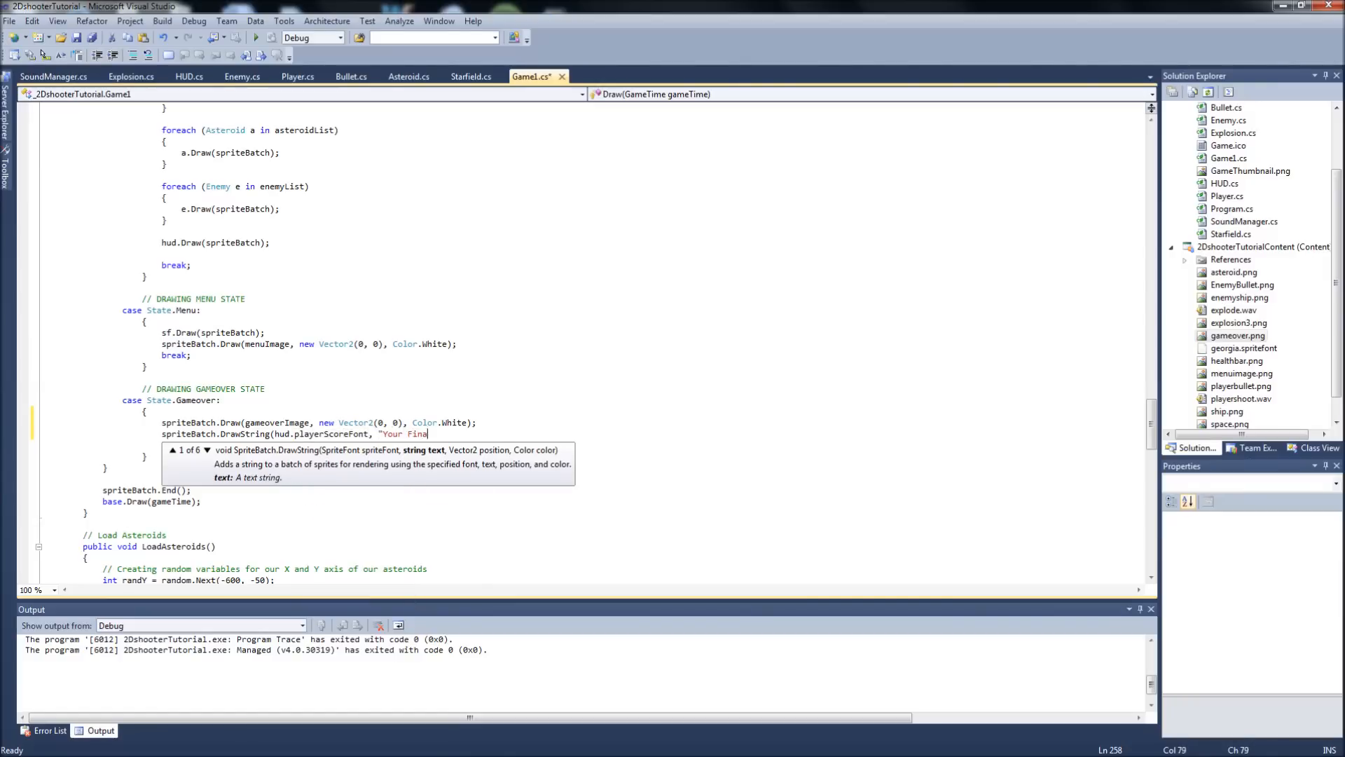
text(l Score was -)
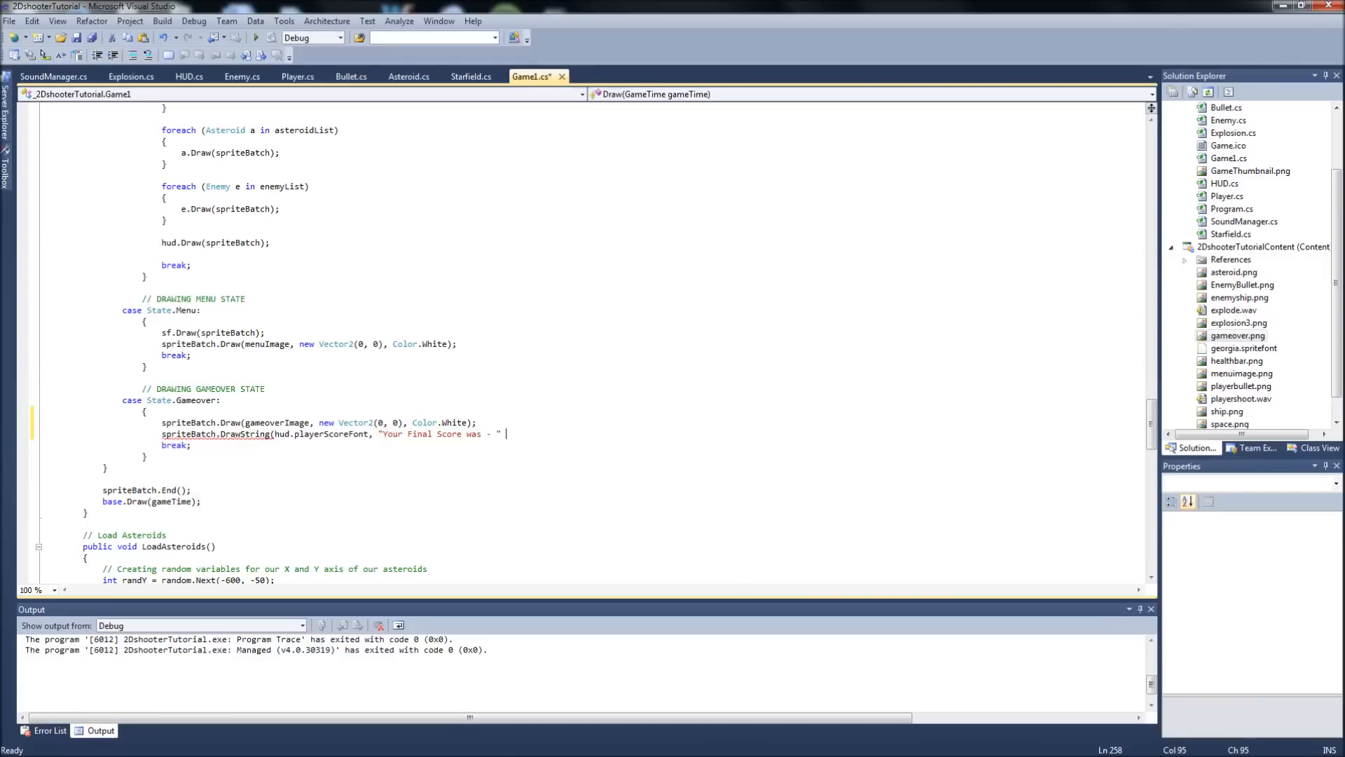
text(+)
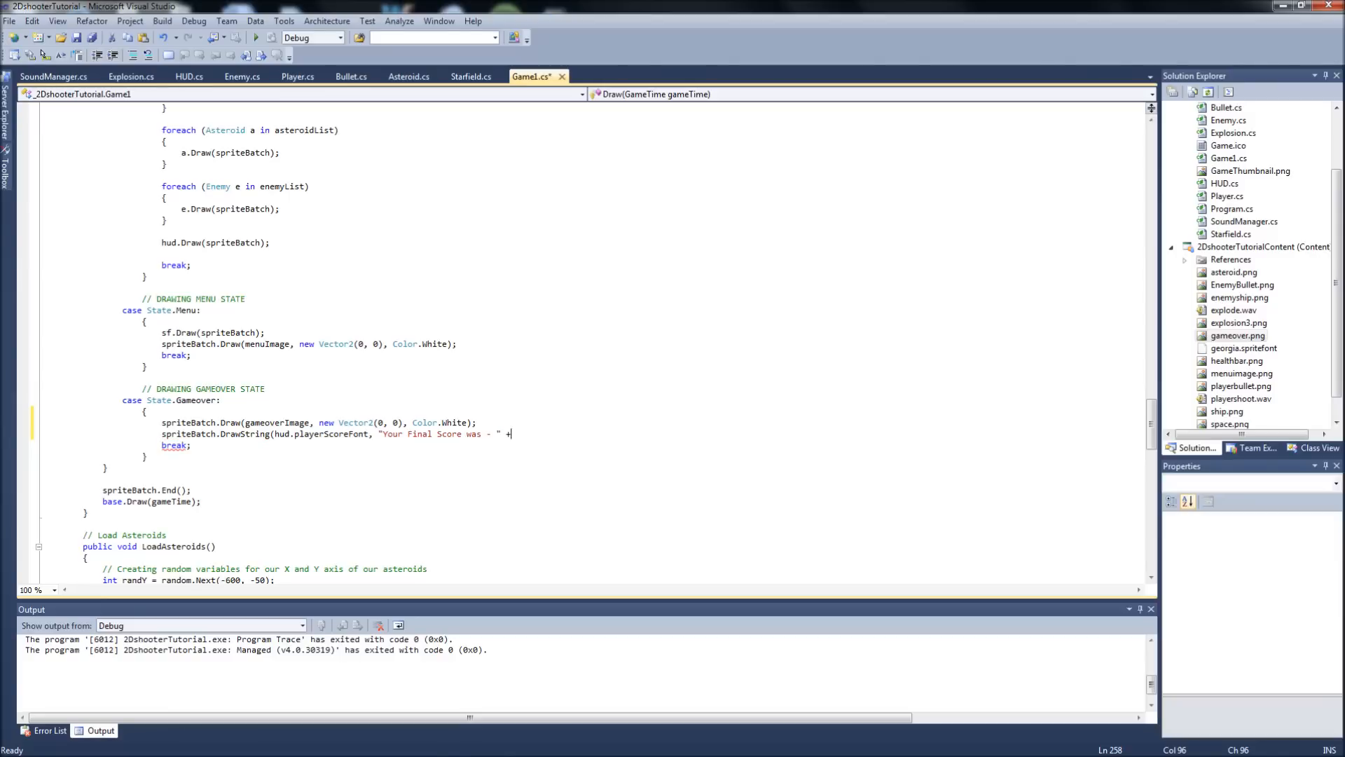
text(hud.)
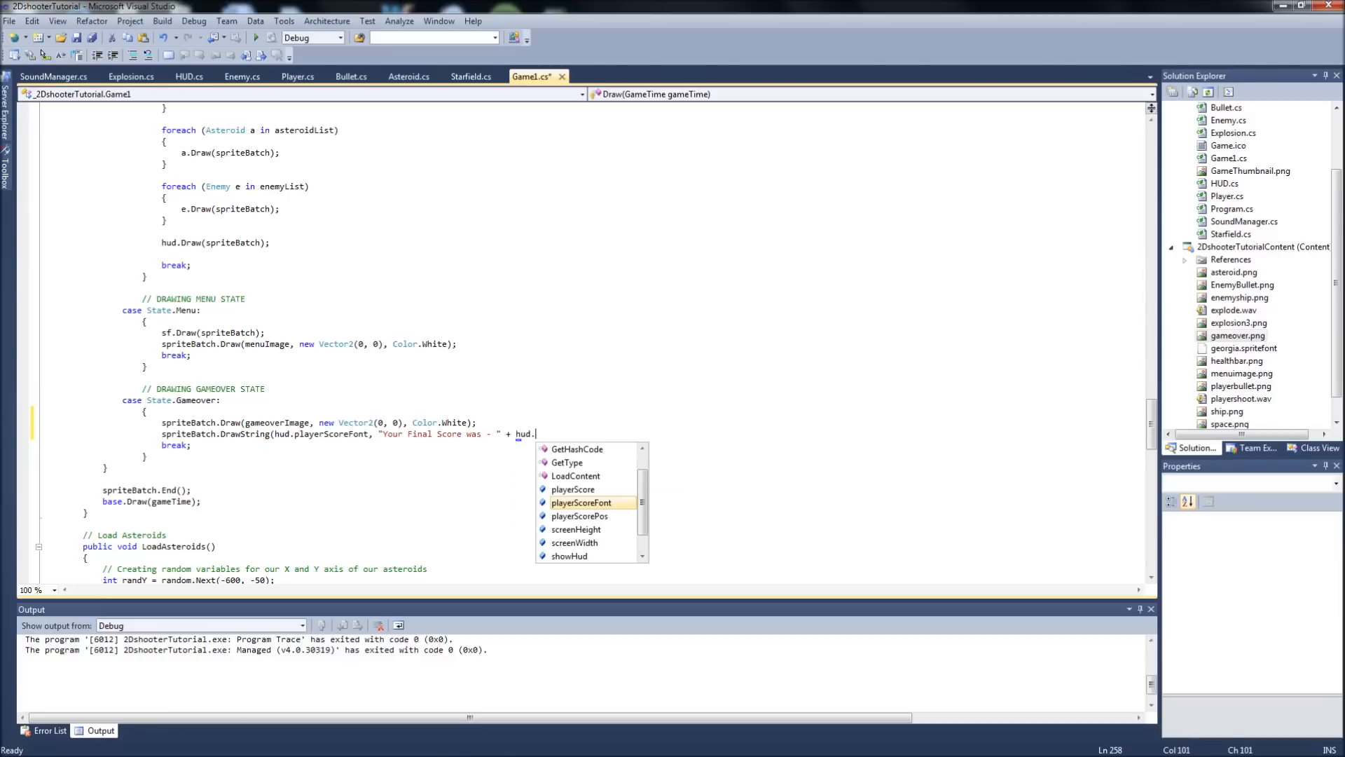
text(pla)
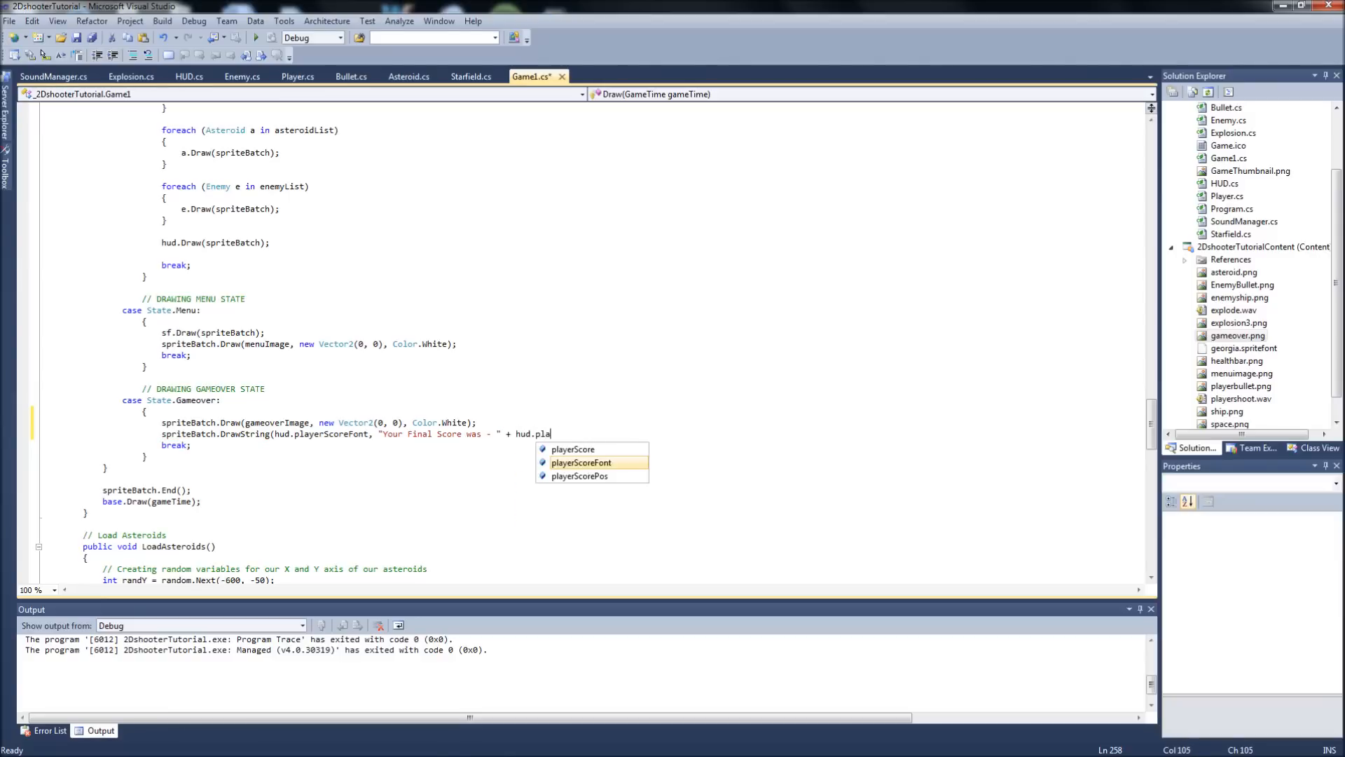
text(er)
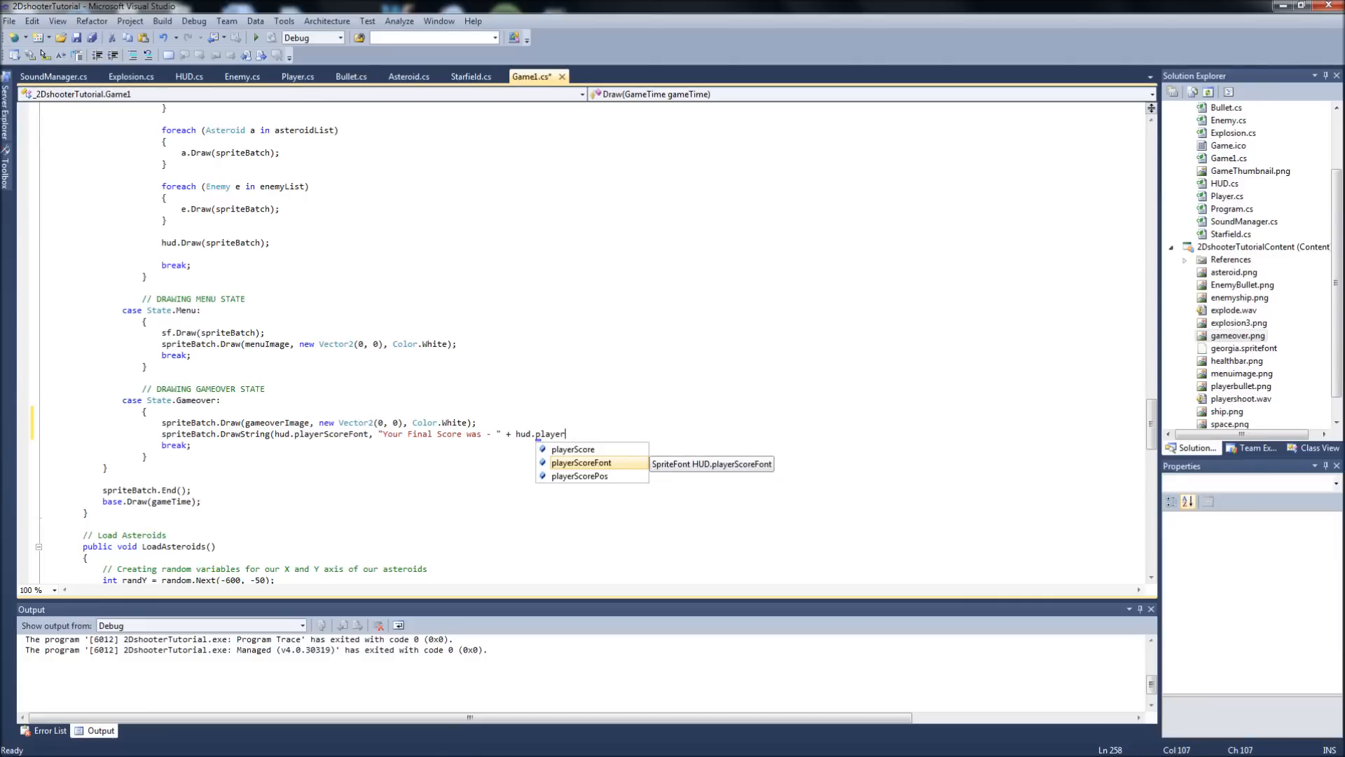
text(Score.)
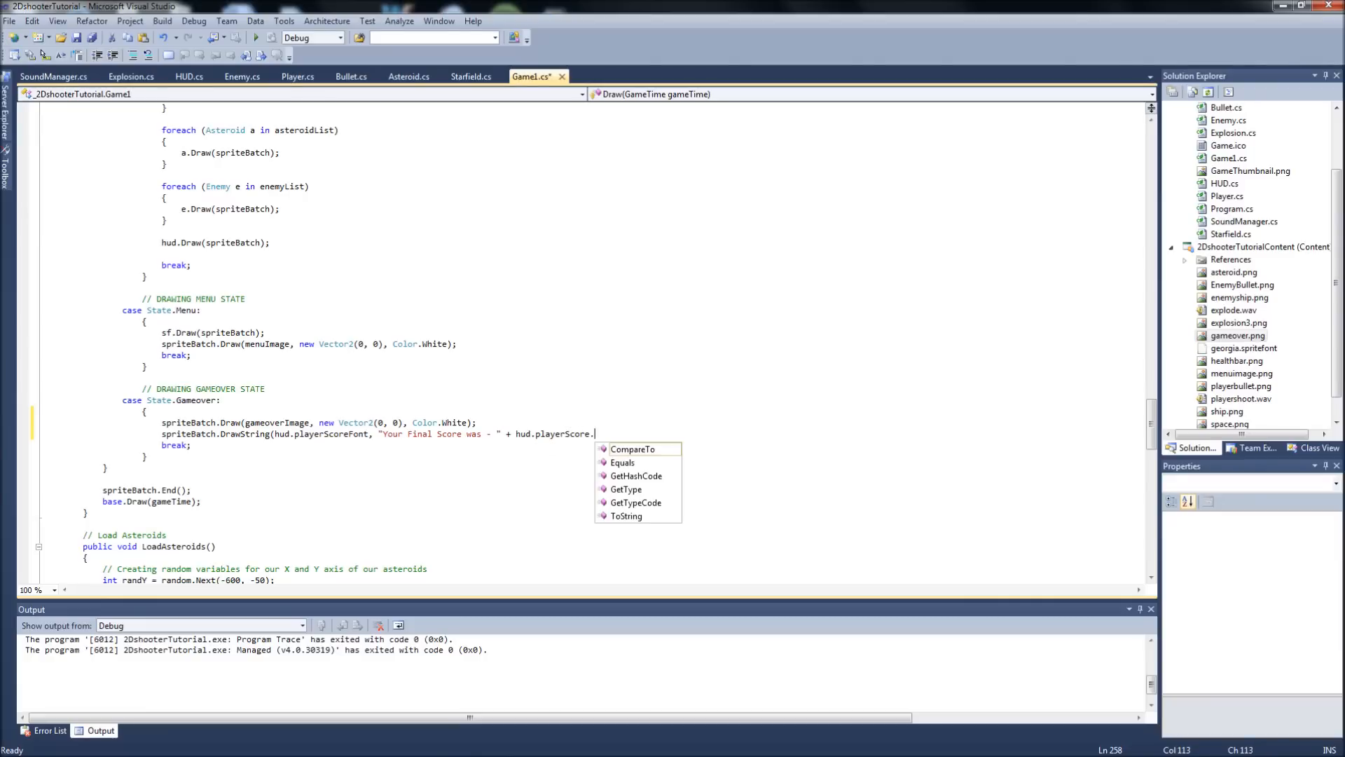
text(ToString(),)
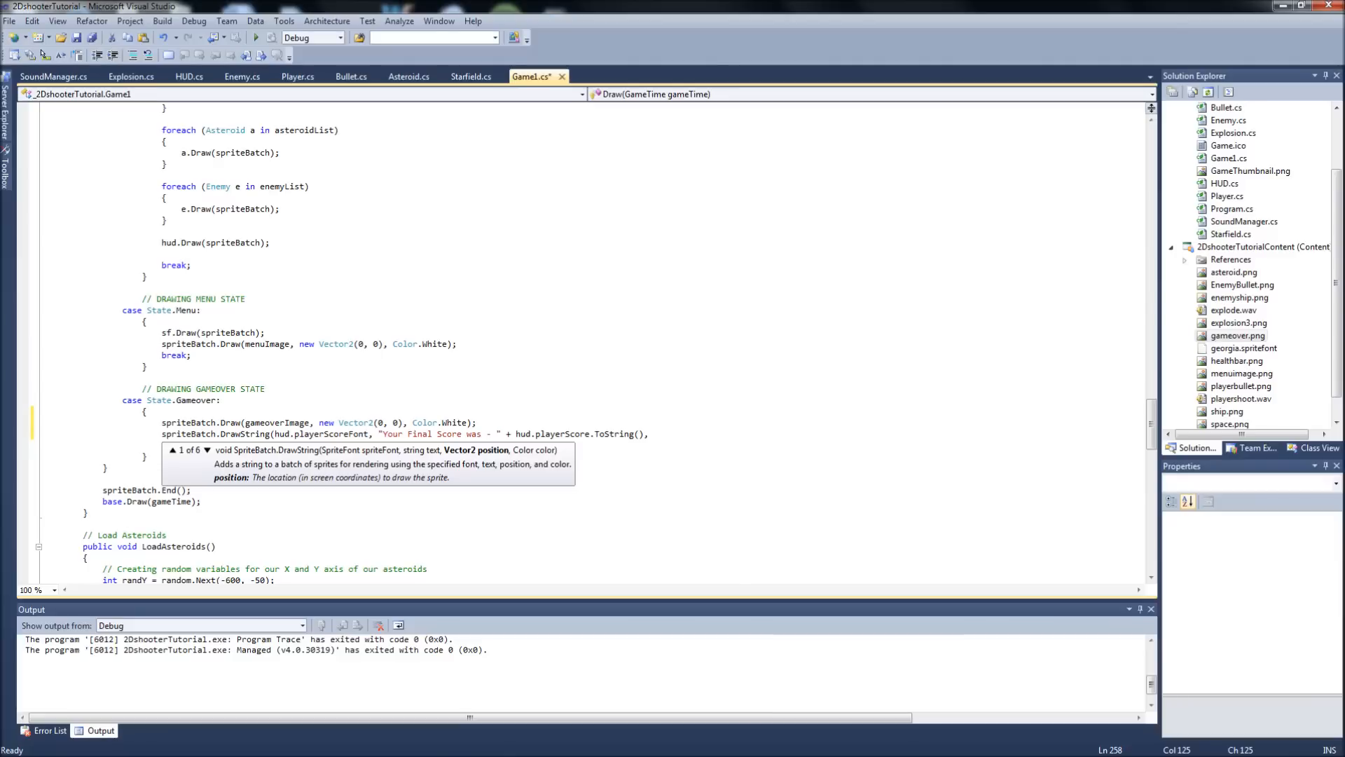
Complete the DrawString with new Vector2(235, 100), Color.Red);.
text(new Vector2()
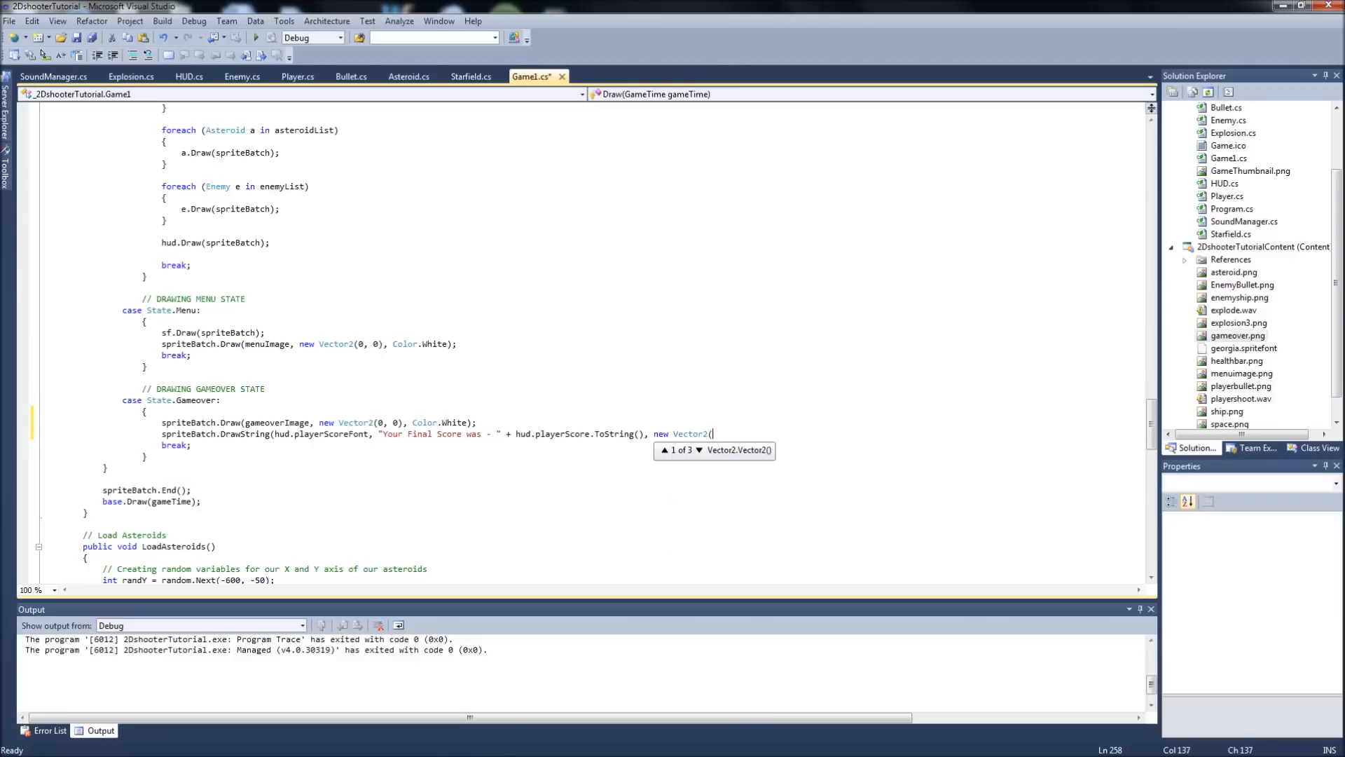
text(235, 100))
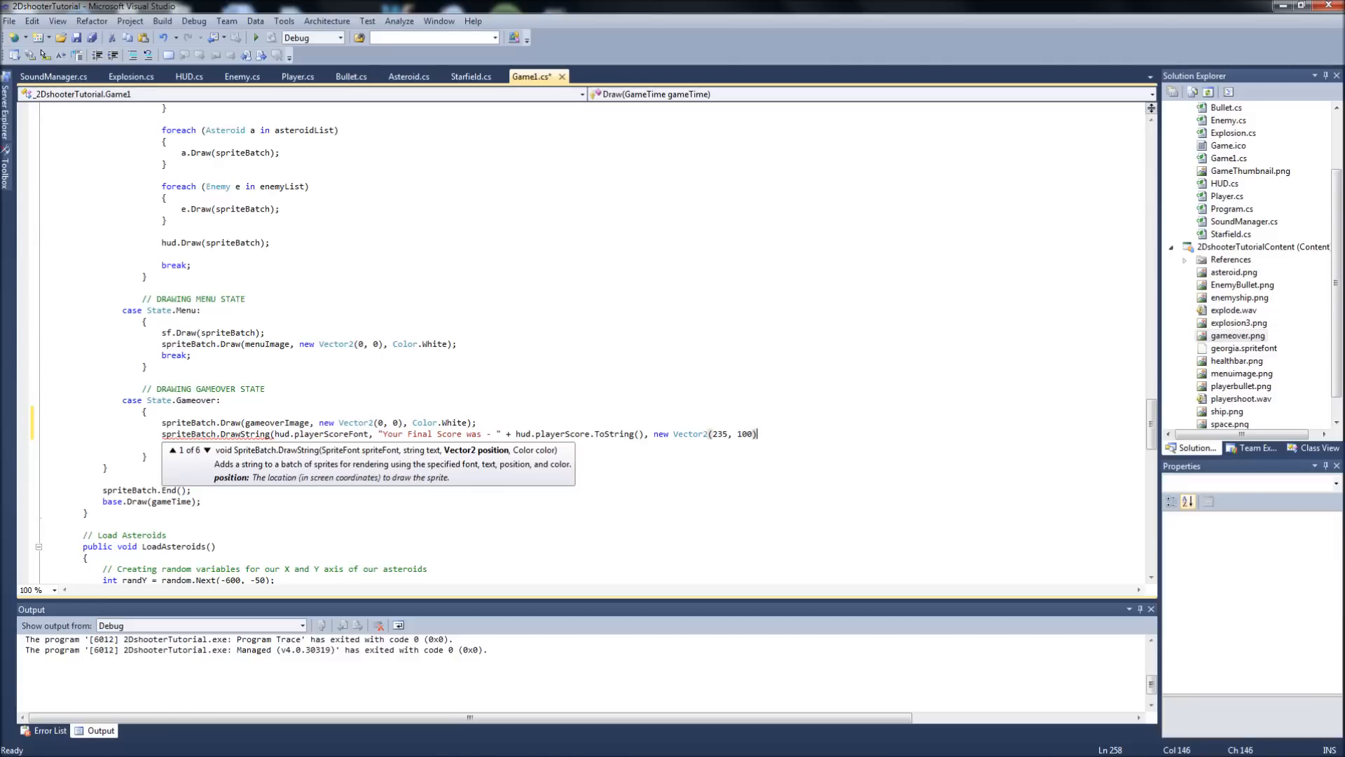
text(,)
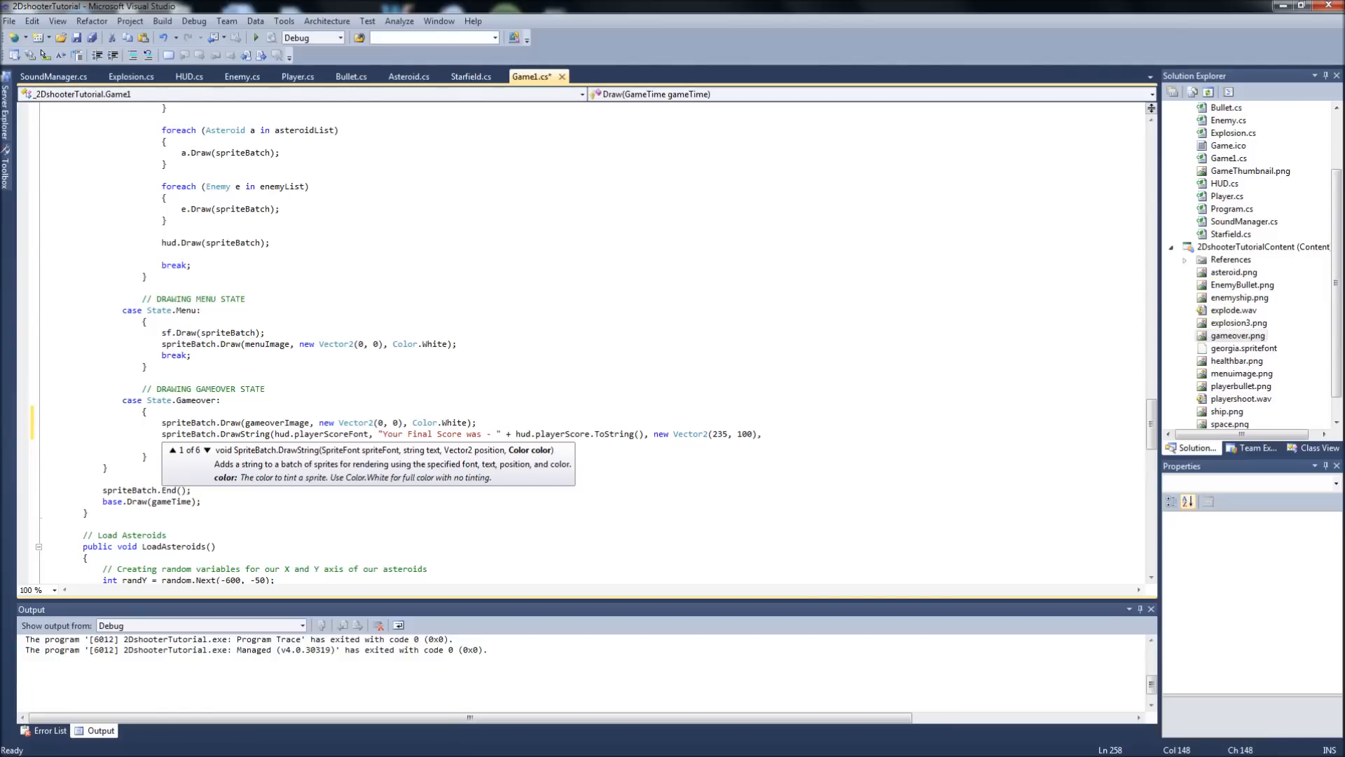
text(color)
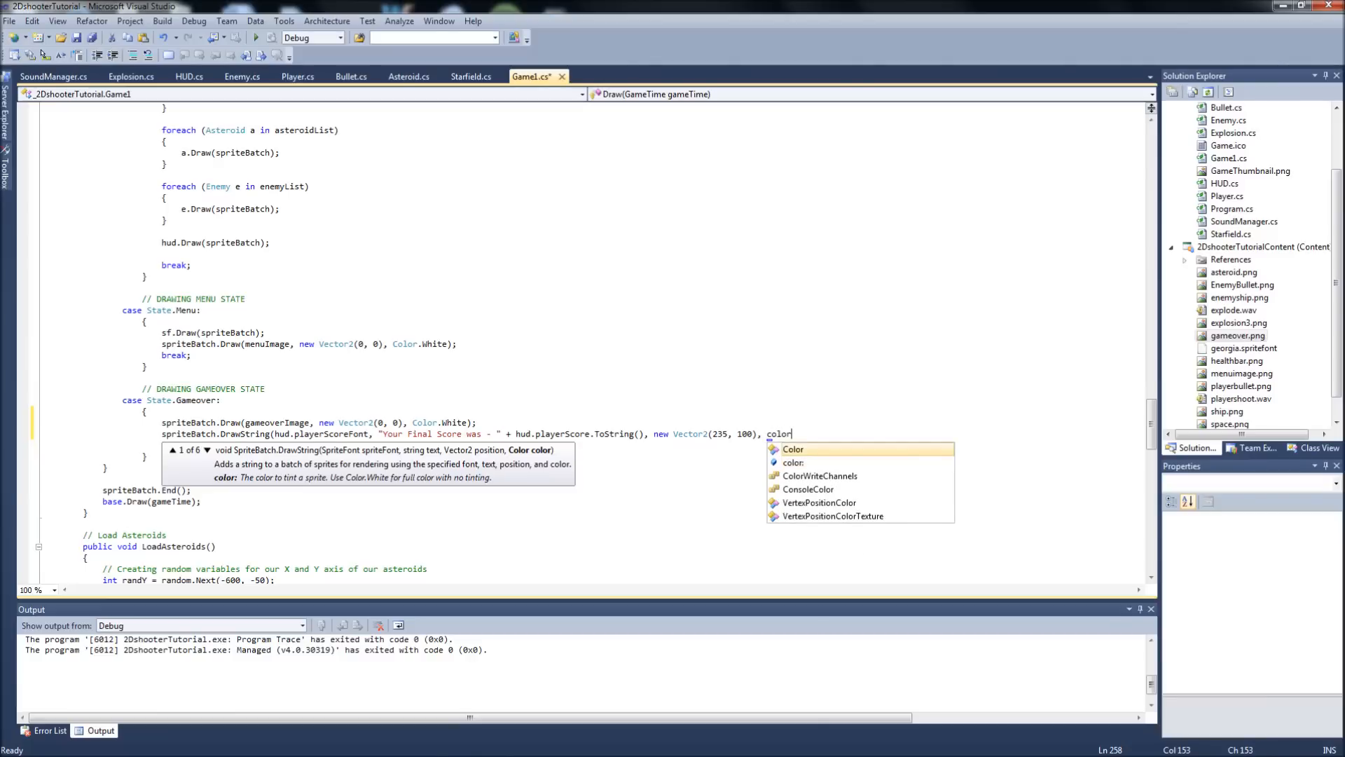
text(.Red)
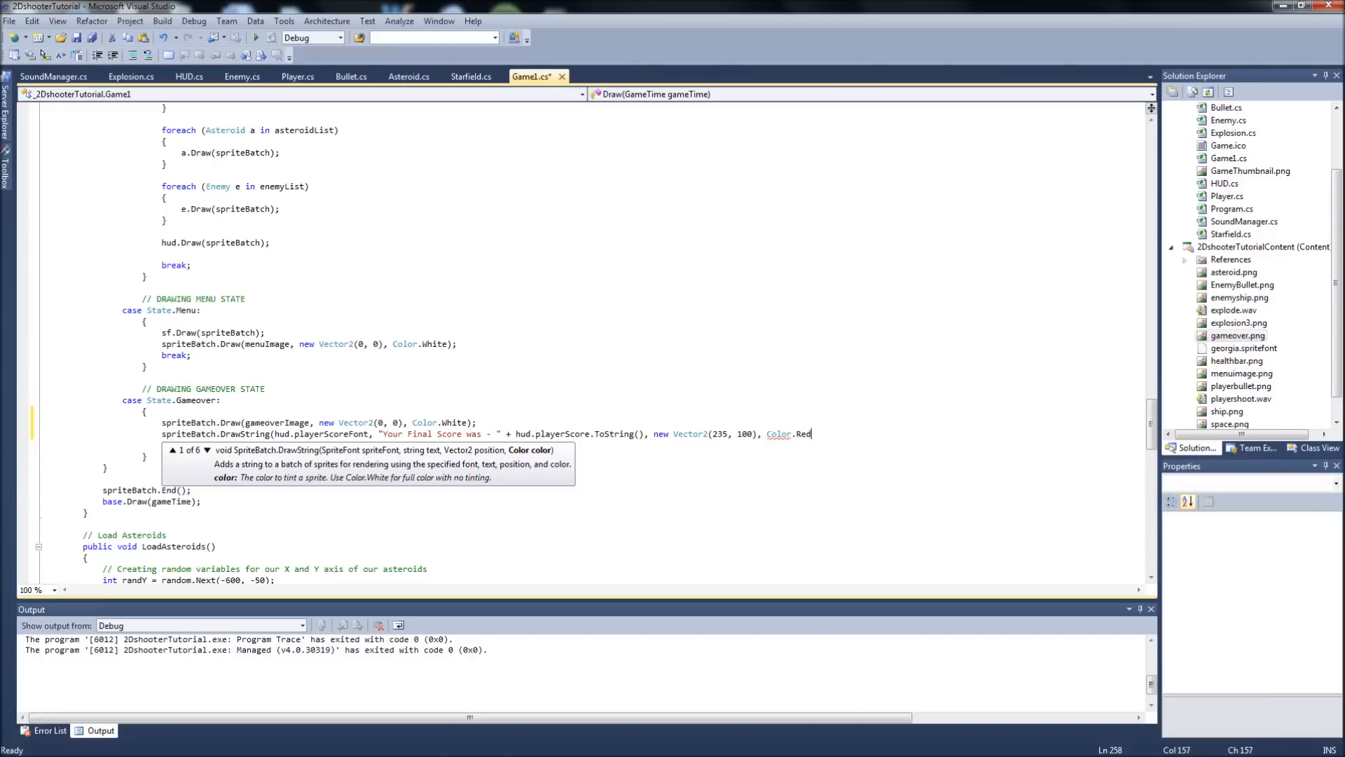
text())
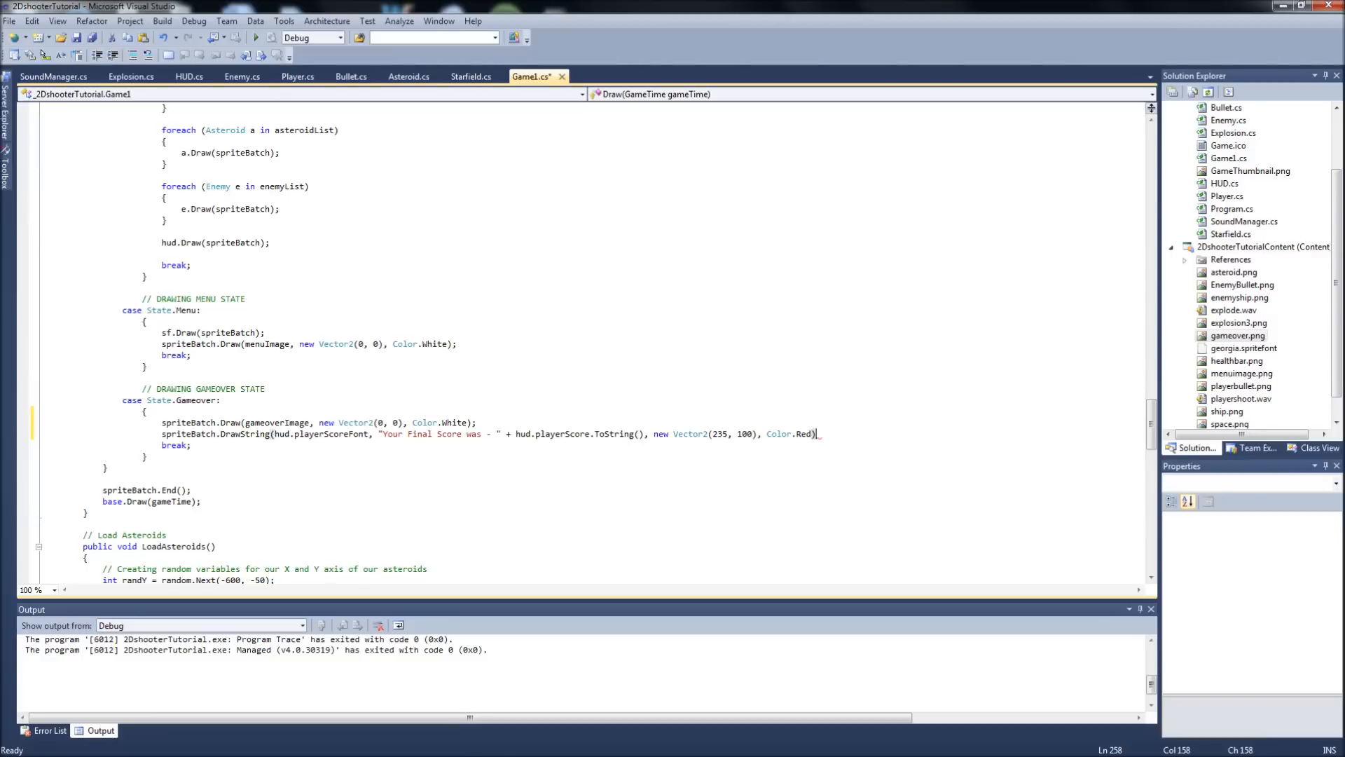
text(;)
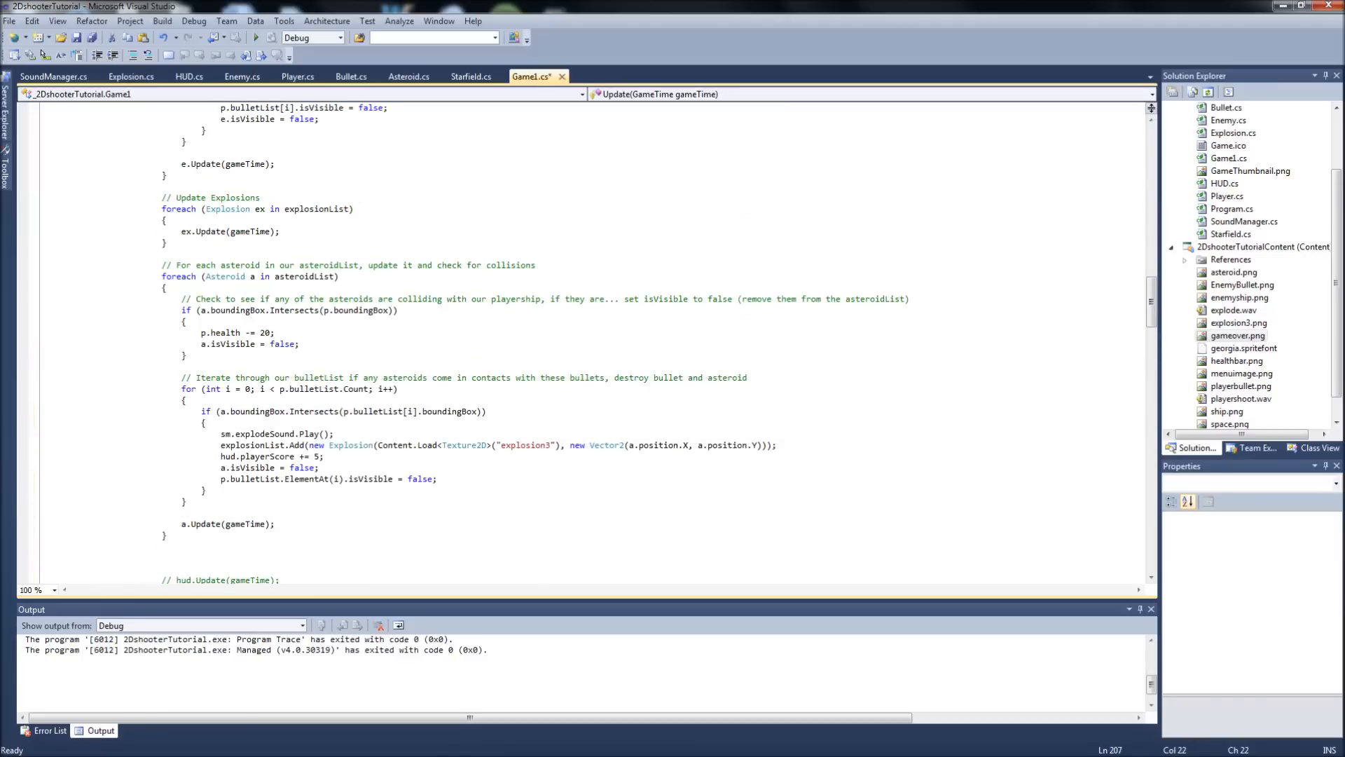
Add the comment '// If playerhealth hits 0 then go to gameover state' above p.Update(gameTime).
scroll(down, 3)
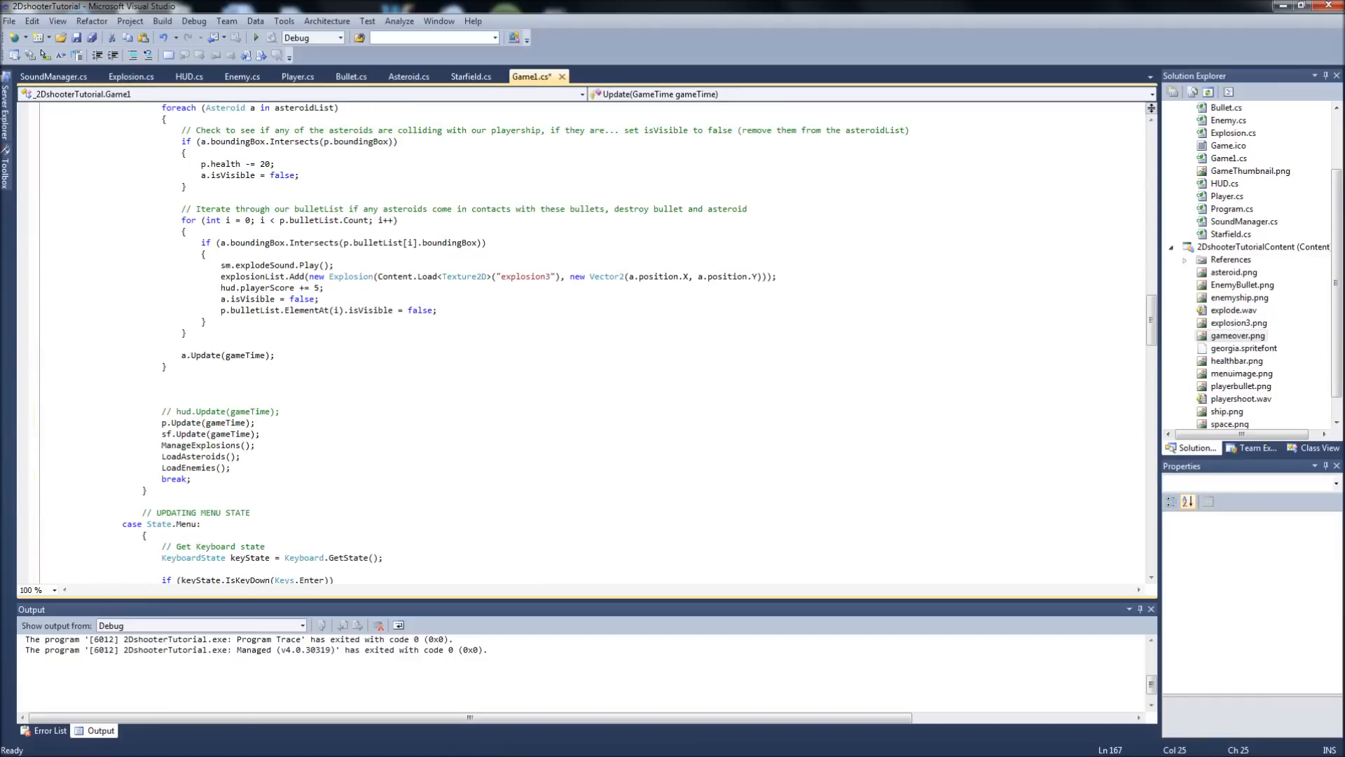
click(162, 386)
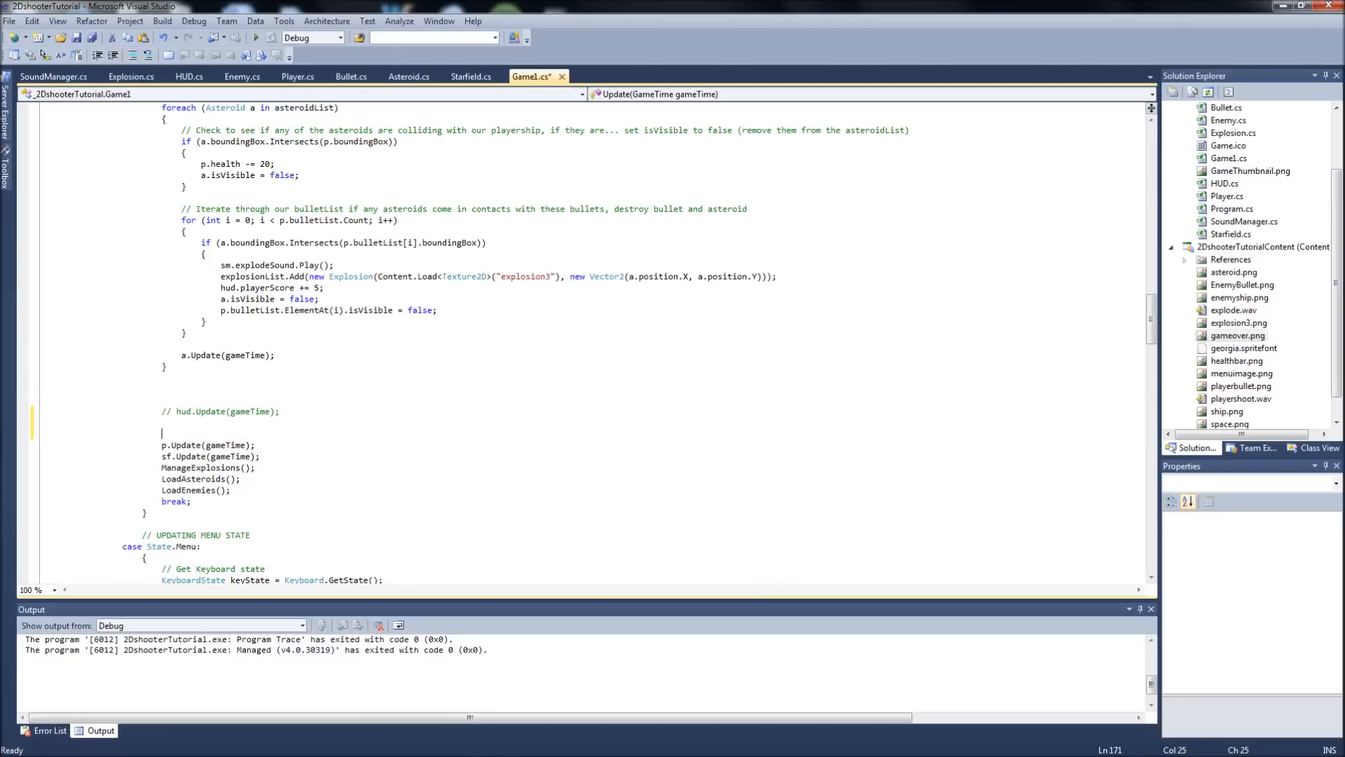
text(// If play)
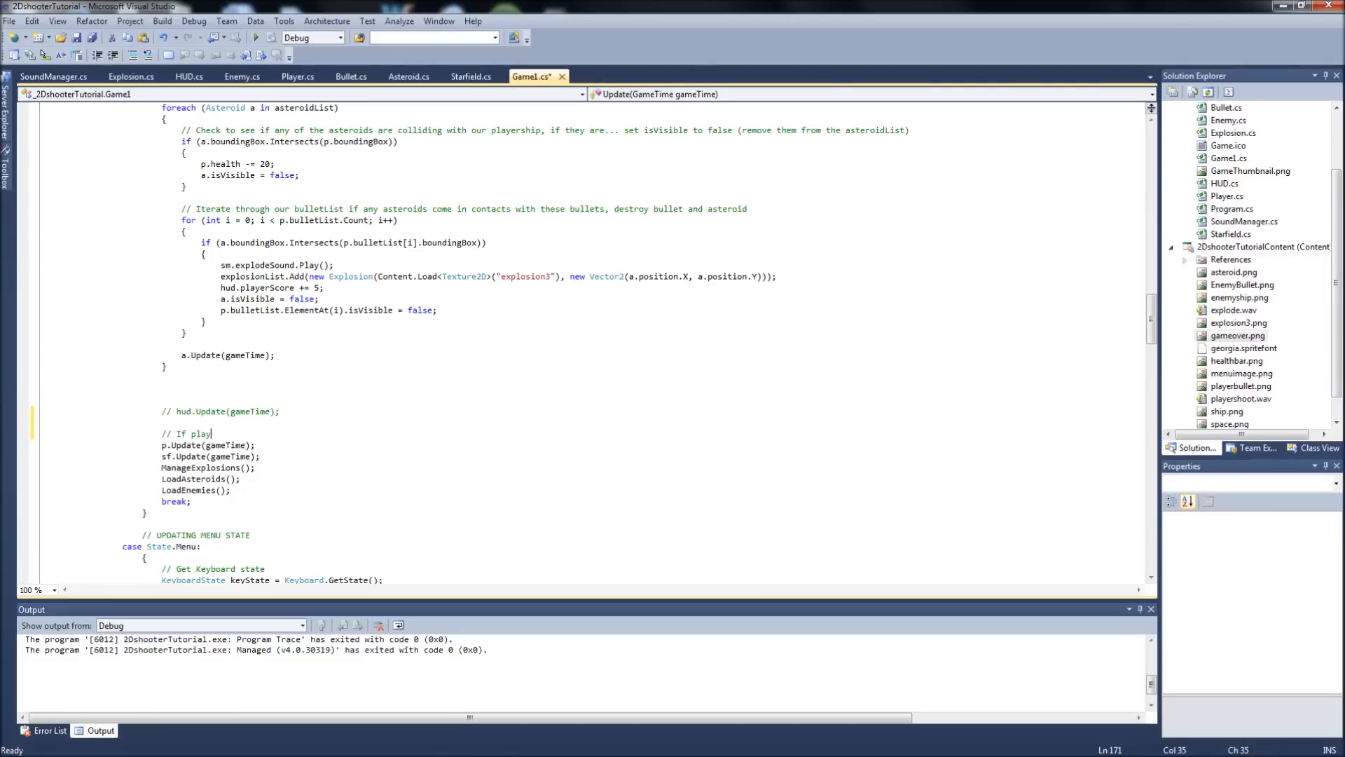
text(erhealth)
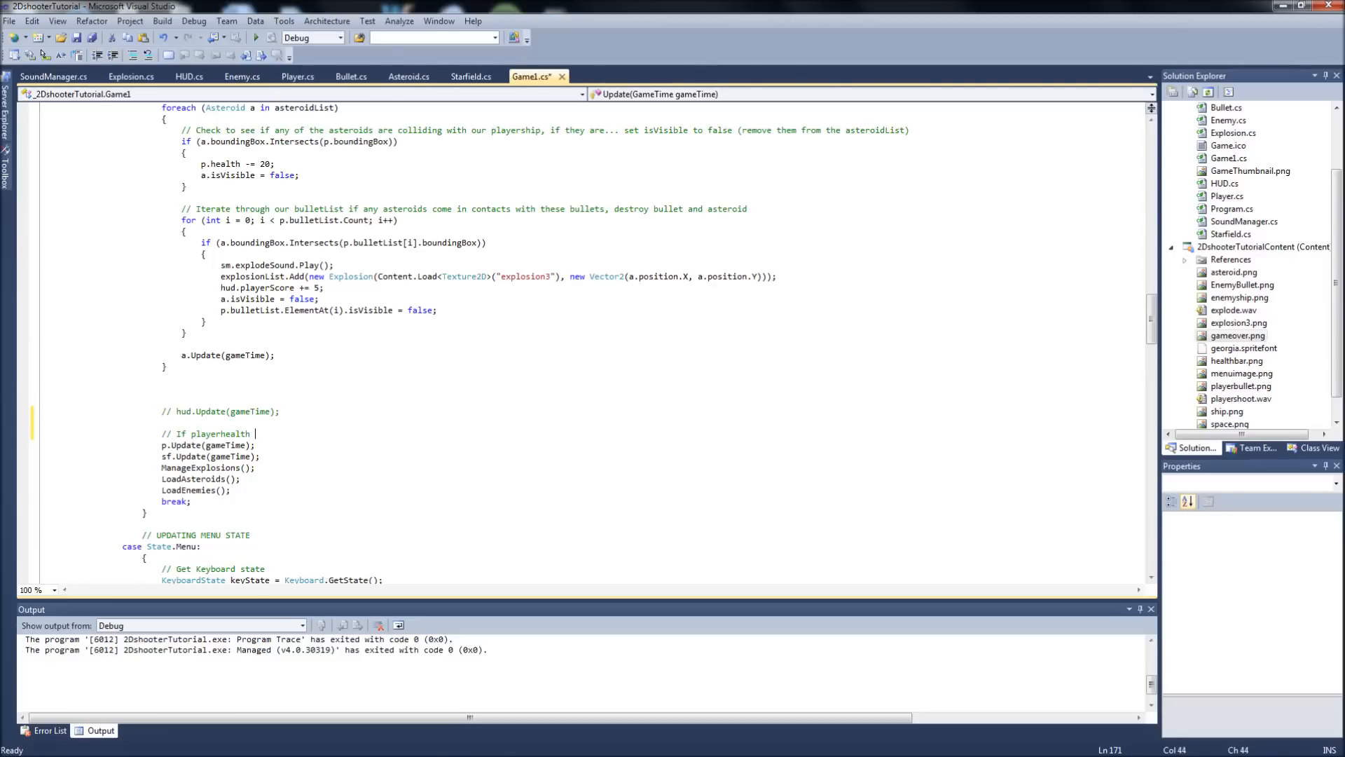
text(hits 0 then go to ga)
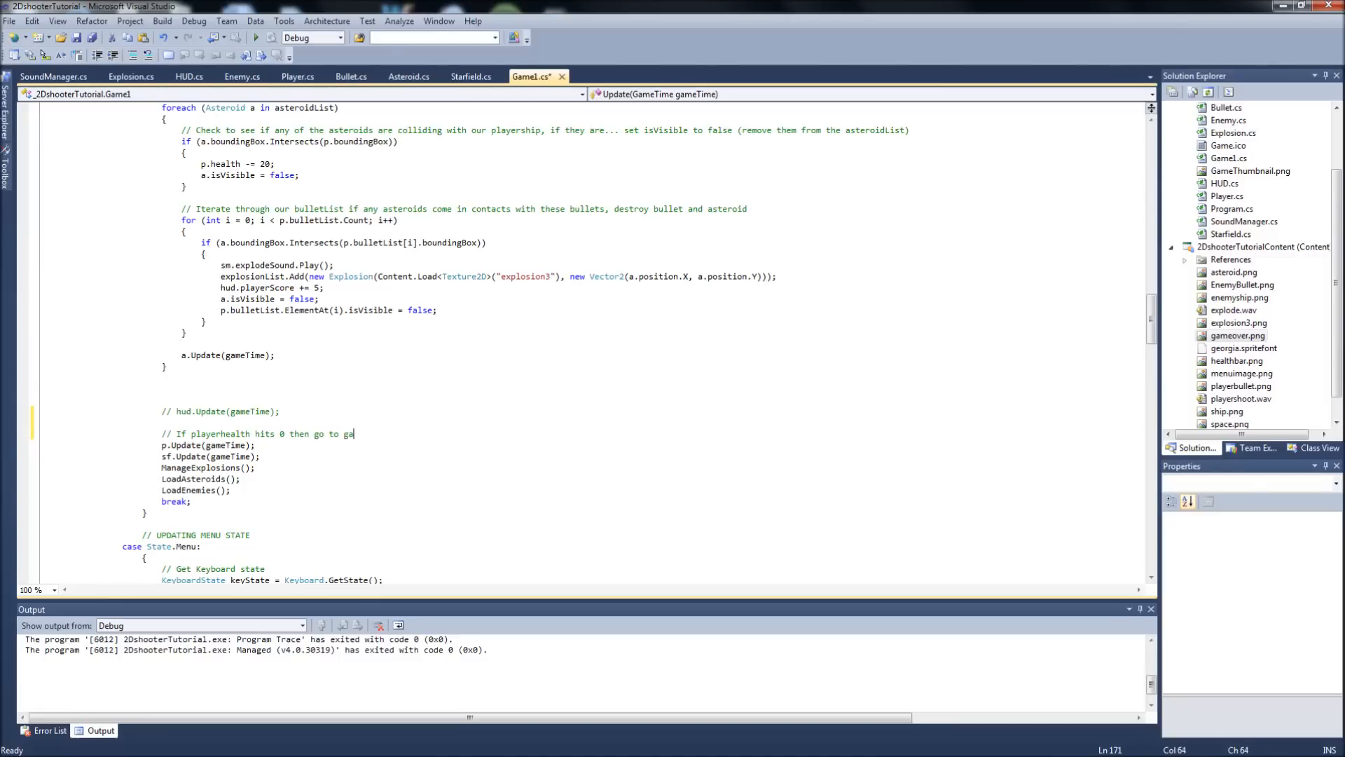
text(mover state)
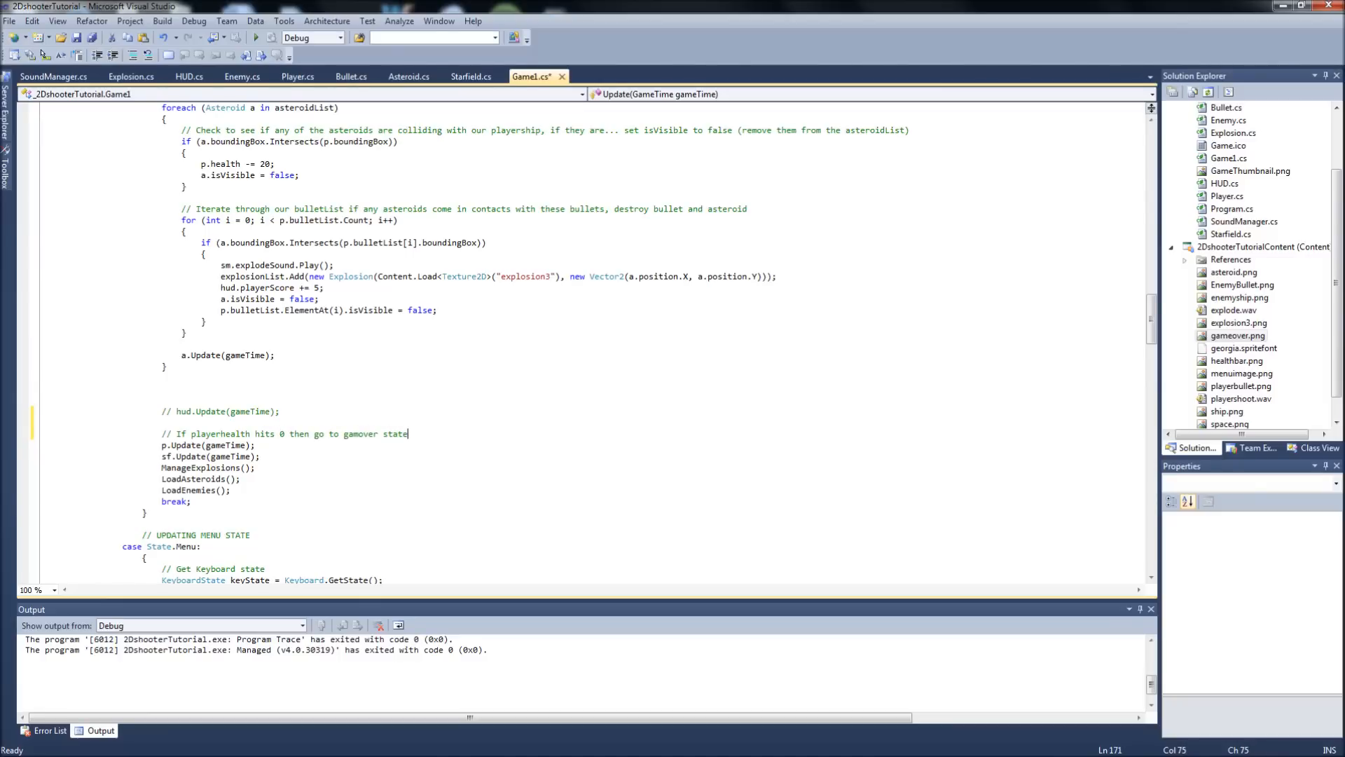
key(BackSpace)
text(e)
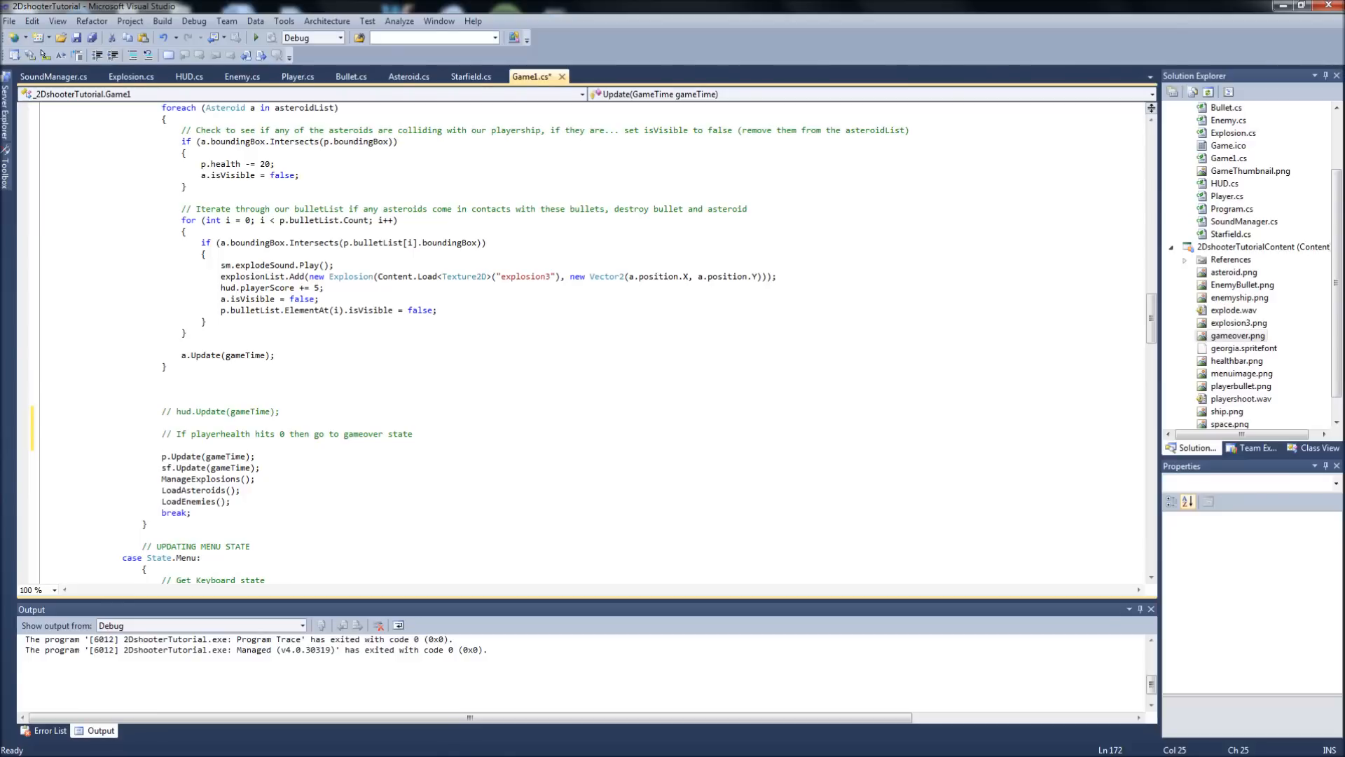
Write if(p.health <= 0) gameState = State.Gameover; under the health comment.
text(if(p.health)
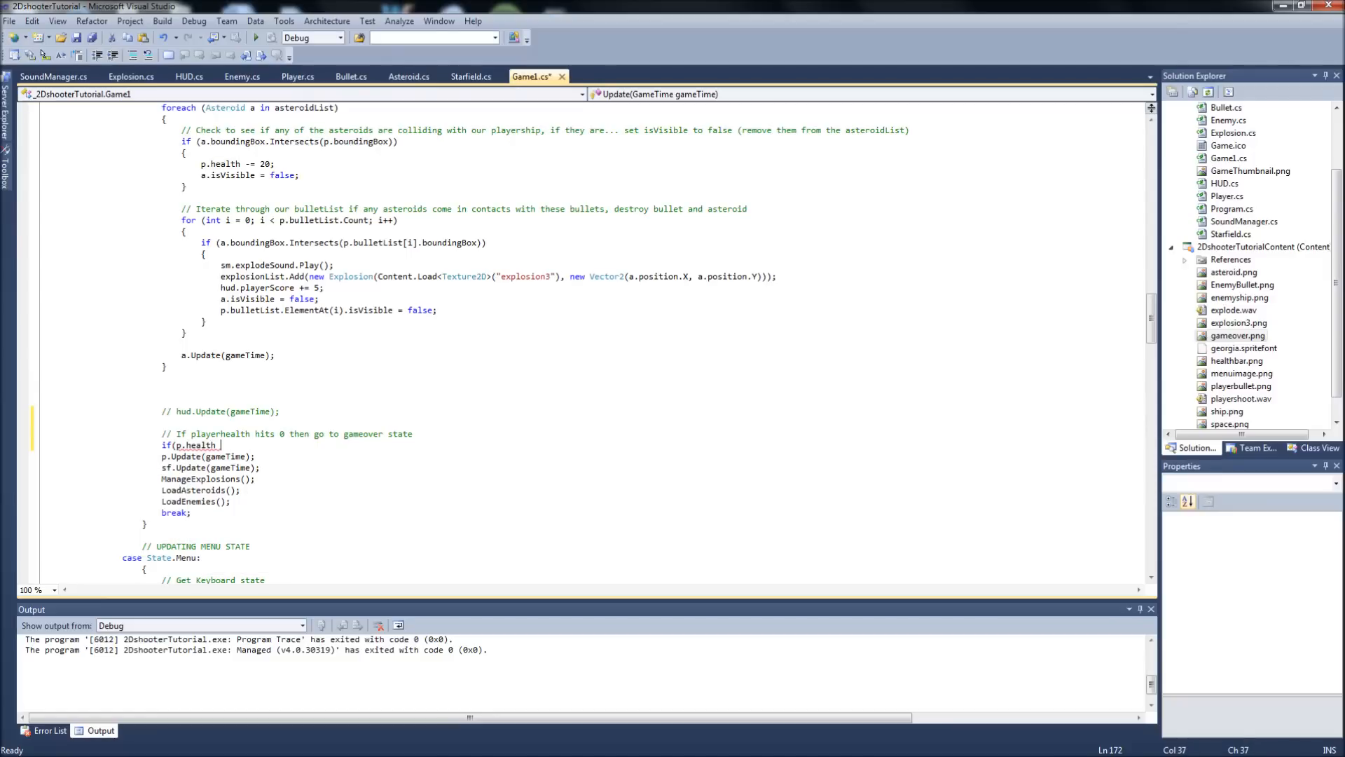
text(<= 0)
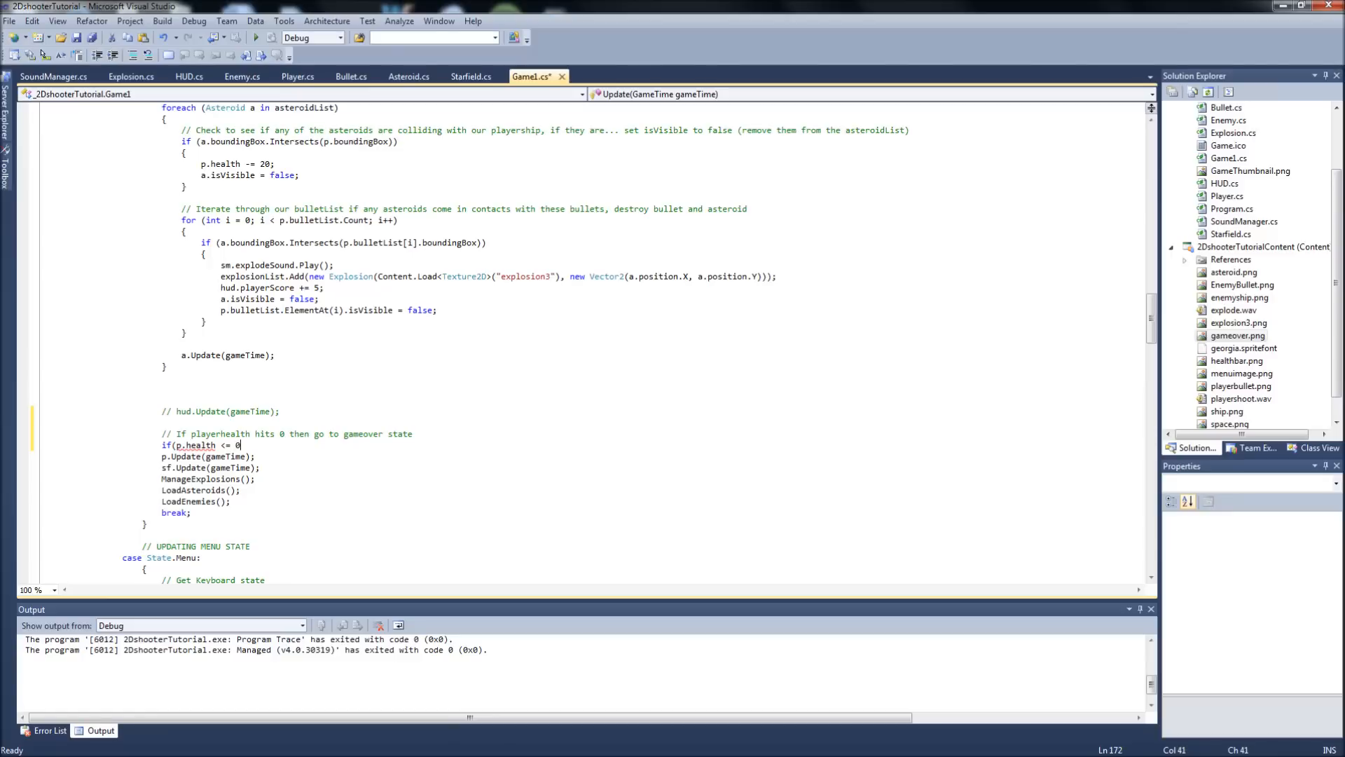
text(gameState =)
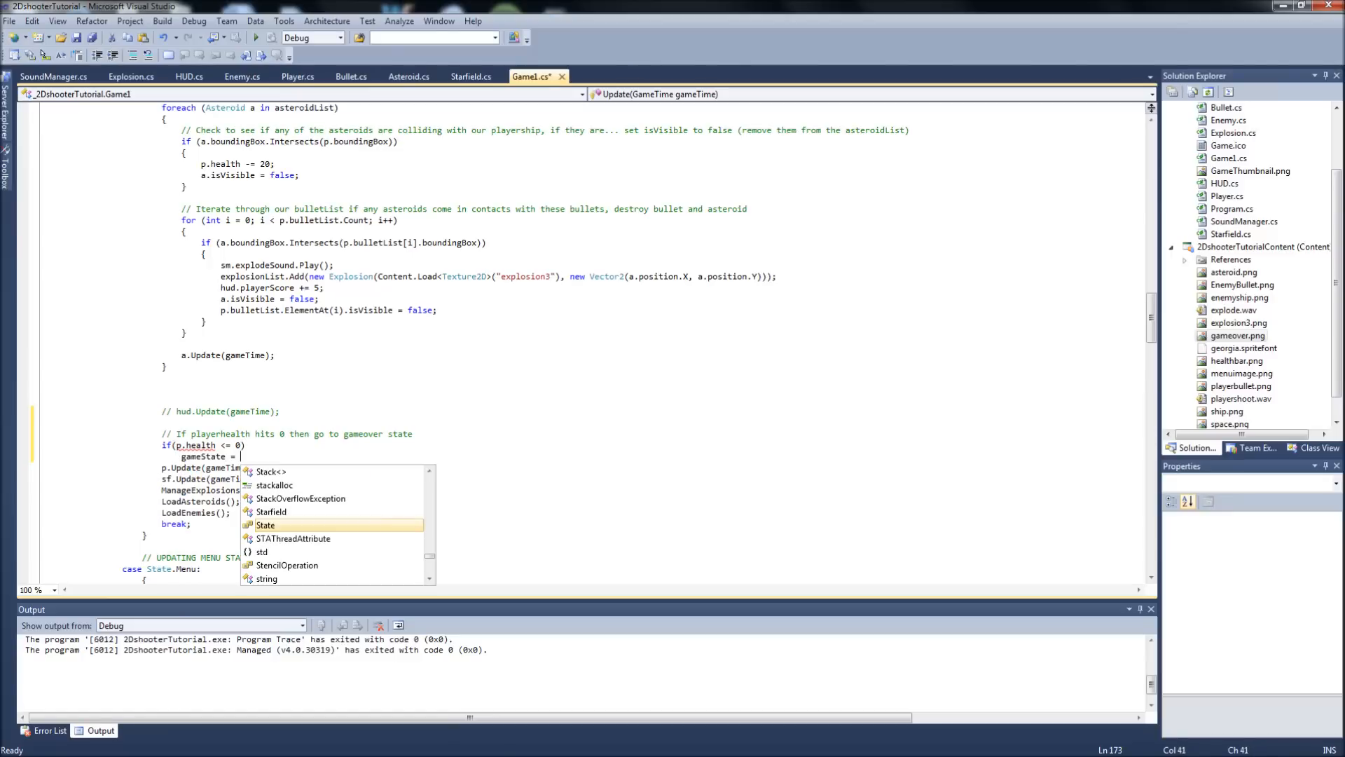
text(State.Gameover)
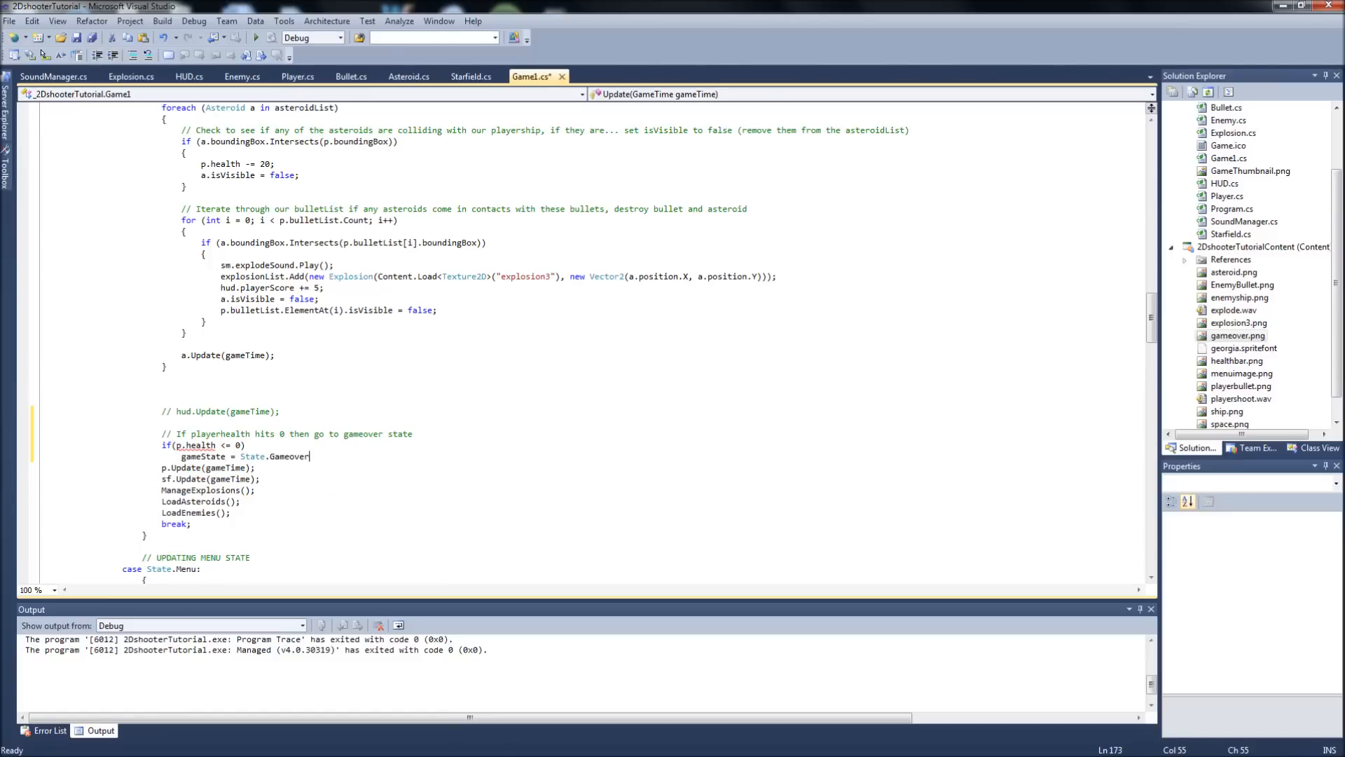
text(;)
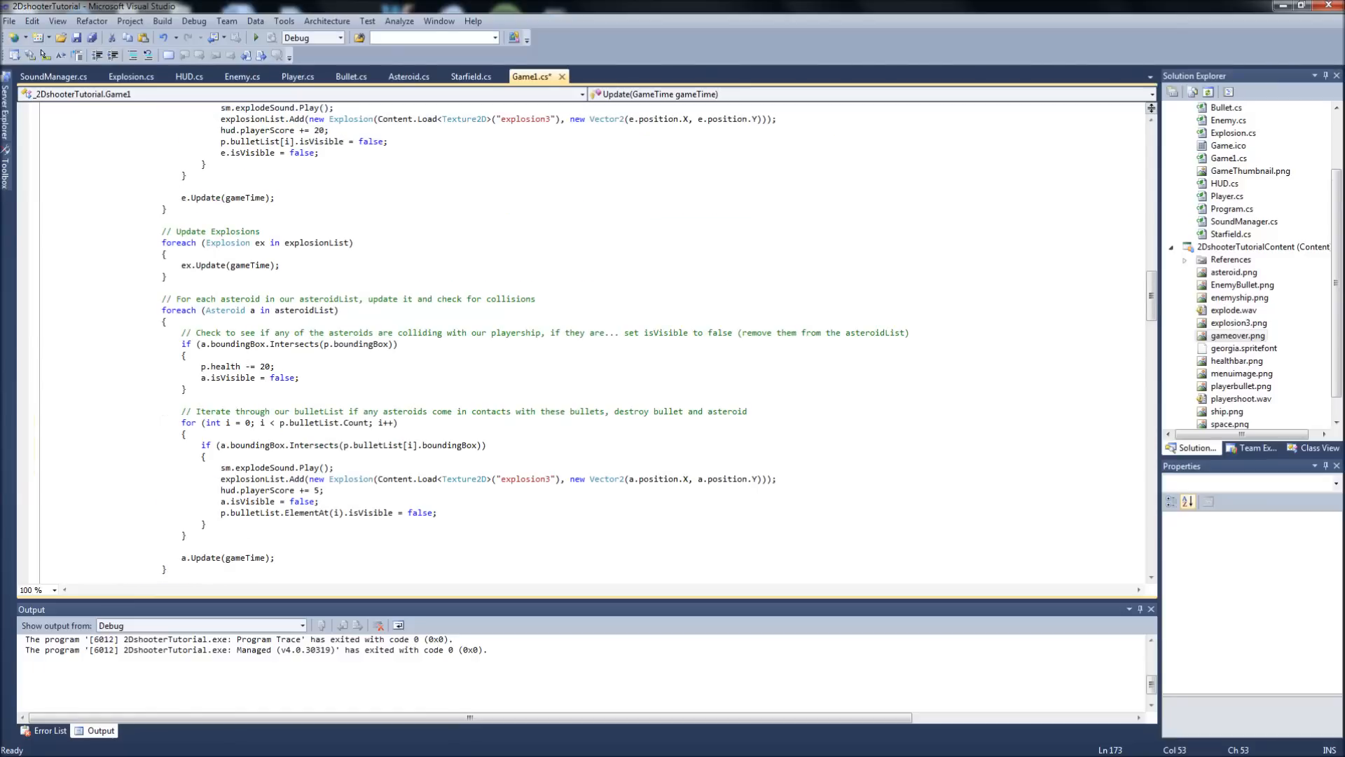
Scroll down through Update to reach the hud.Update comment and health check.
scroll(down, 3)
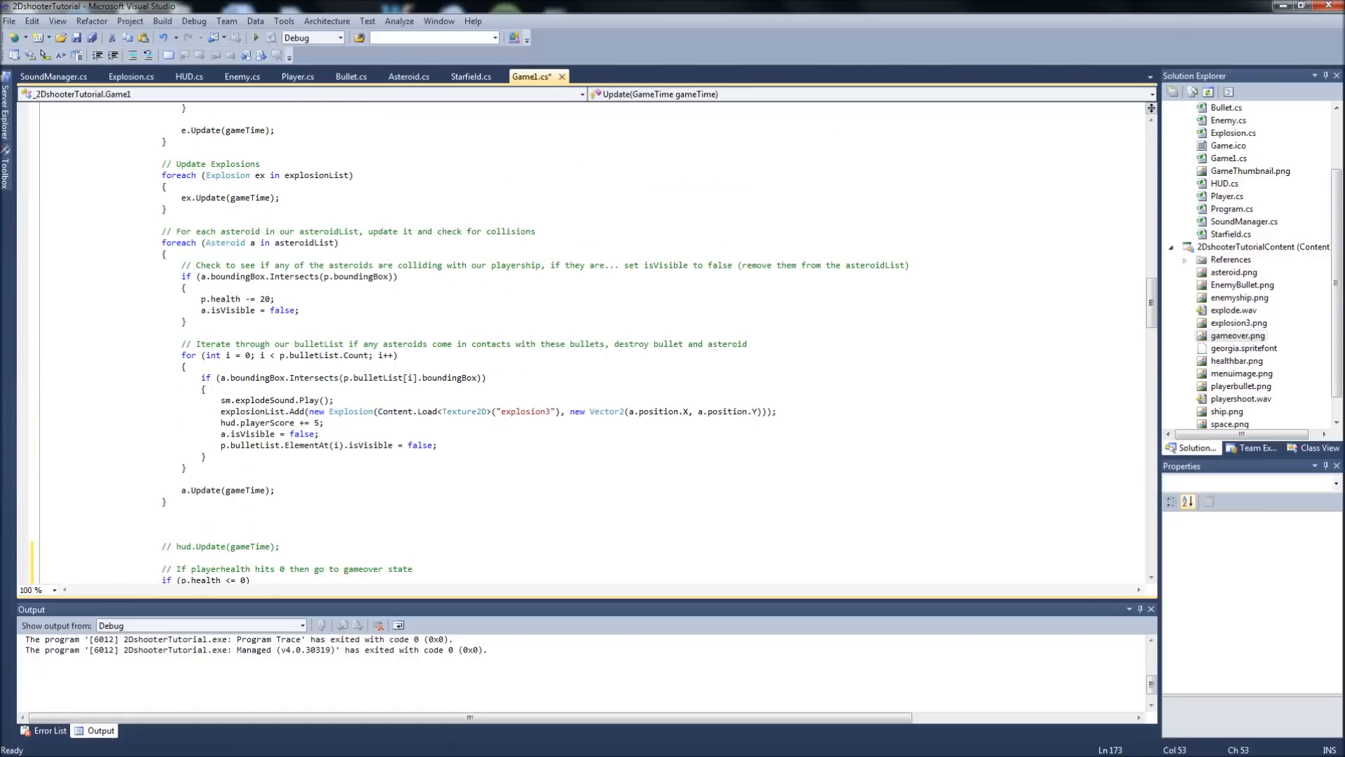
scroll(down, 3)
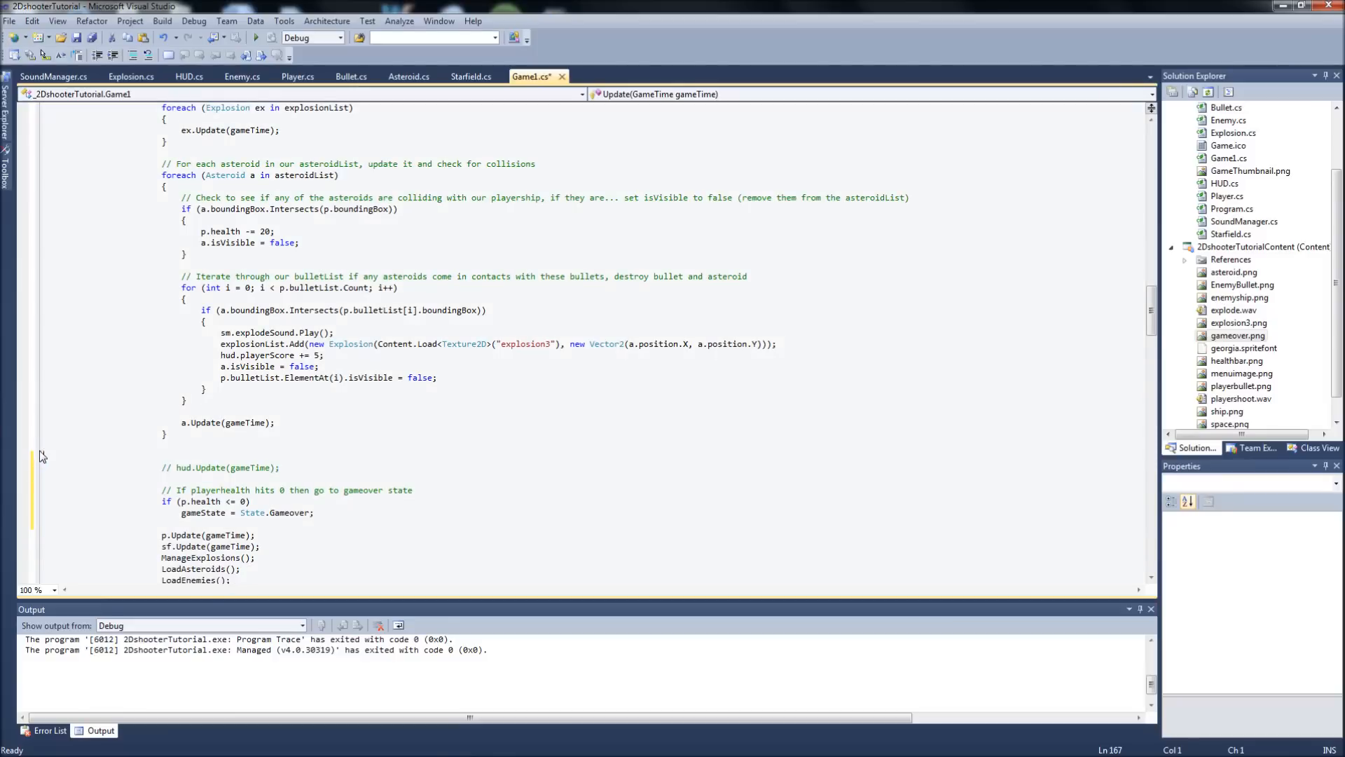
scroll(down, 3)
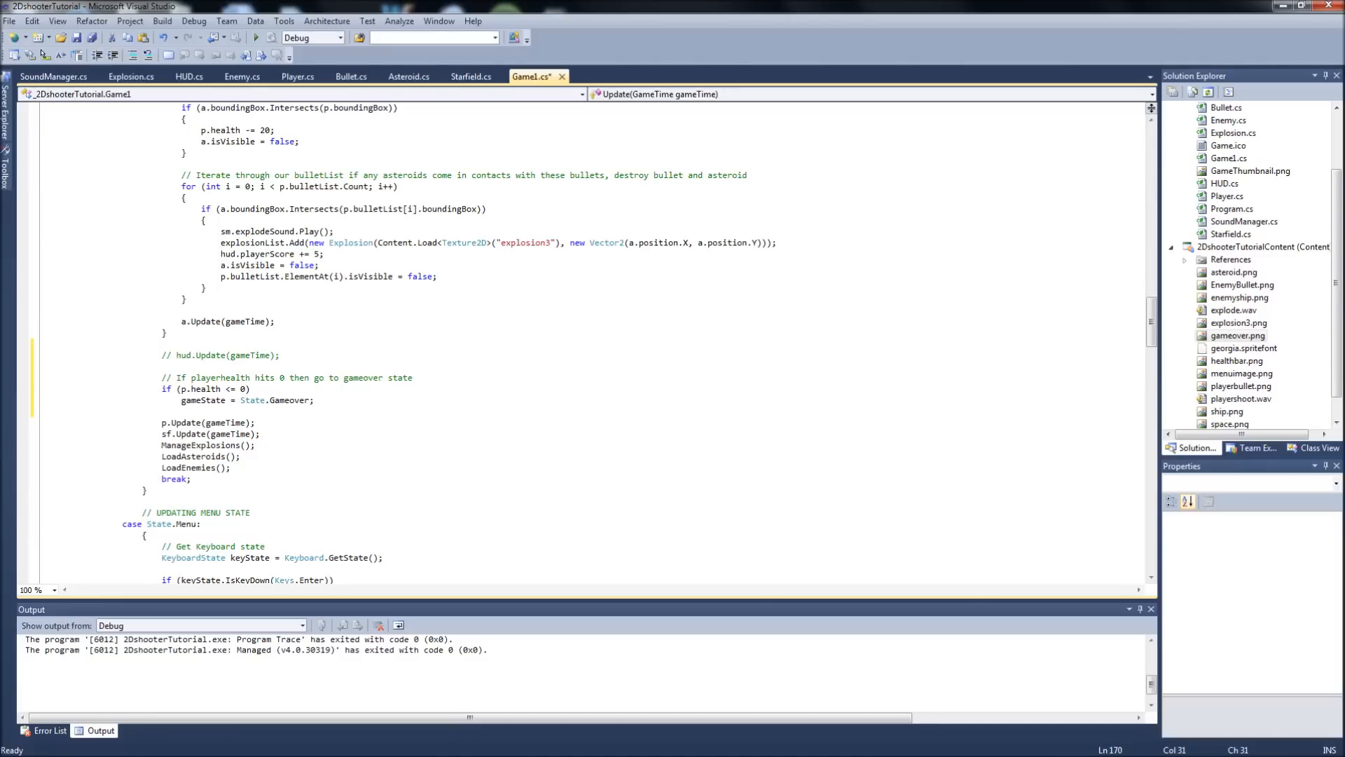
mouse_move(205, 388)
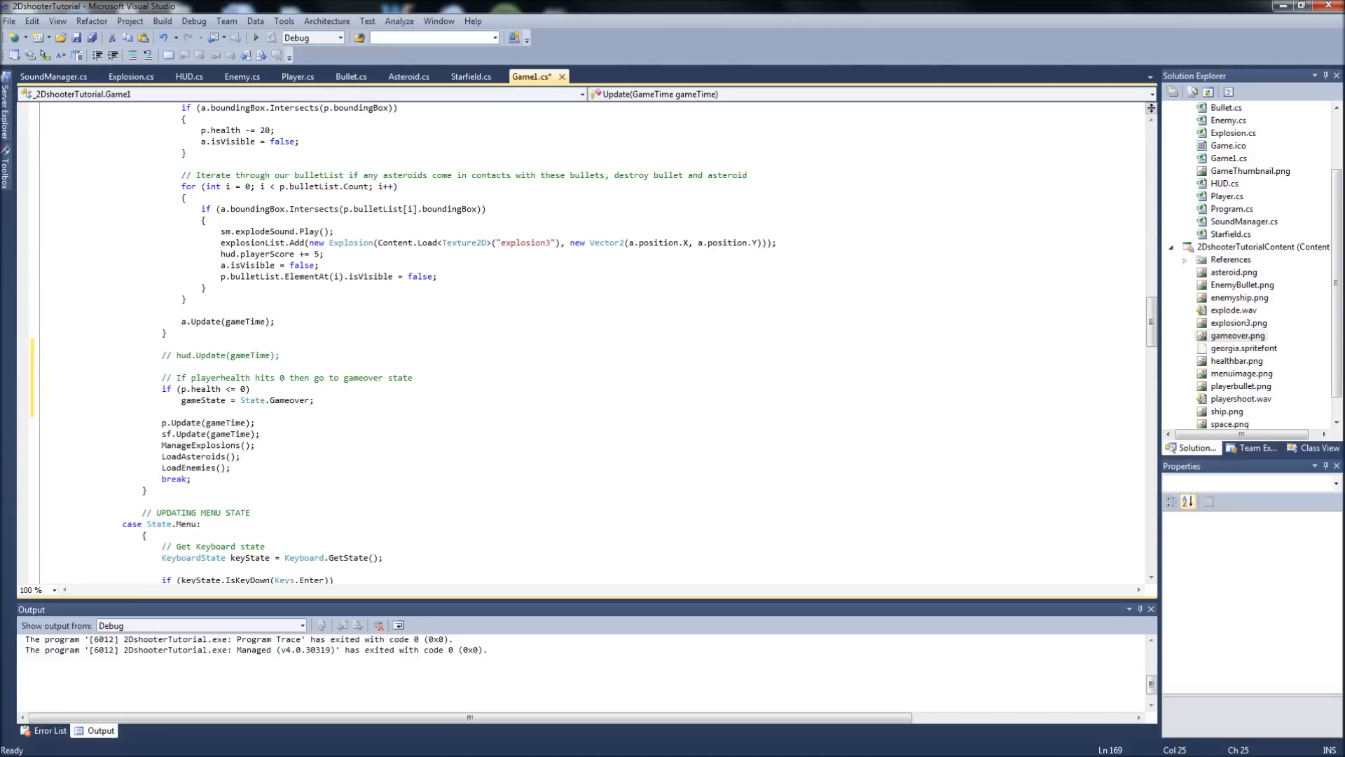
Save Game1.cs and review the Gameover music stop and final score drawing lines.
click(163, 365)
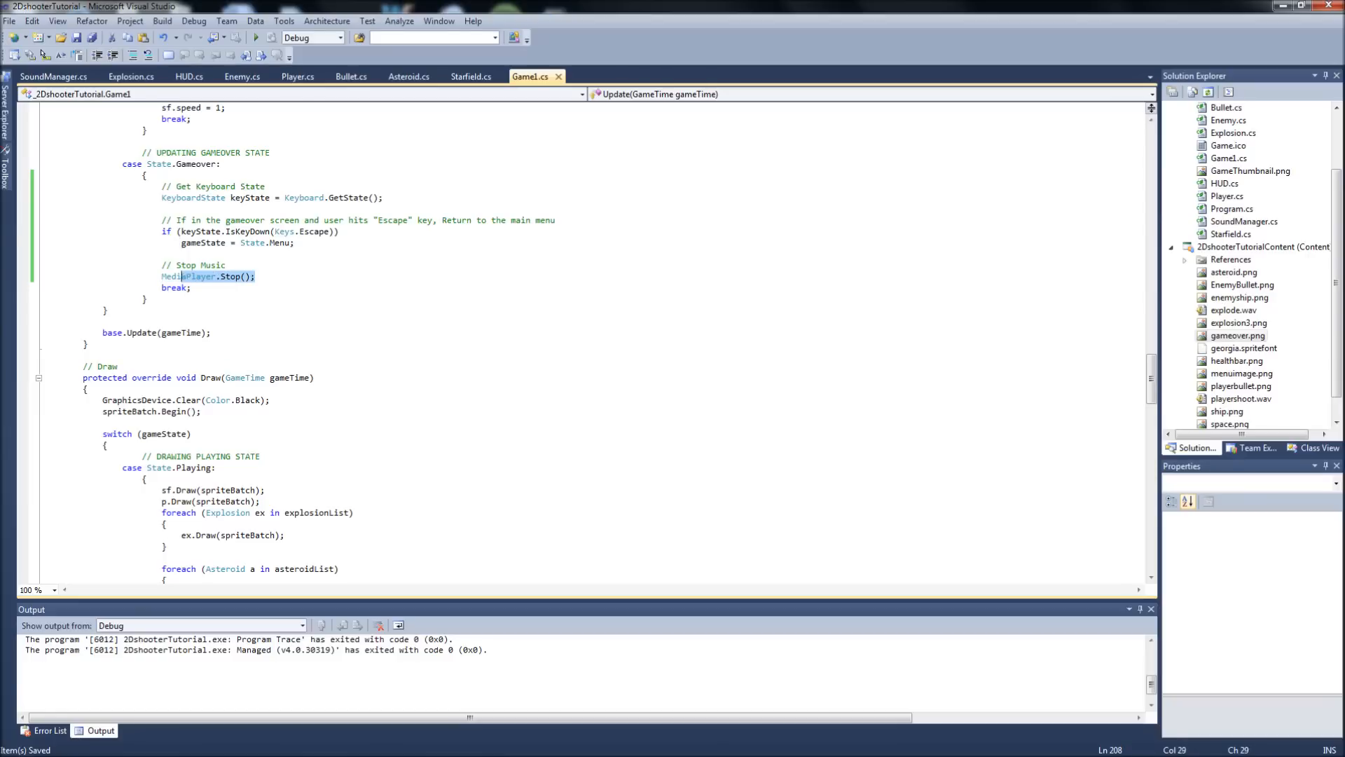
click(223, 265)
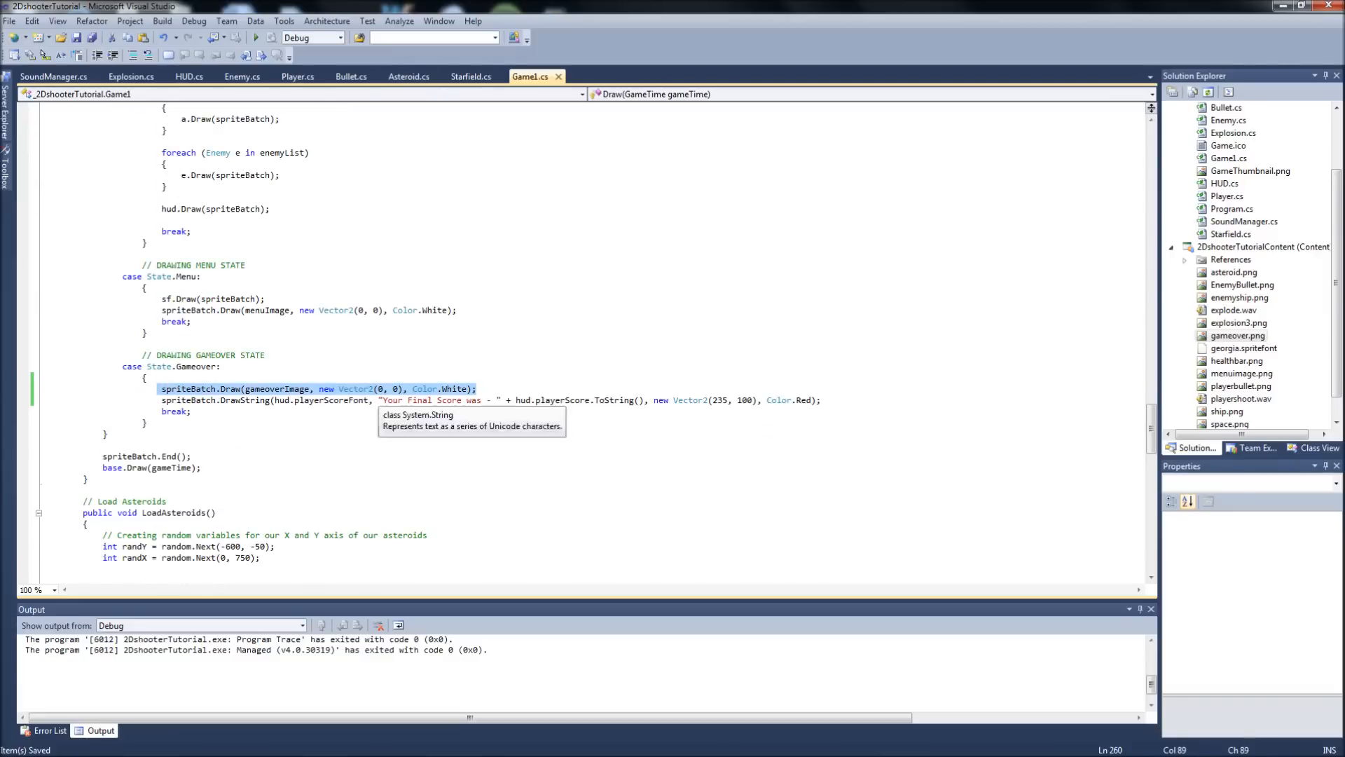
click(181, 399)
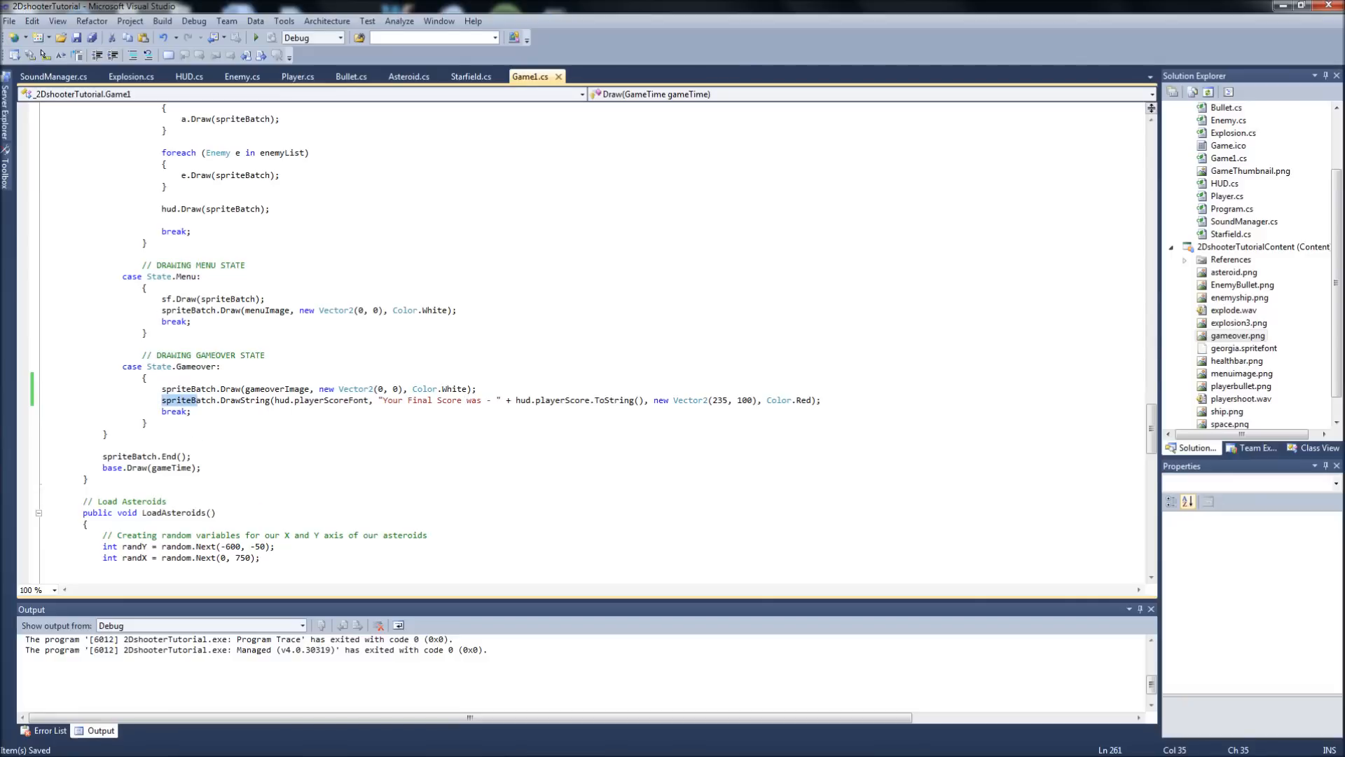